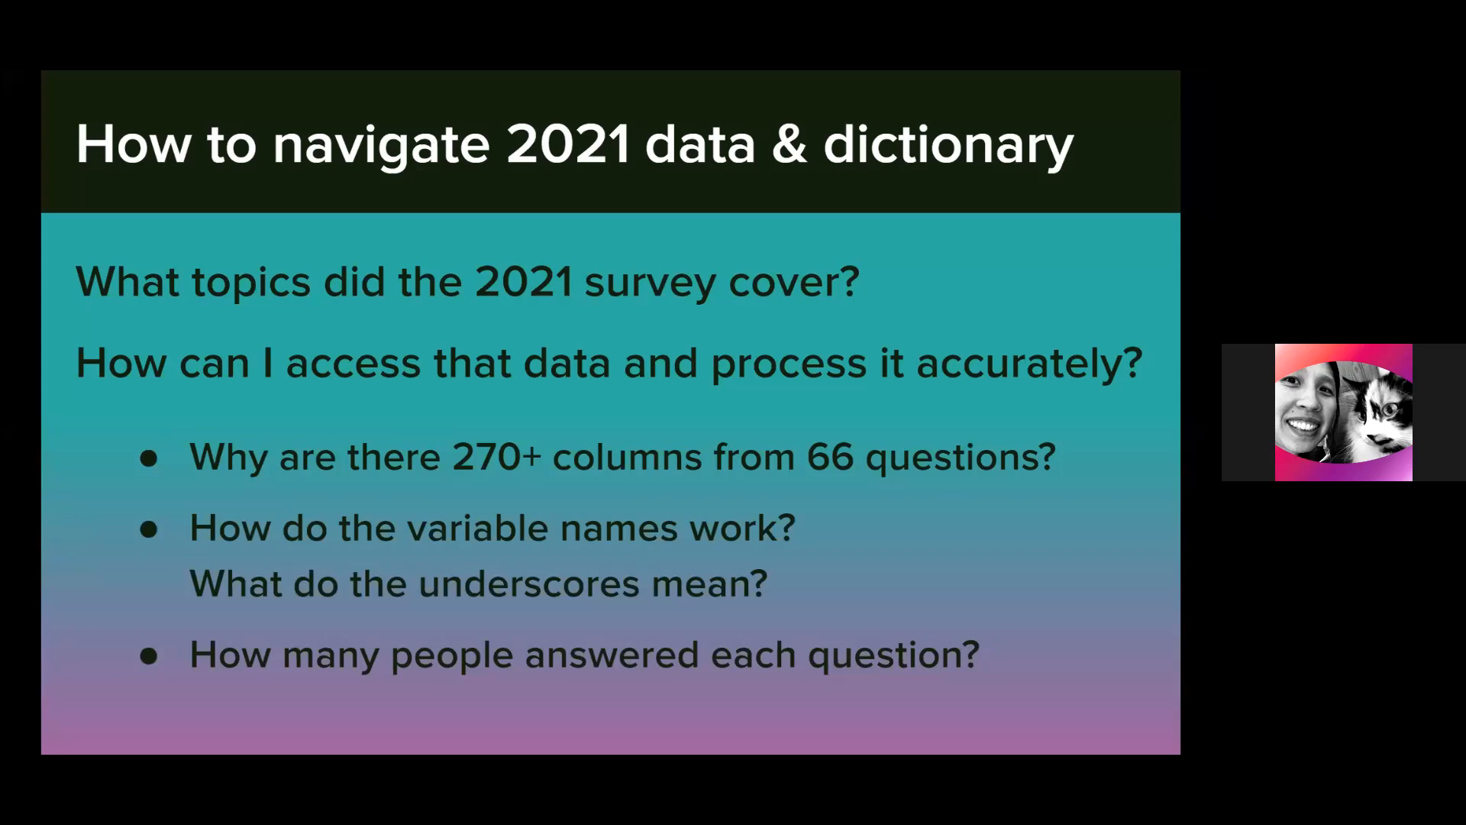
mouse_move(705, 552)
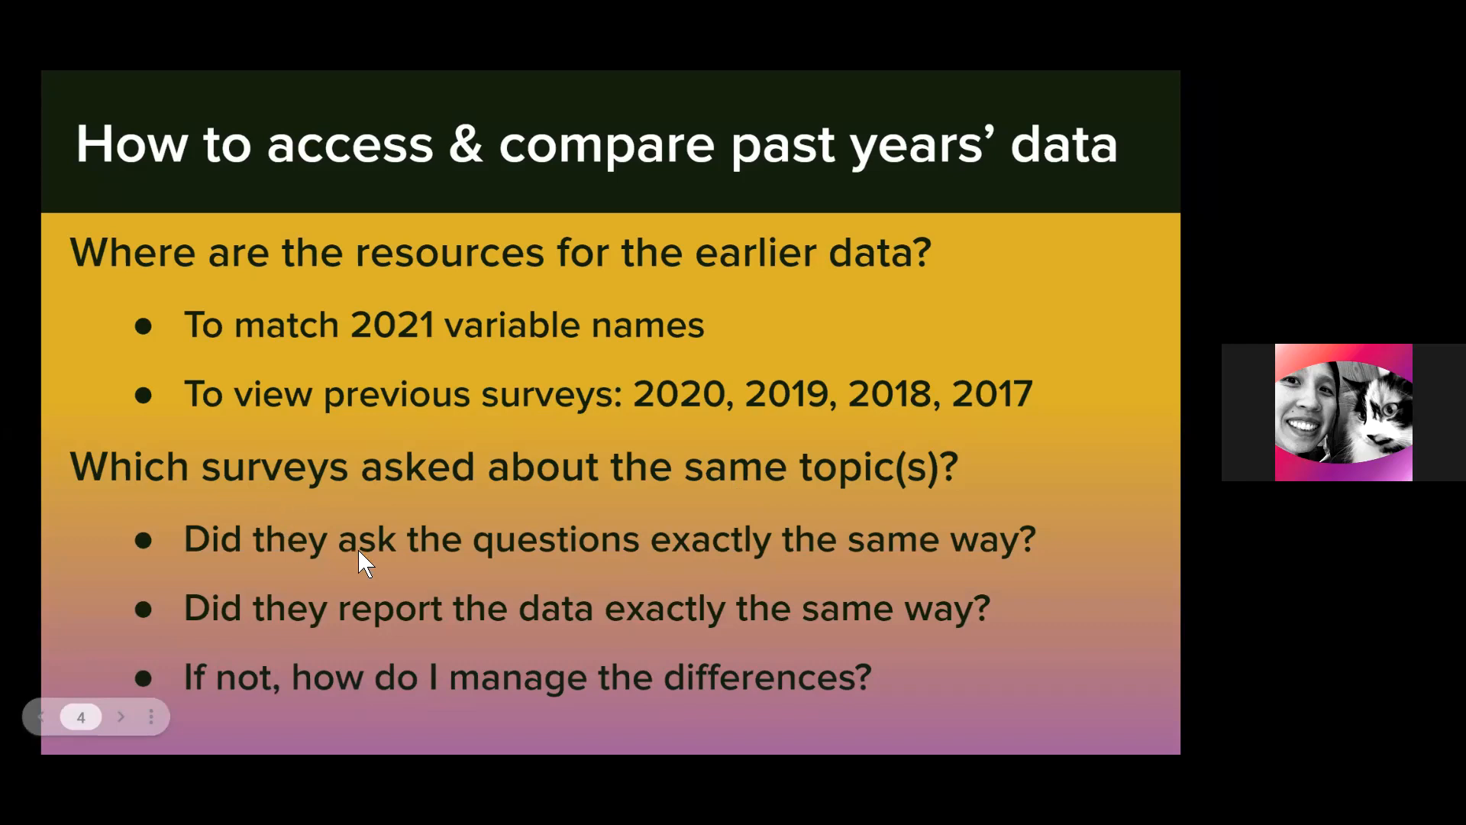
mouse_move(327, 481)
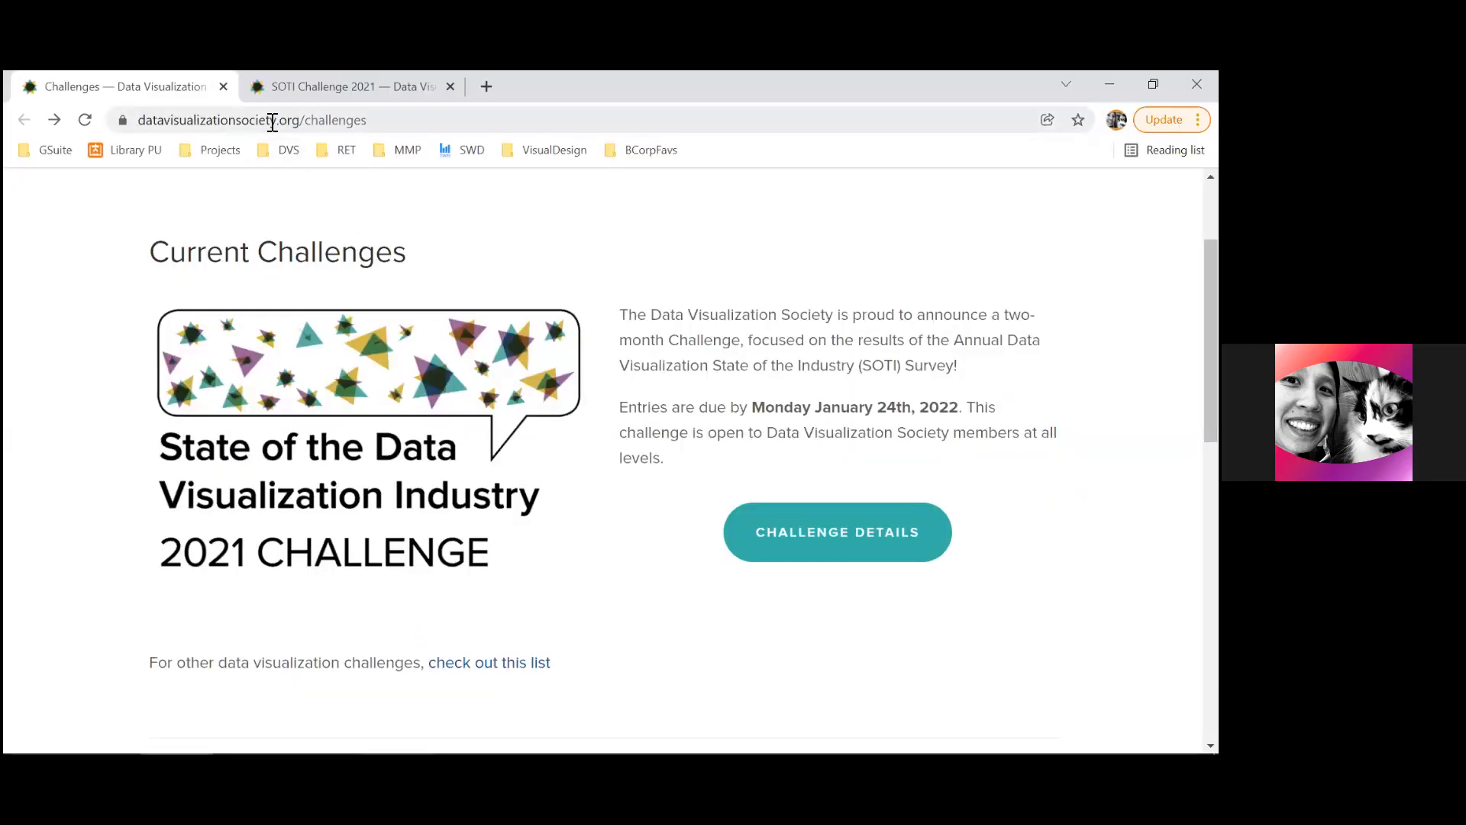
mouse_move(837, 556)
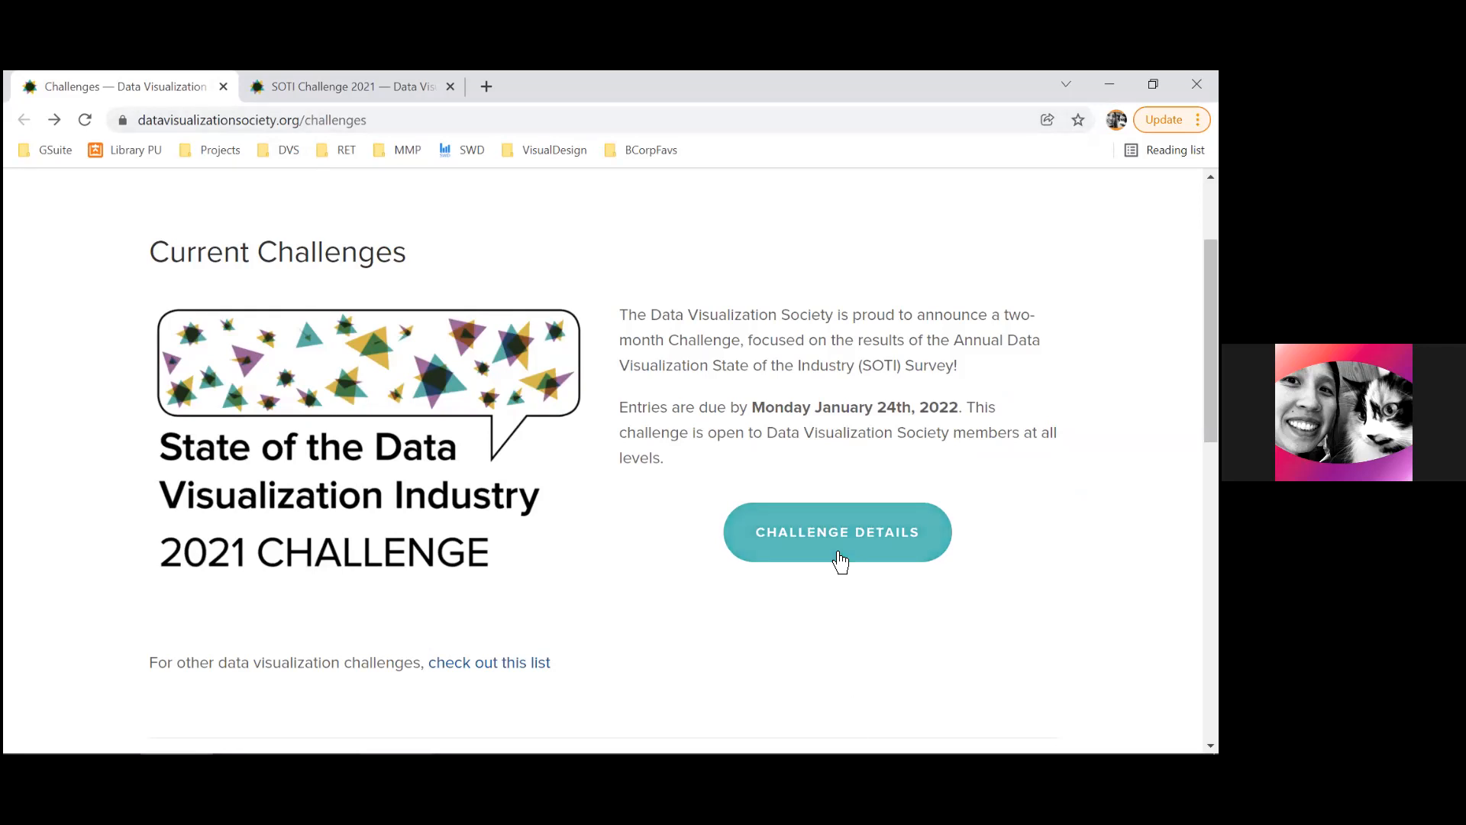
Browse the SOTI Challenge 2021 details page and check the site navigation menu
click(836, 531)
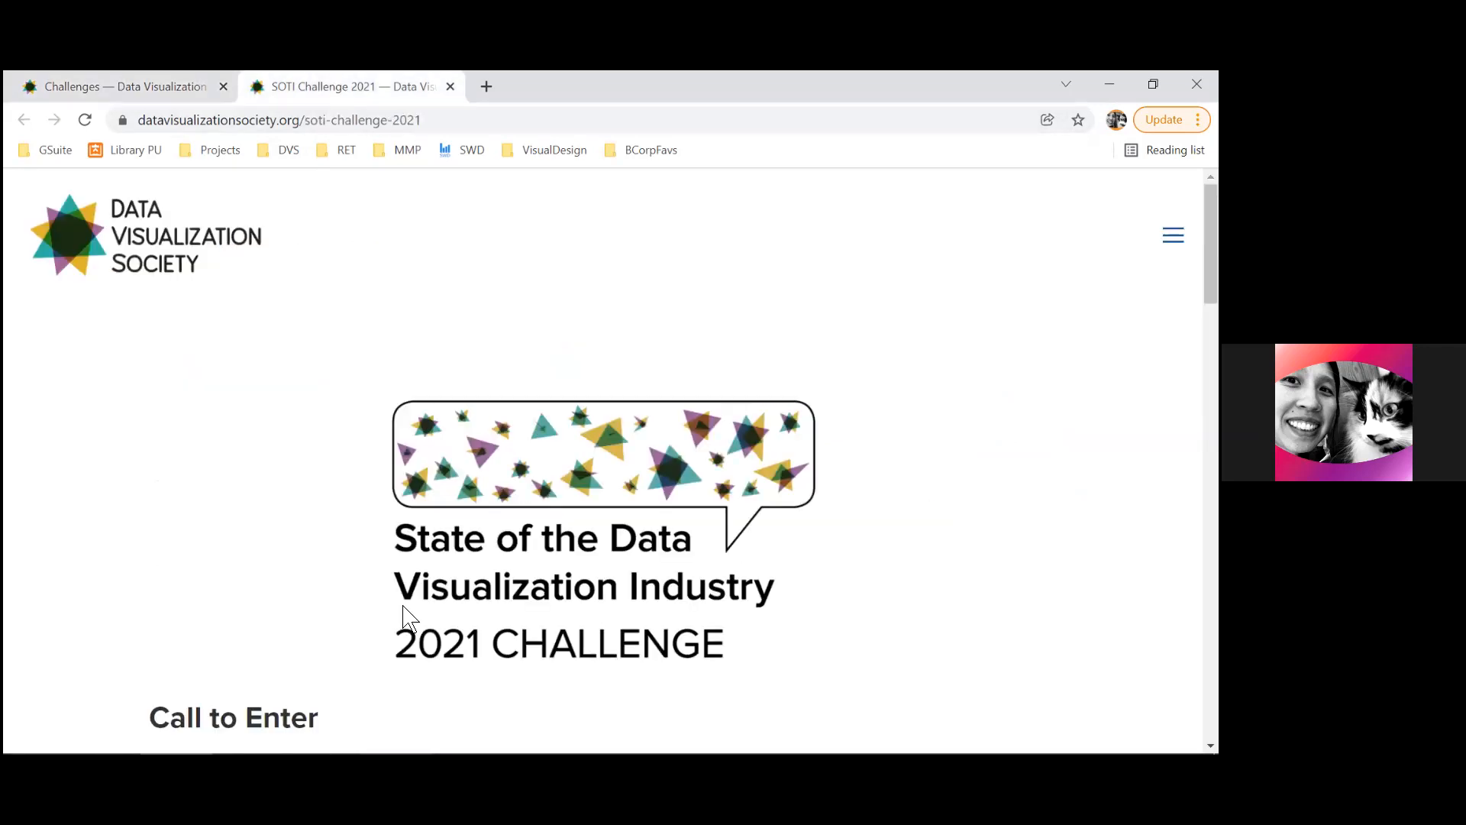
scroll(down, 3)
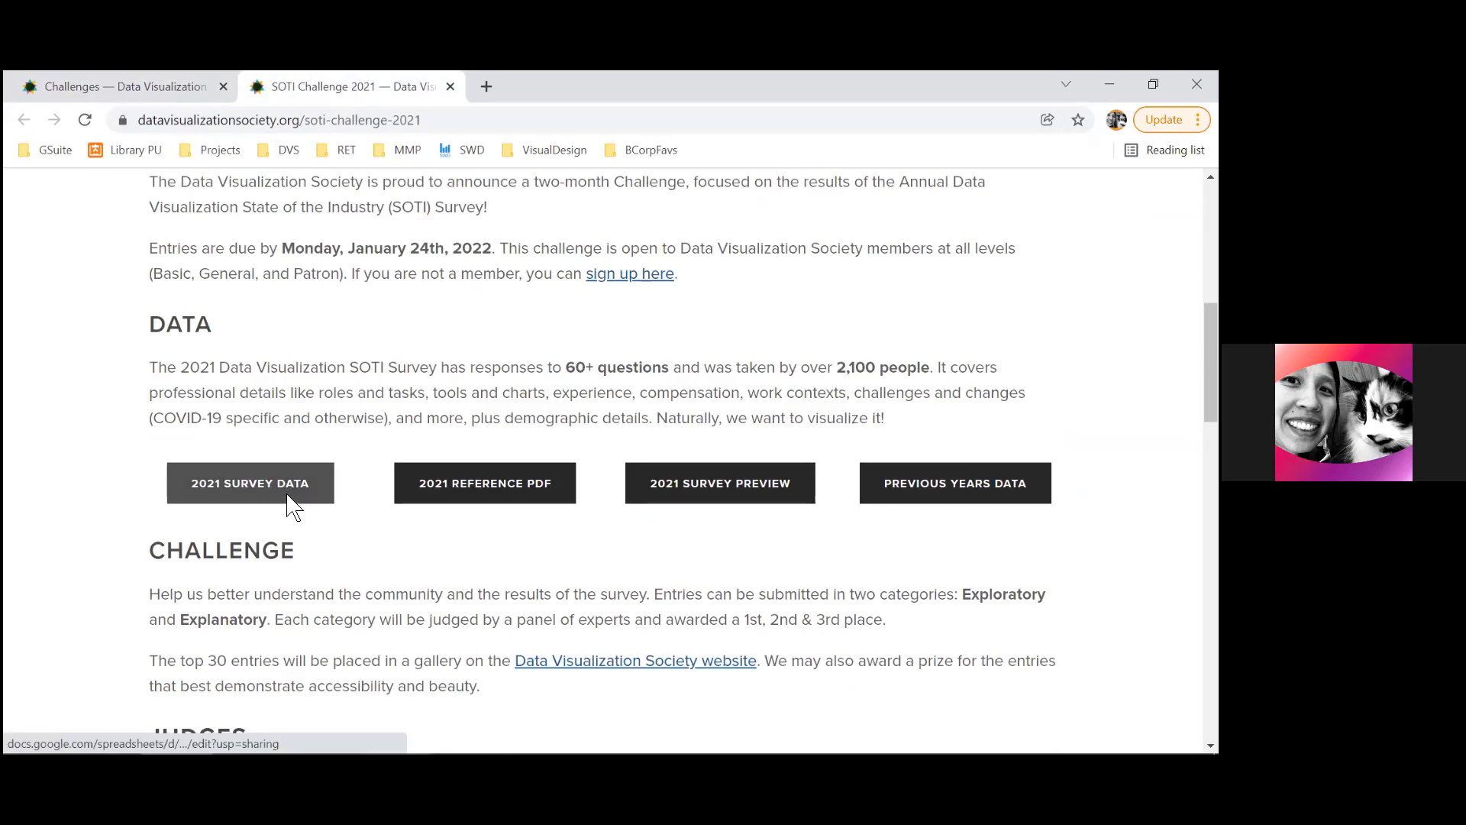
scroll(up, 3)
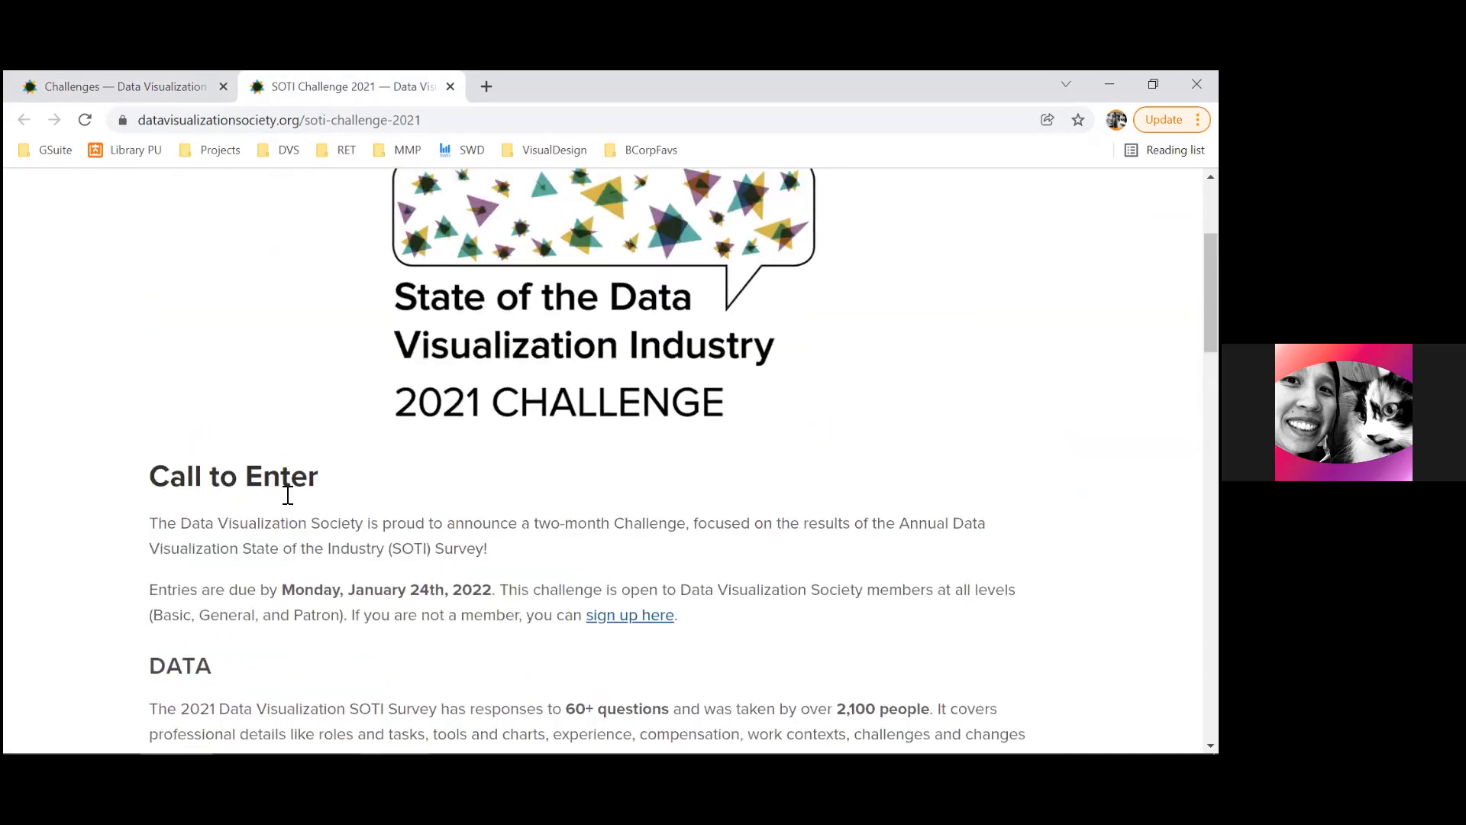
scroll(up, 3)
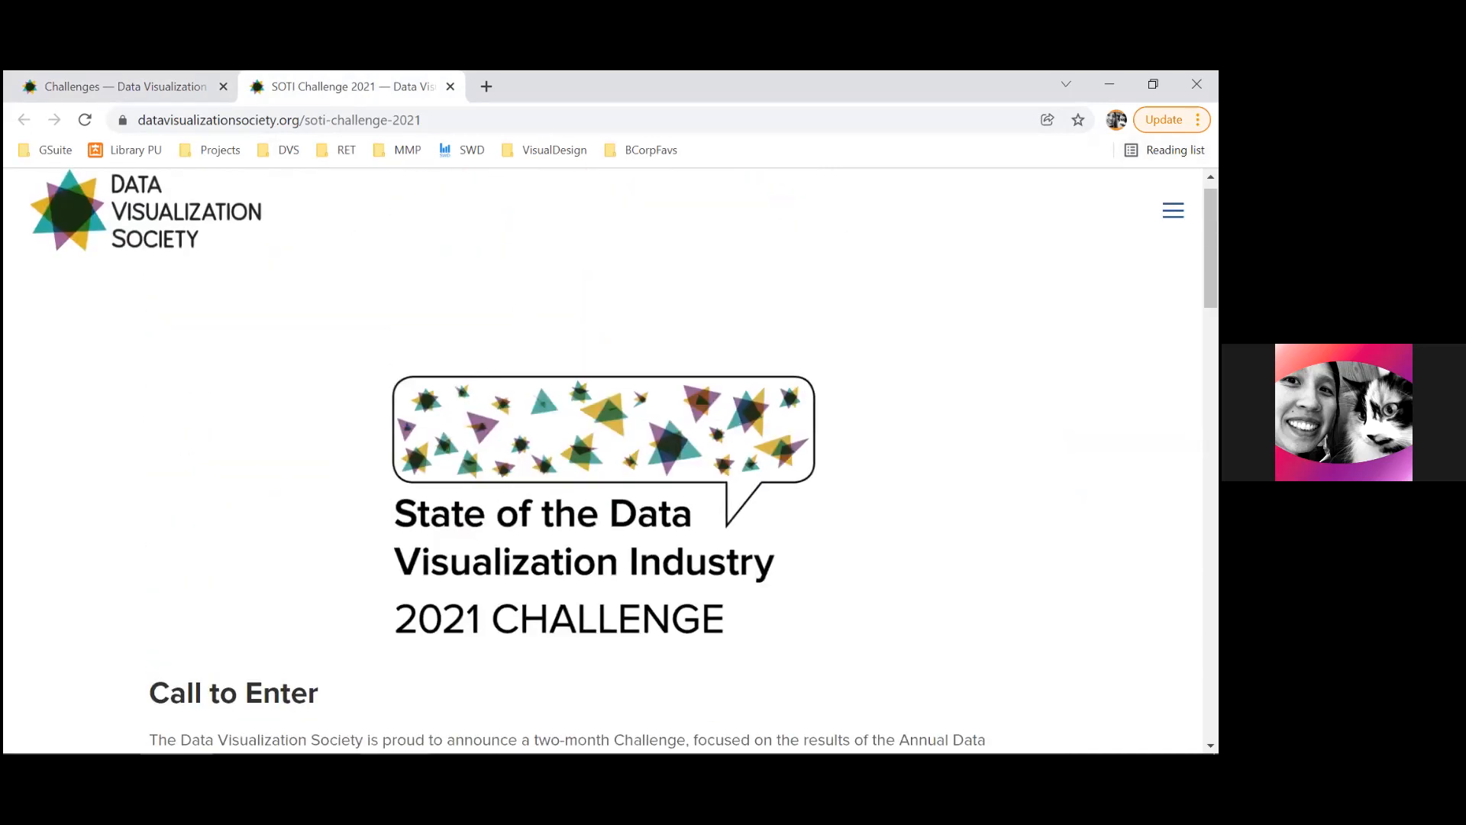
click(1171, 210)
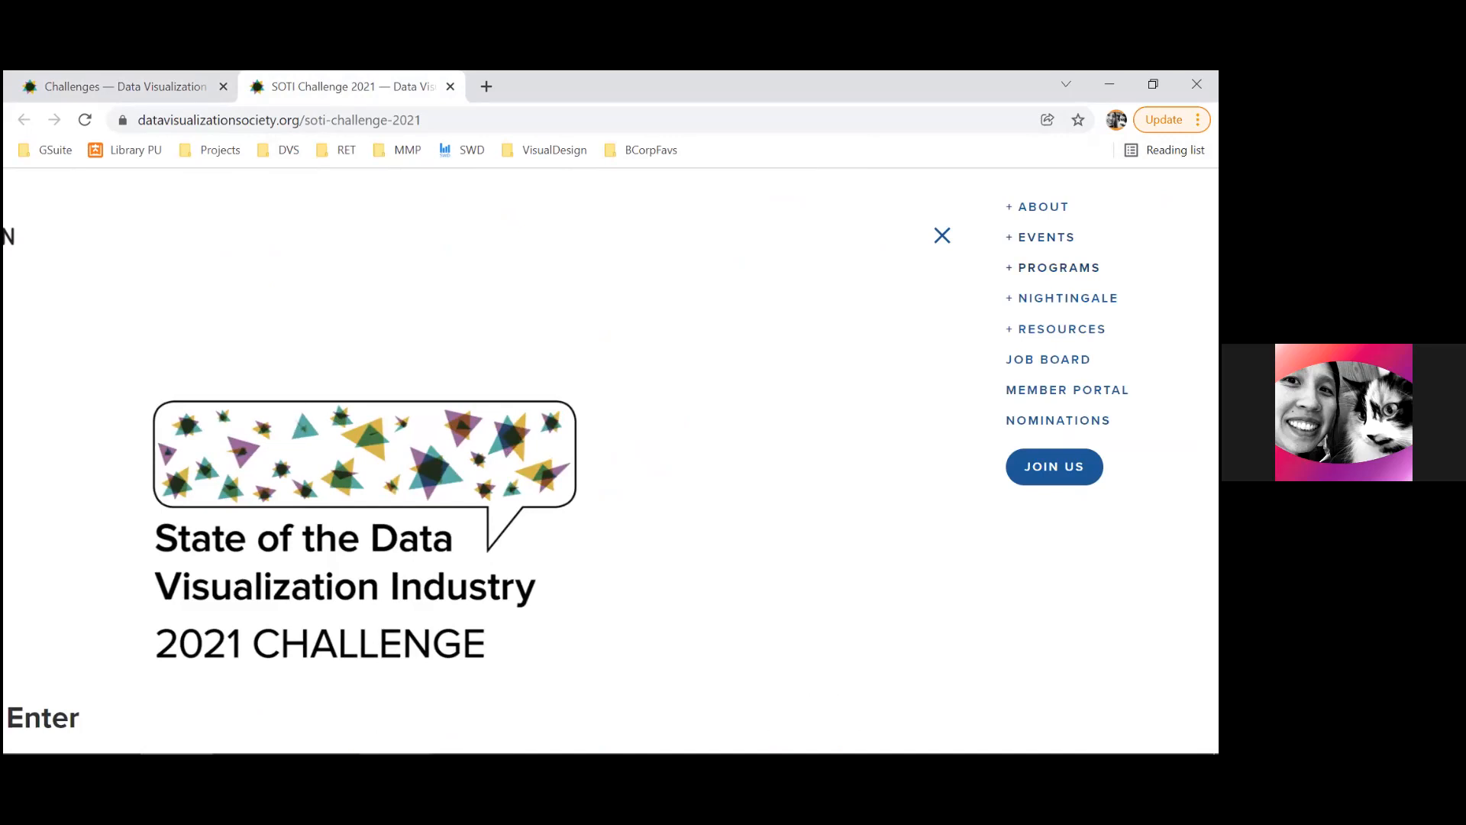
click(1052, 268)
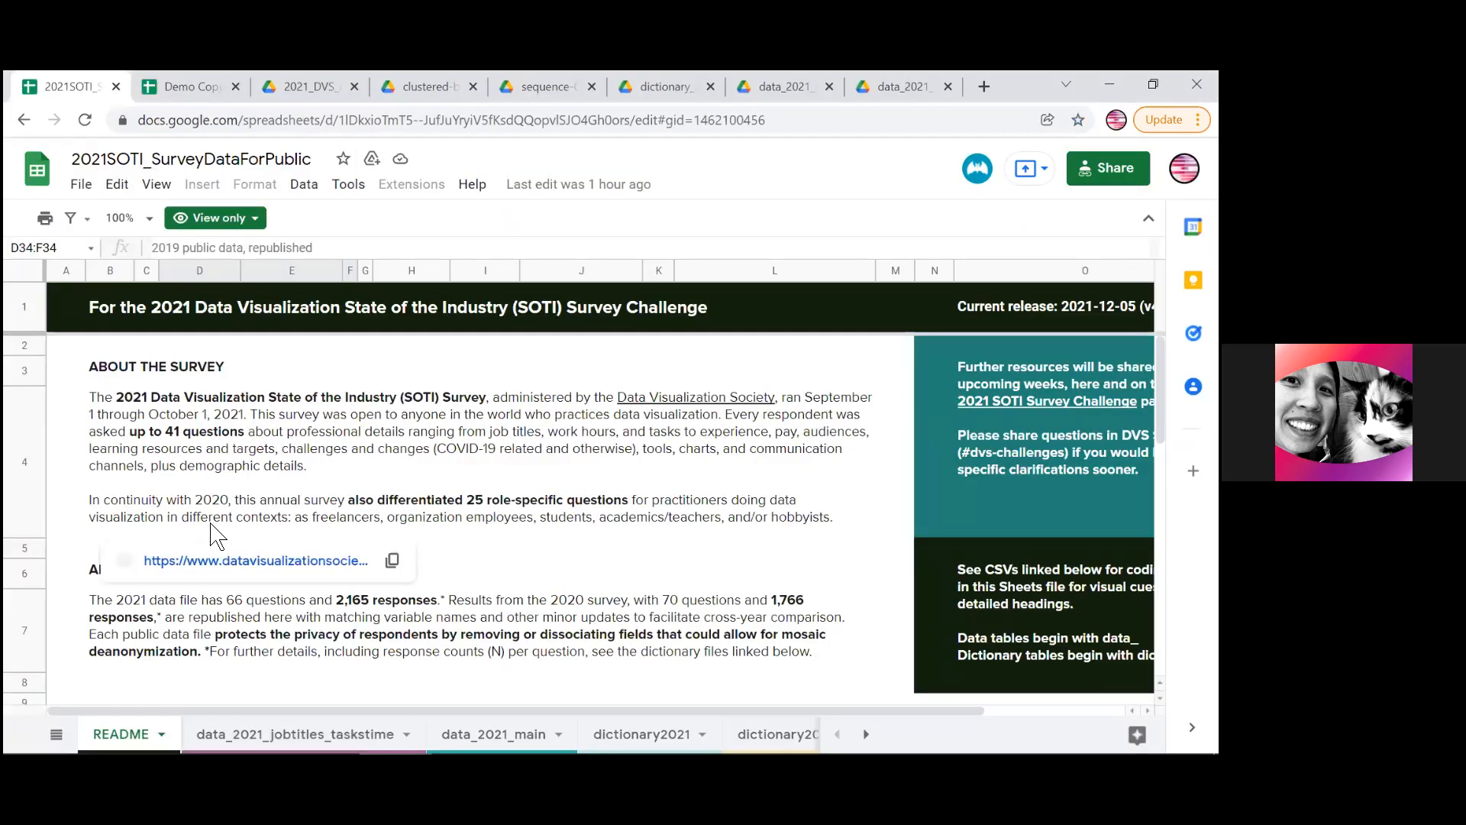
Scroll the README down to the cross-year comparison section with 2017–2020 republished data links
scroll(down, 3)
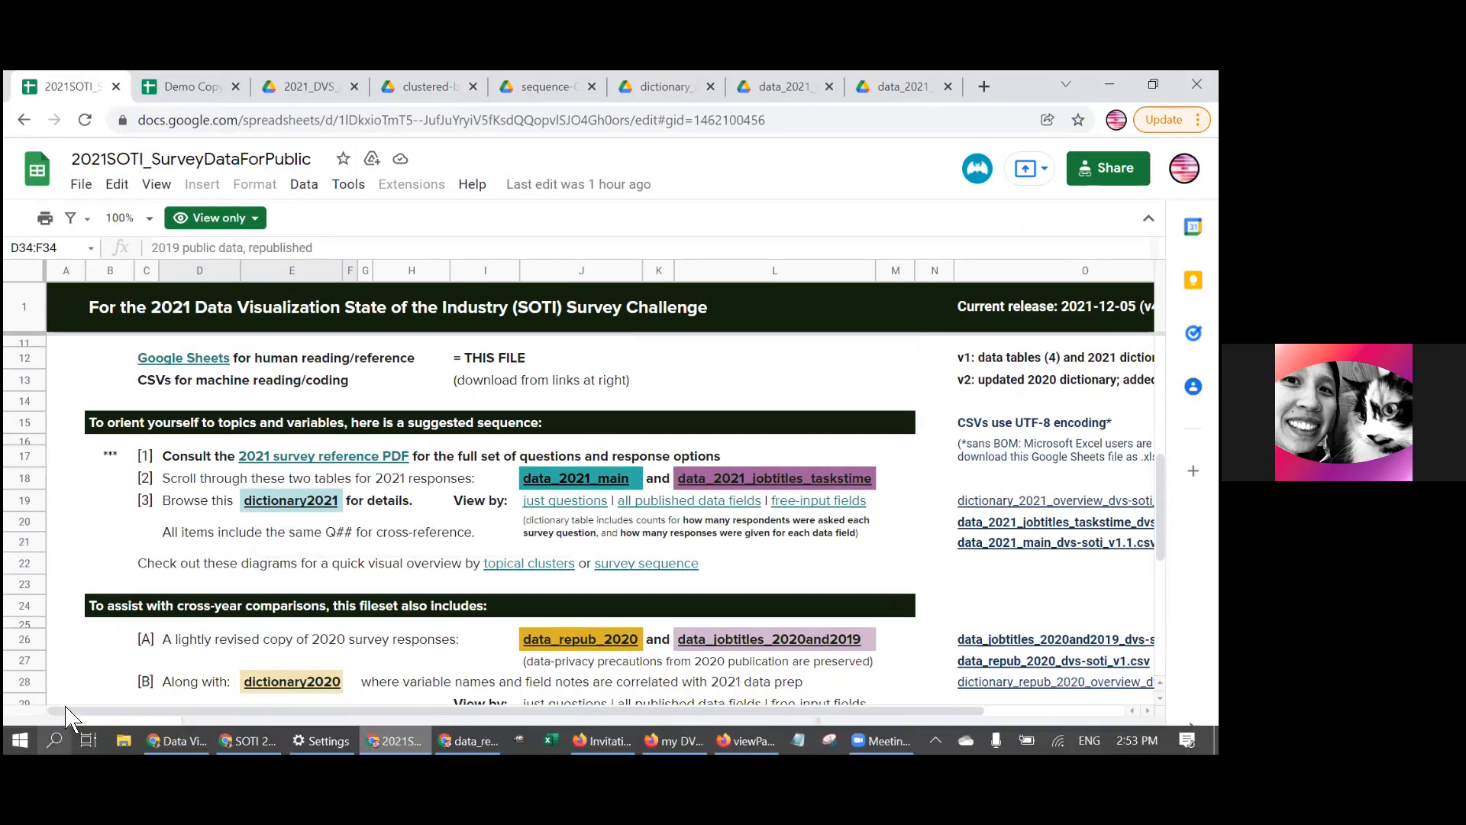
click(57, 735)
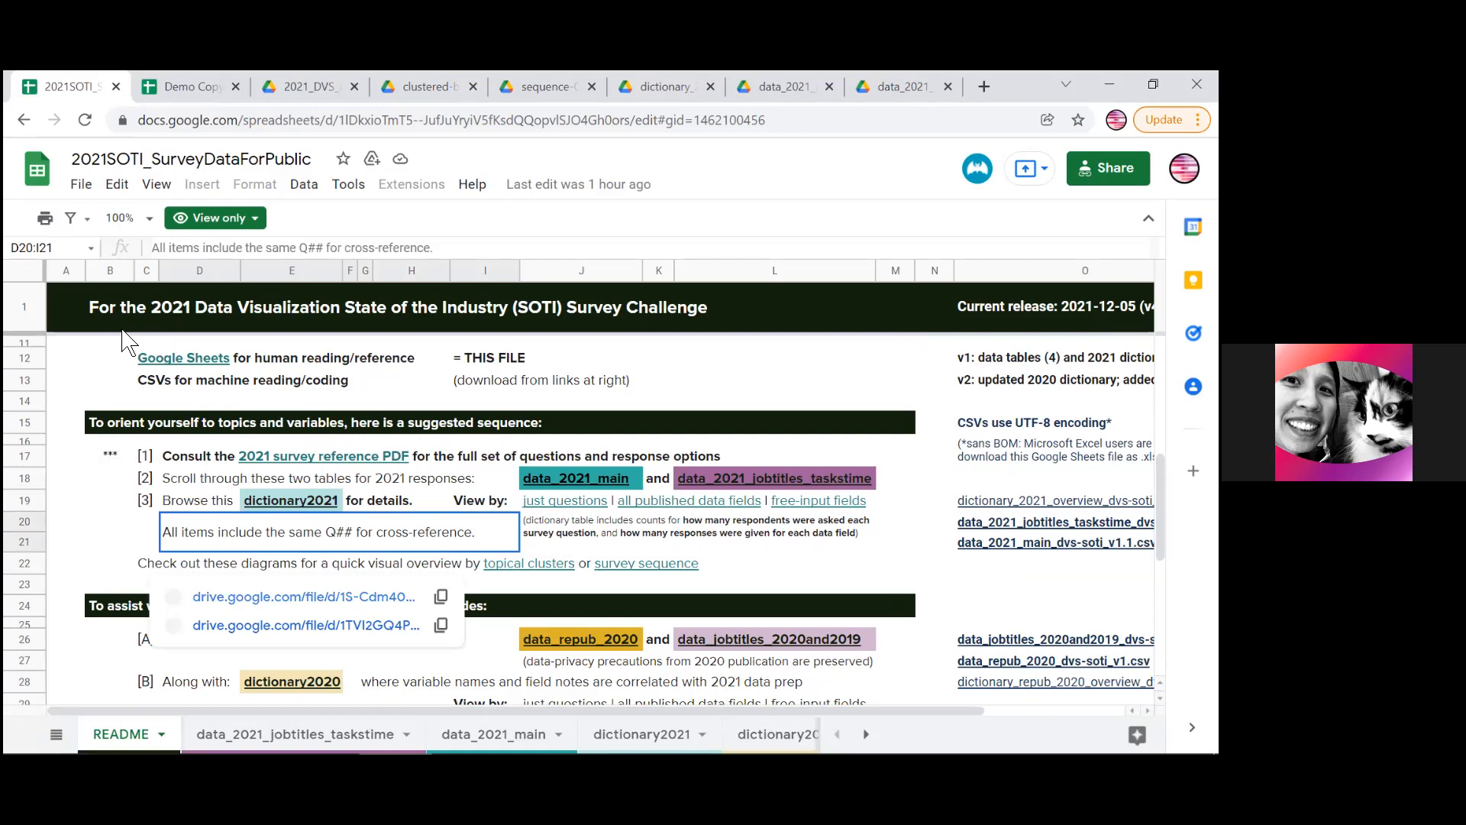
scroll(down, 3)
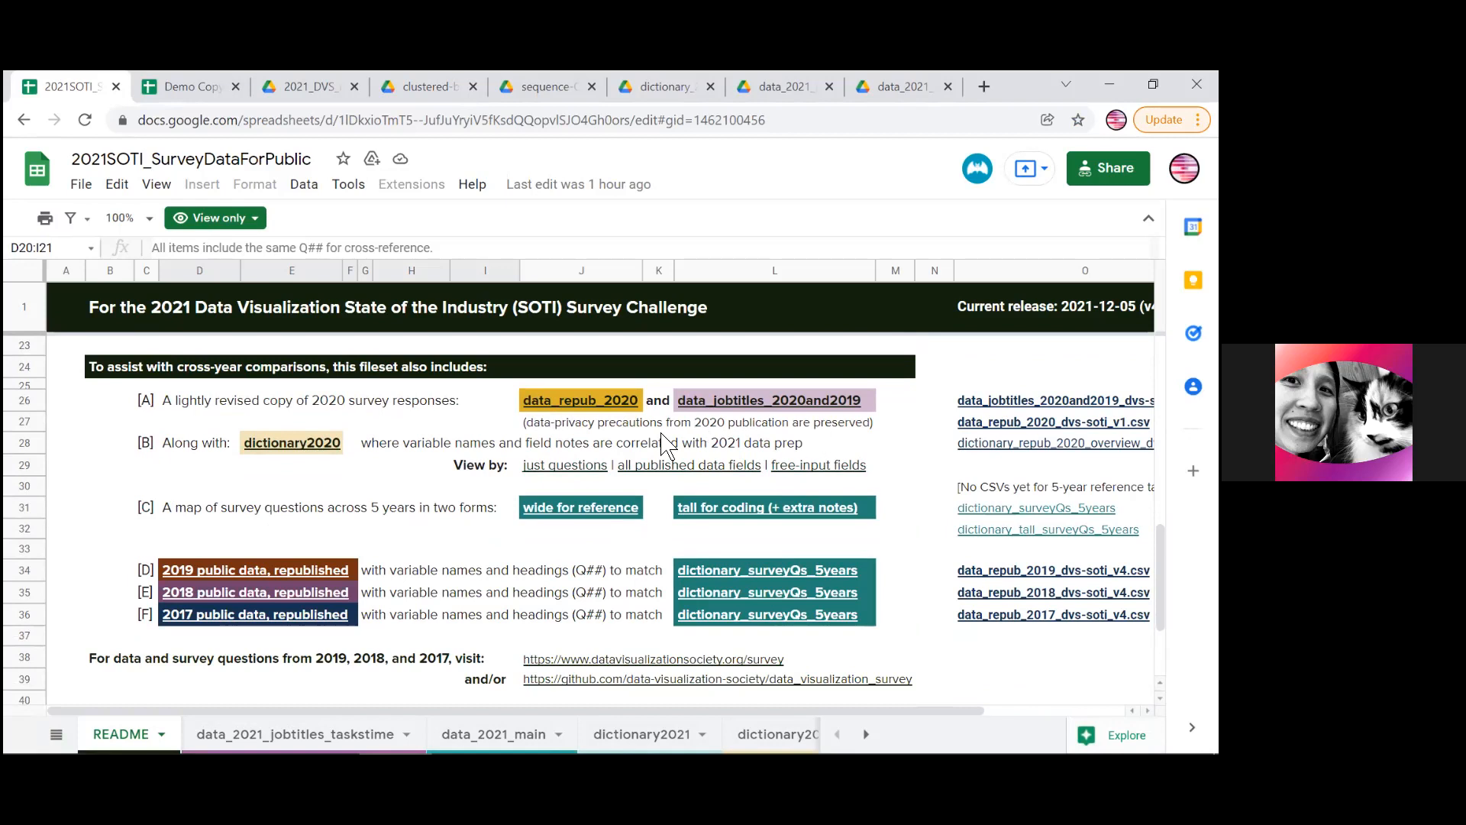
mouse_move(538, 411)
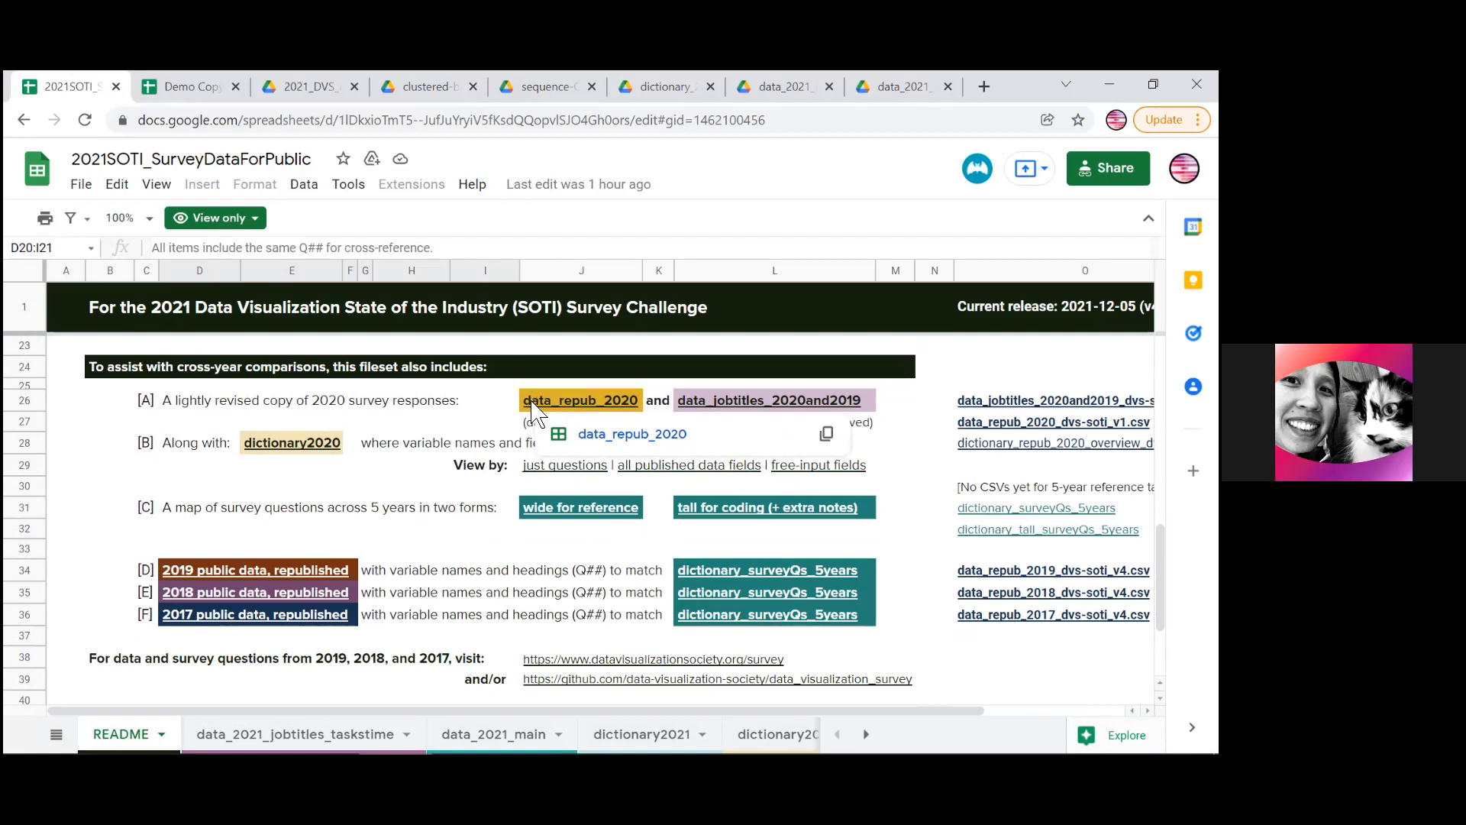
mouse_move(454, 419)
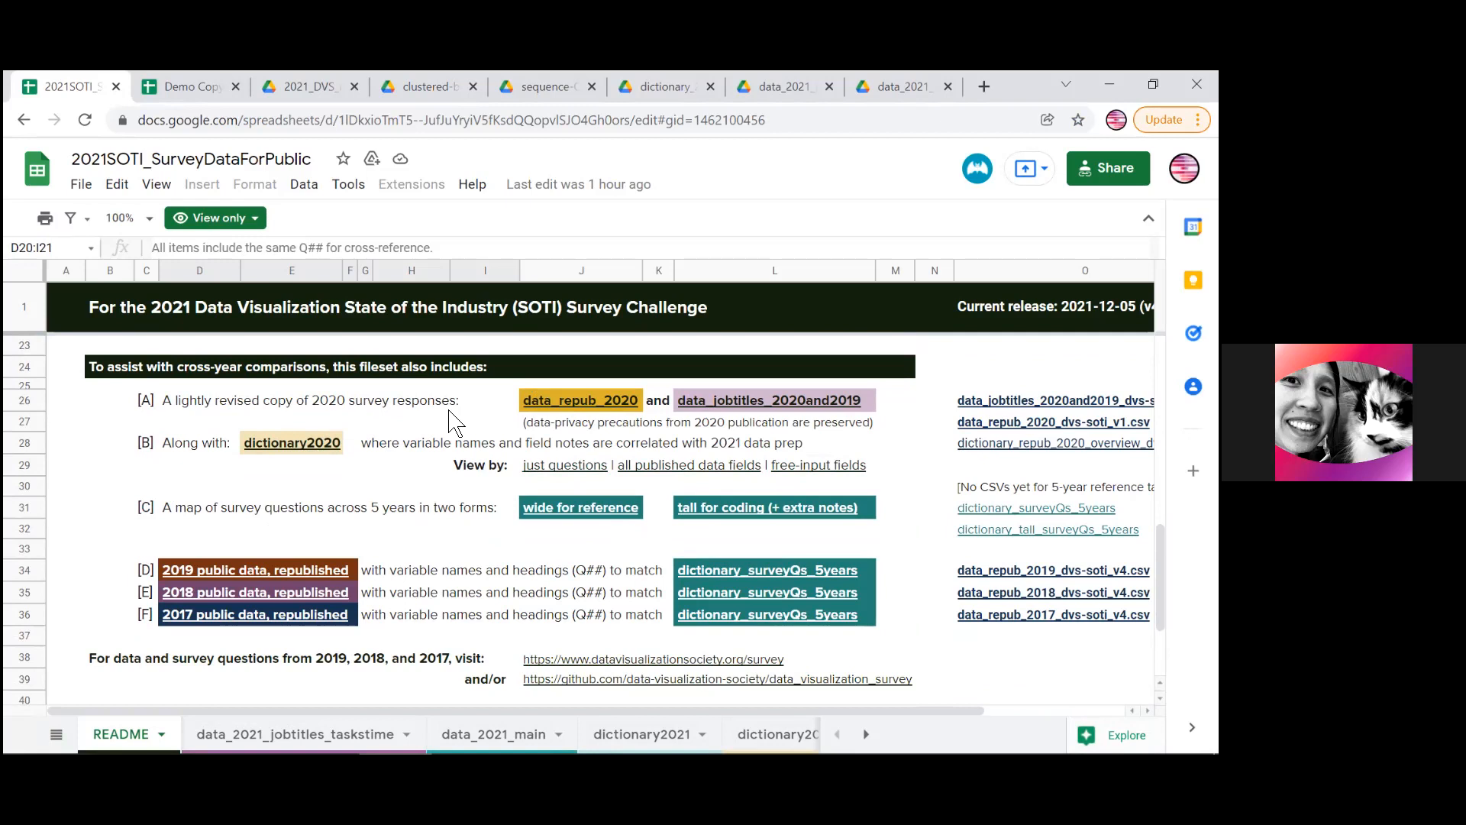
mouse_move(568, 426)
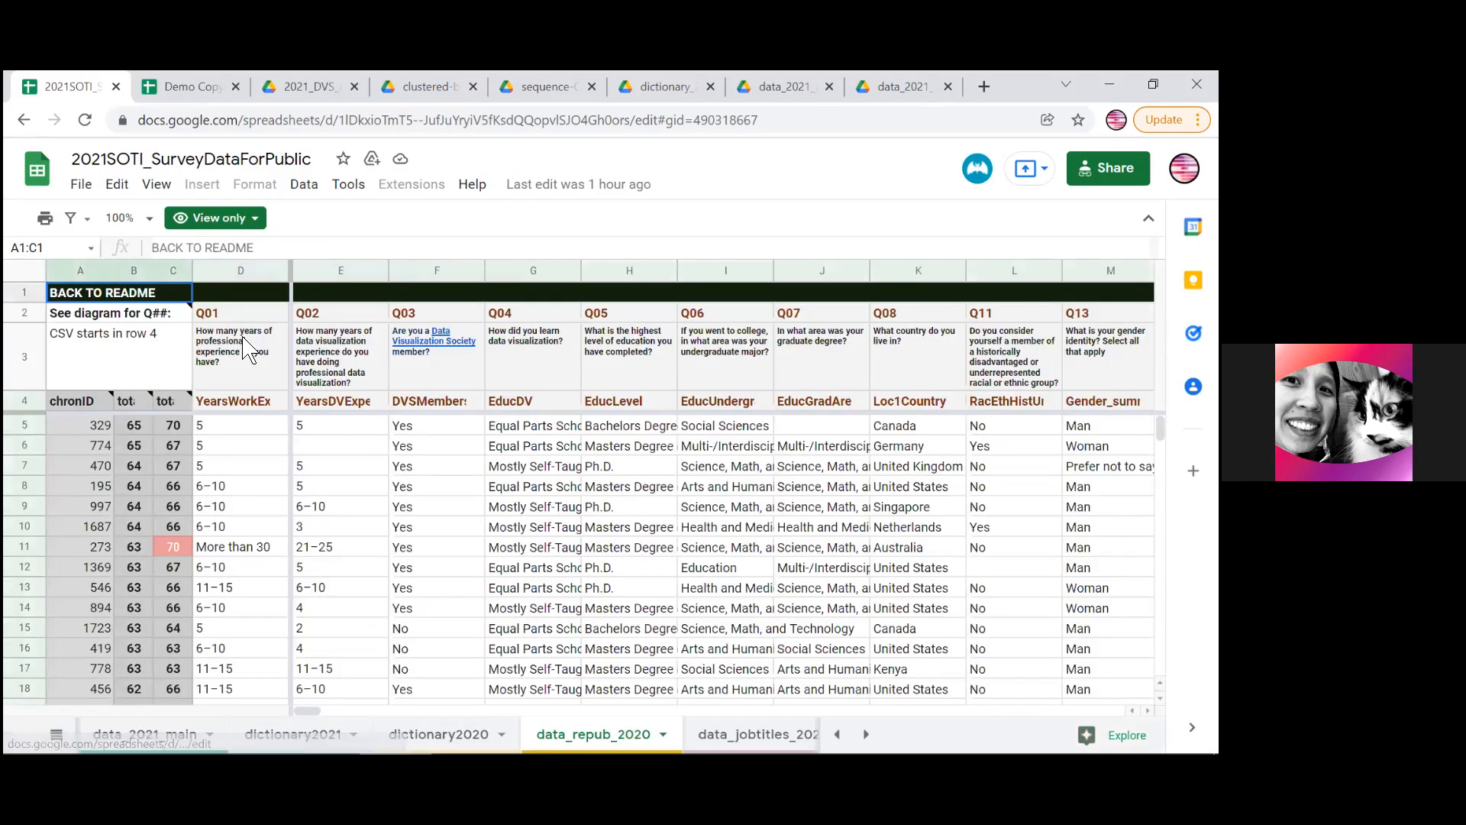
click(533, 353)
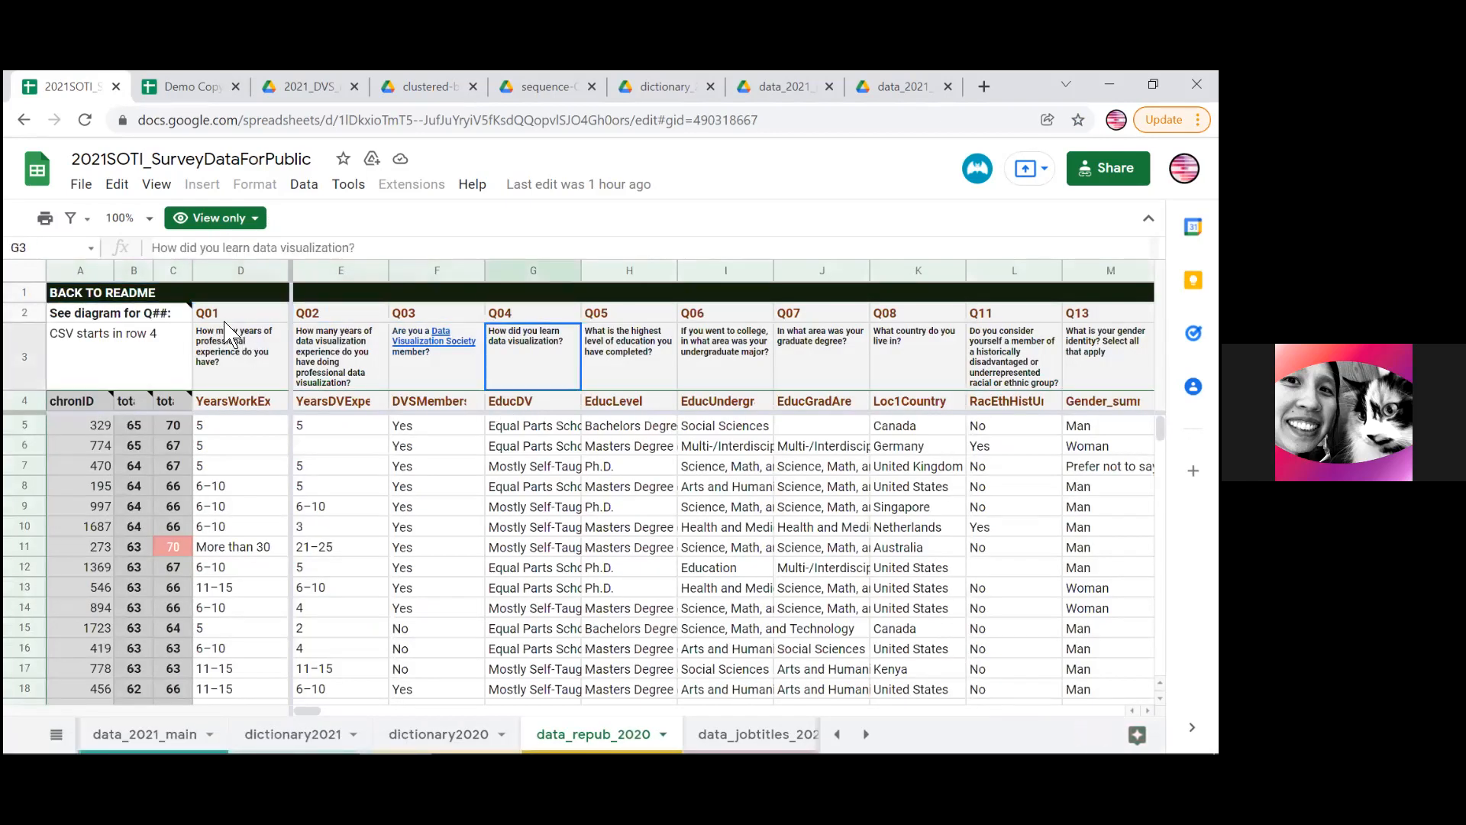
click(533, 424)
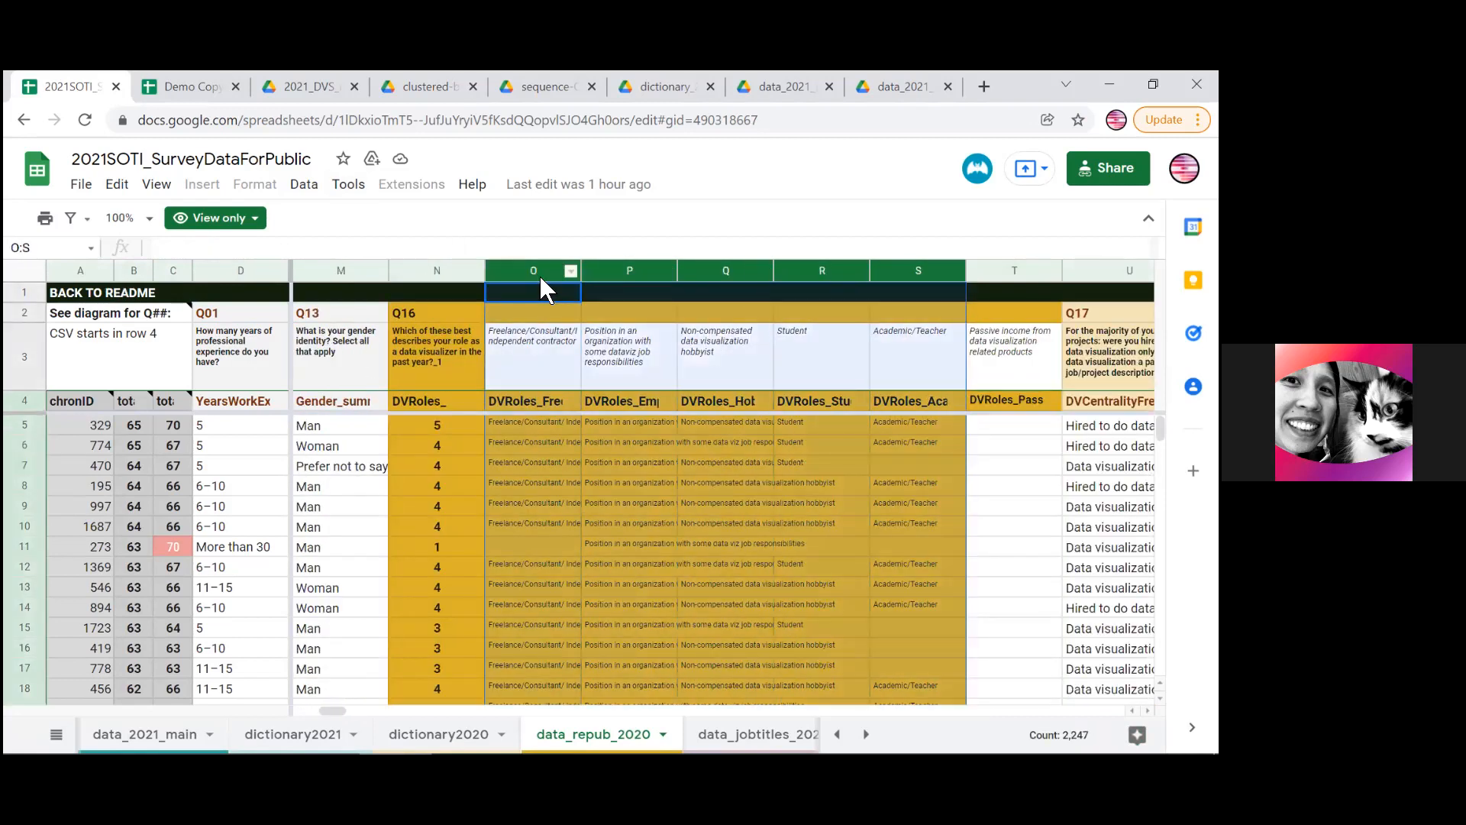
click(101, 292)
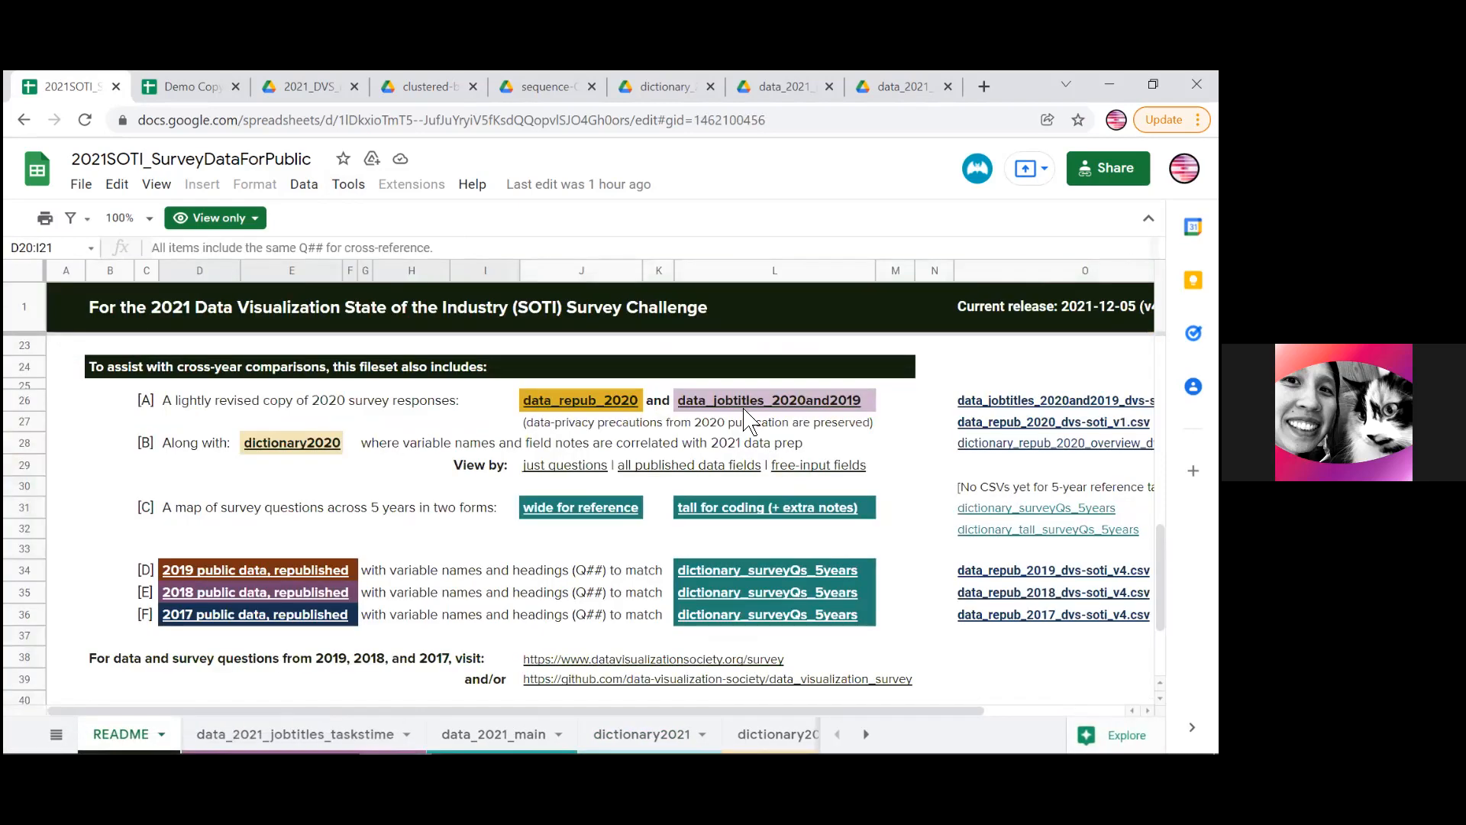
click(768, 400)
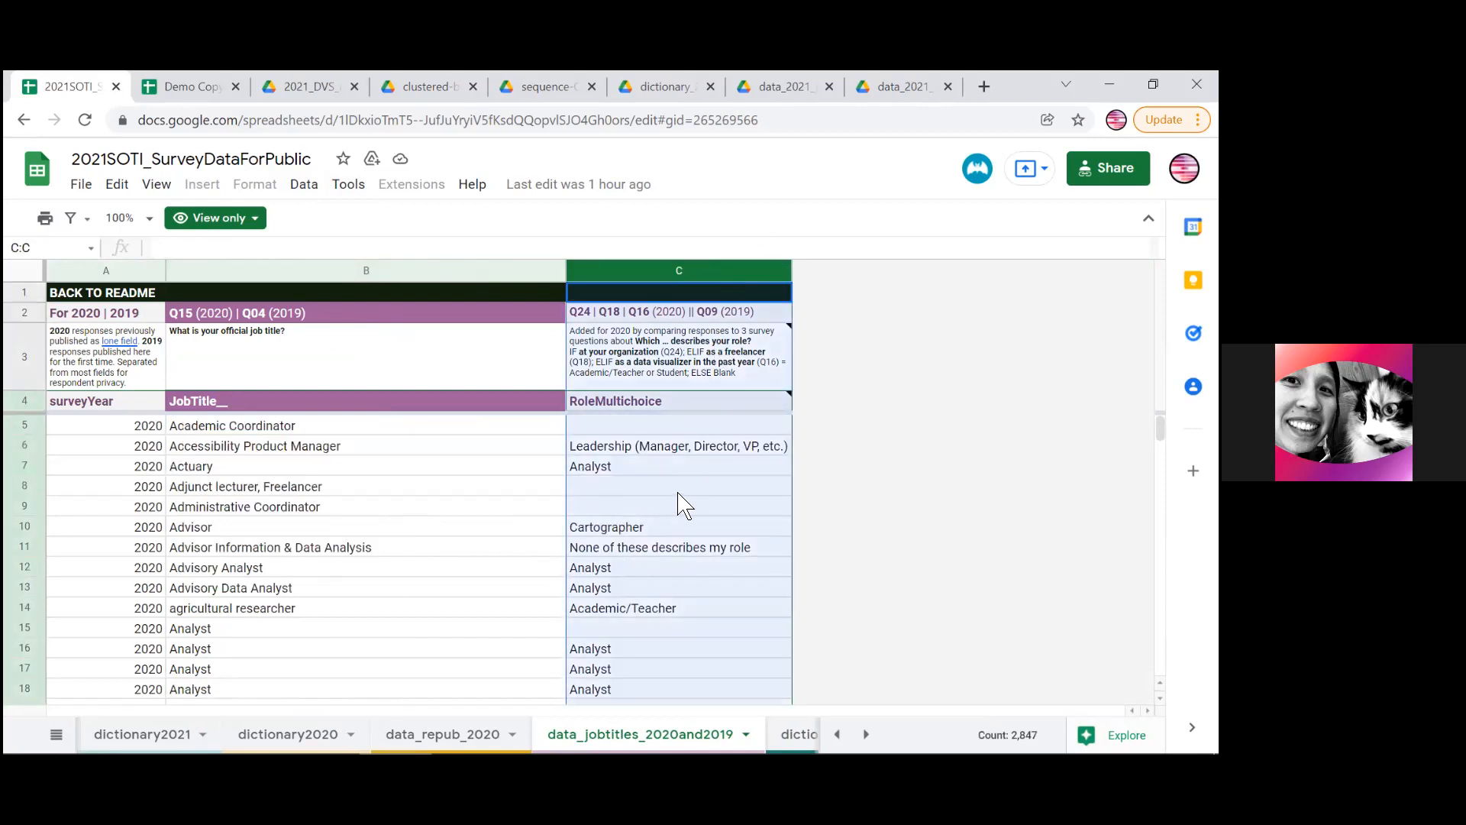
click(590, 586)
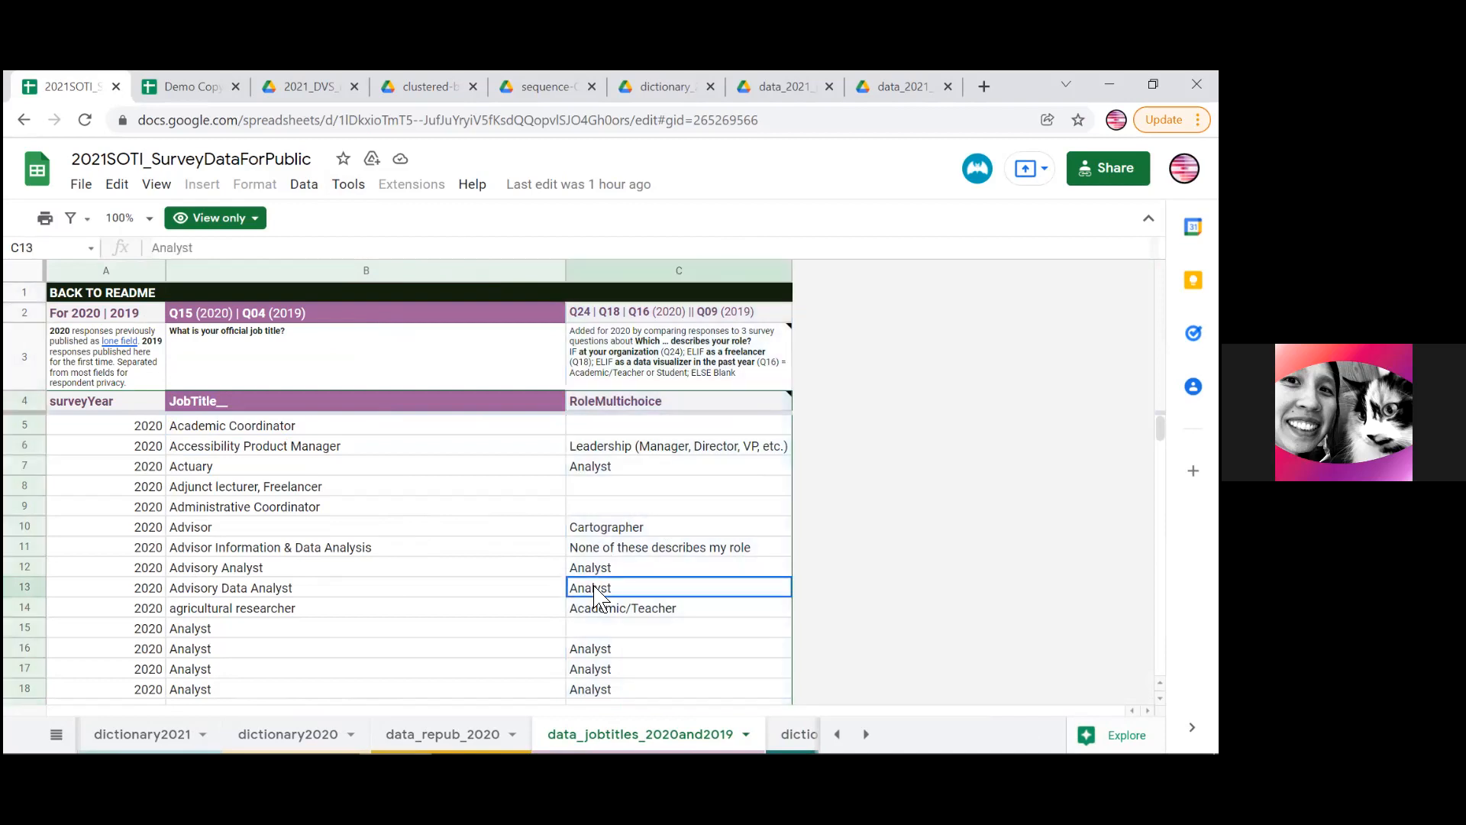
scroll(down, 3)
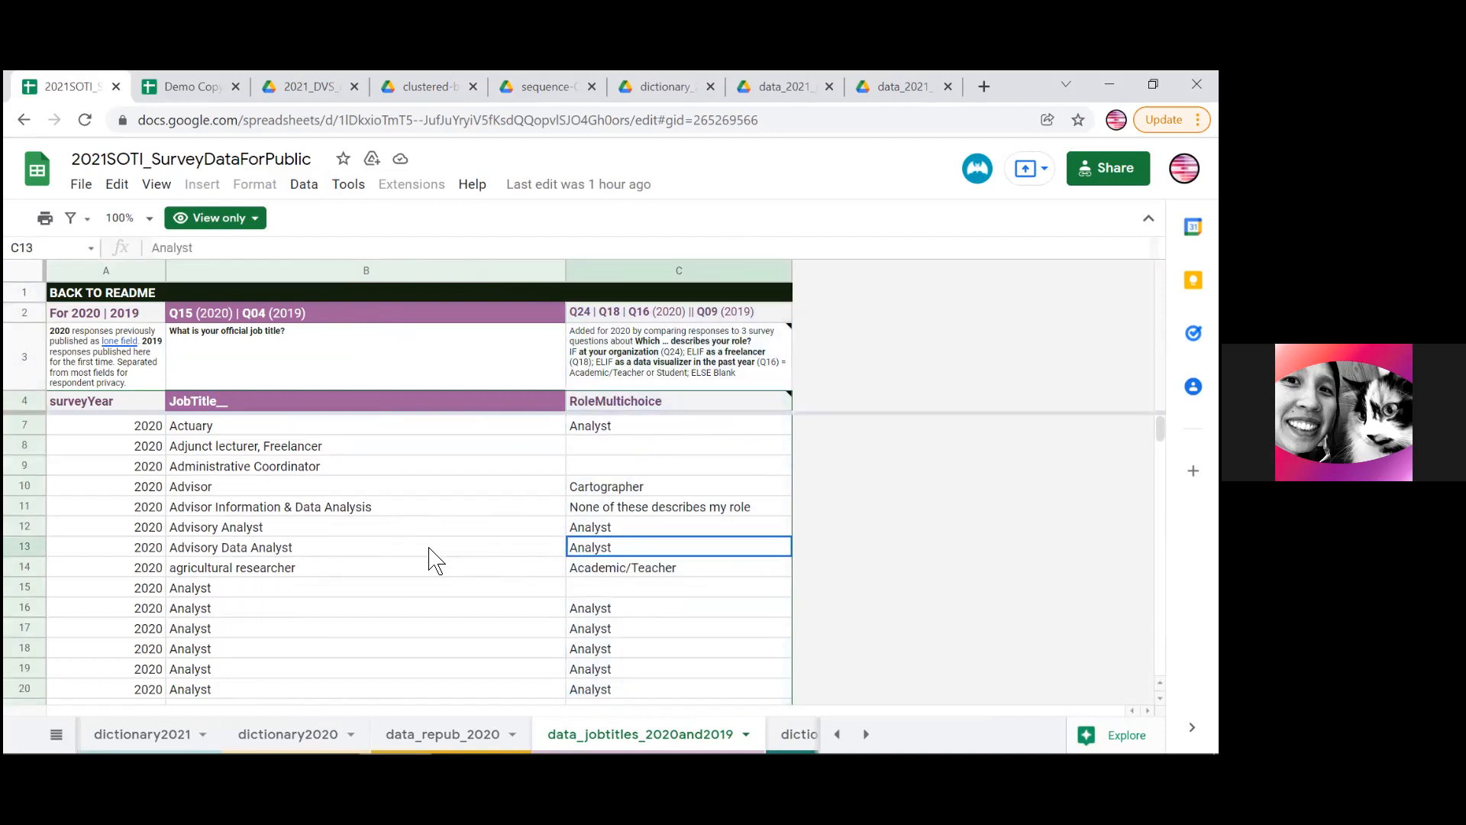
scroll(down, 3)
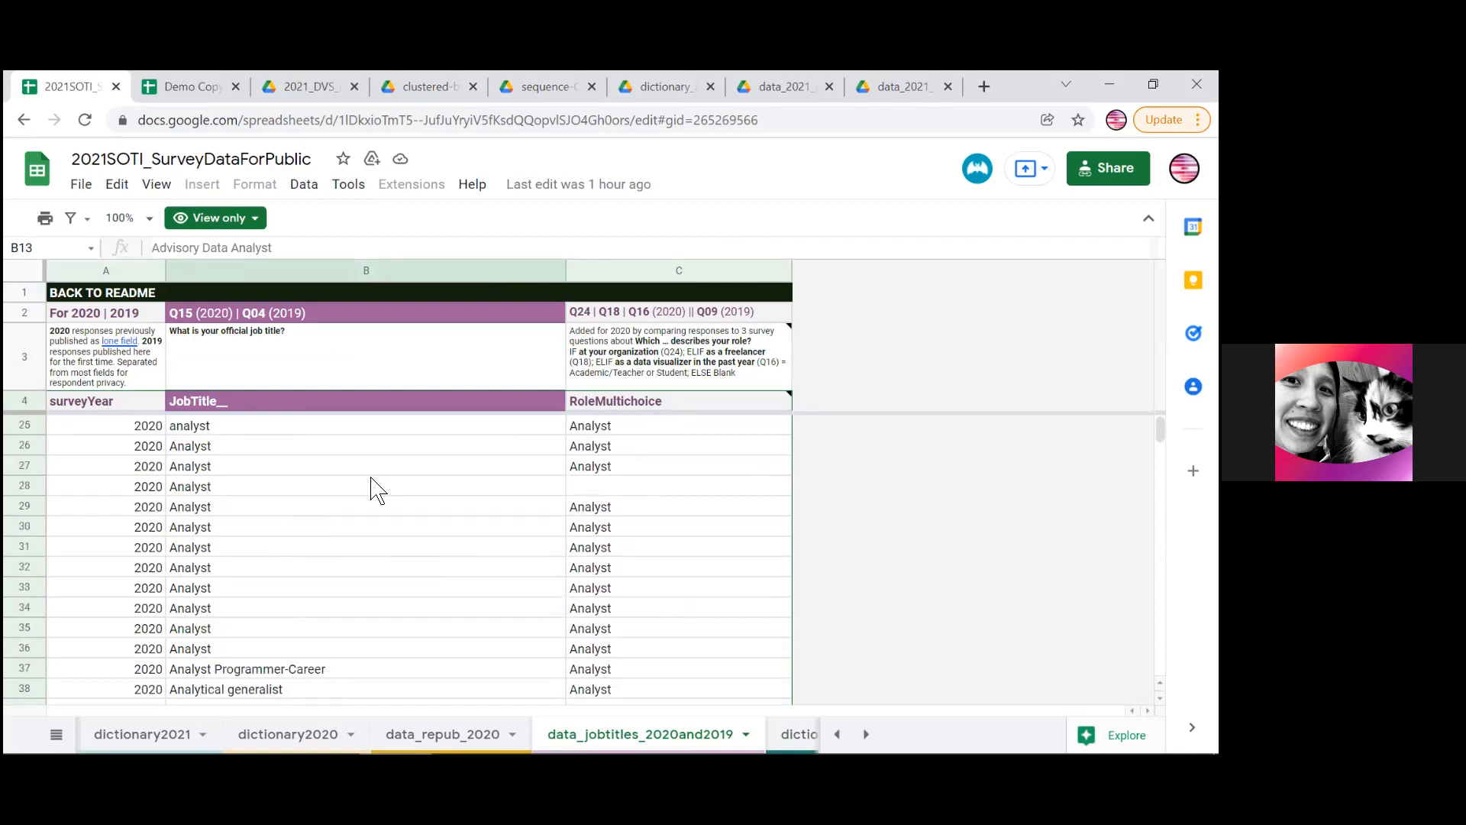
scroll(down, 3)
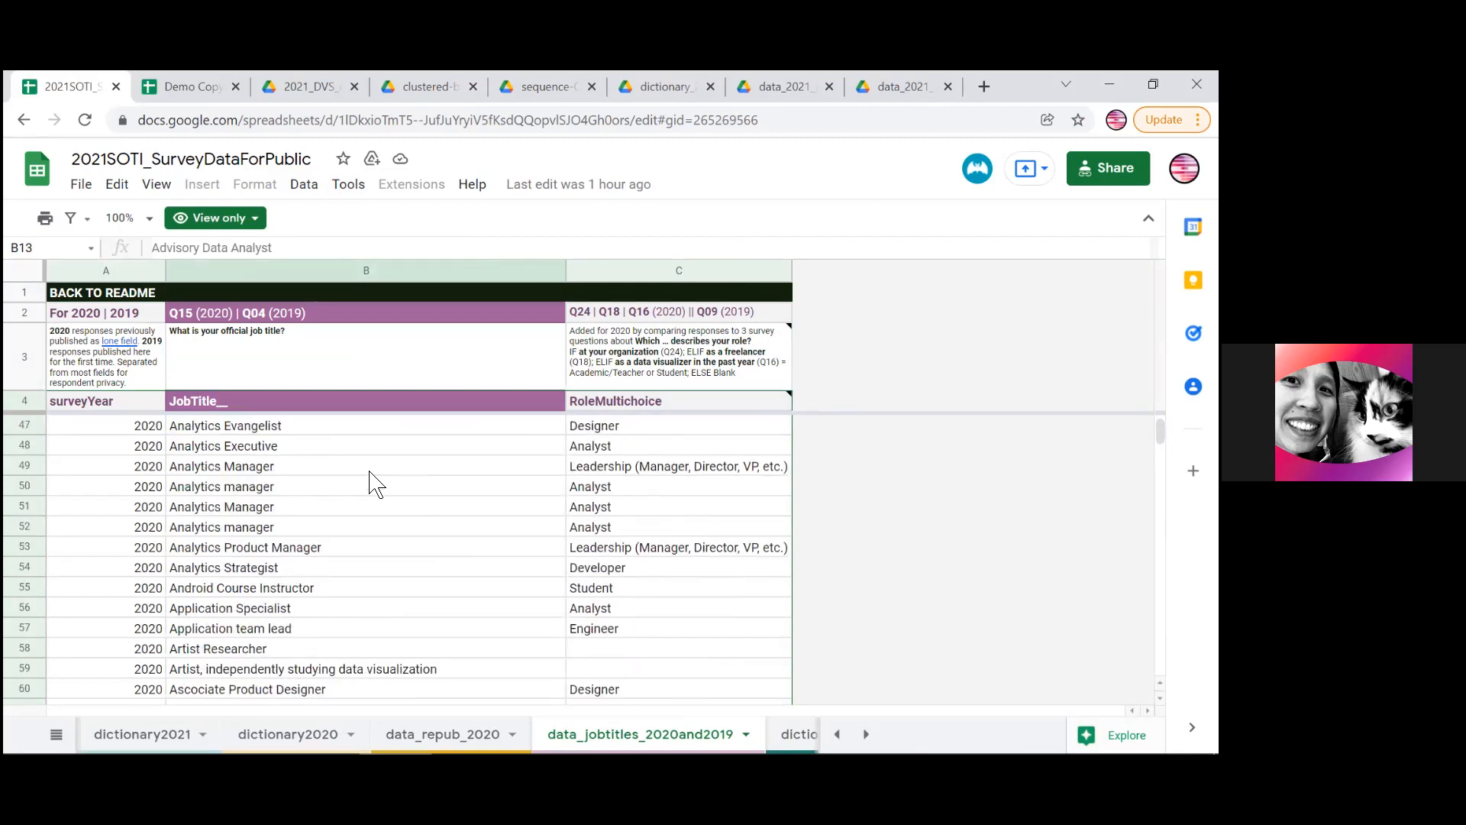
scroll(down, 3)
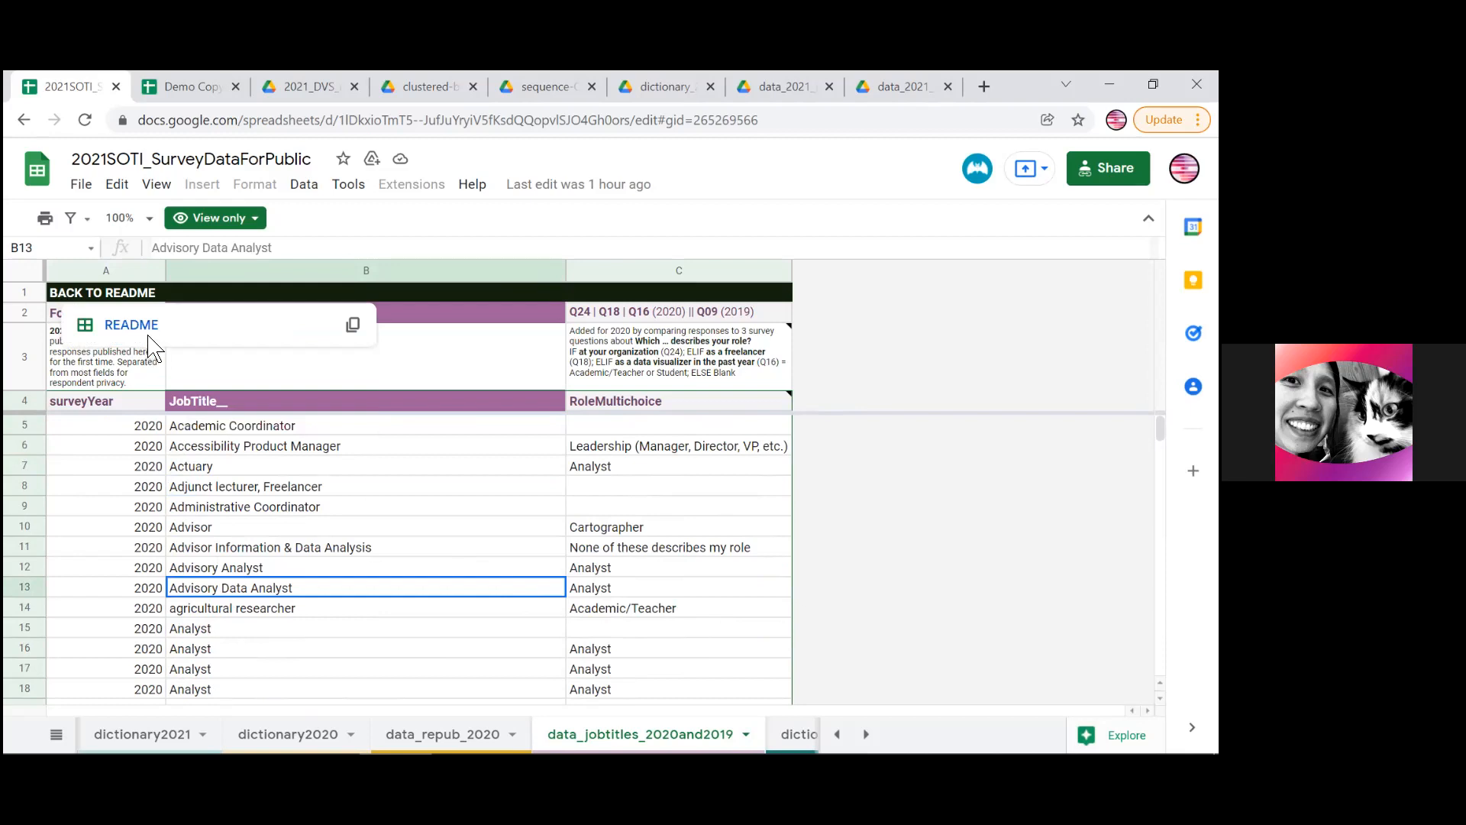
click(131, 324)
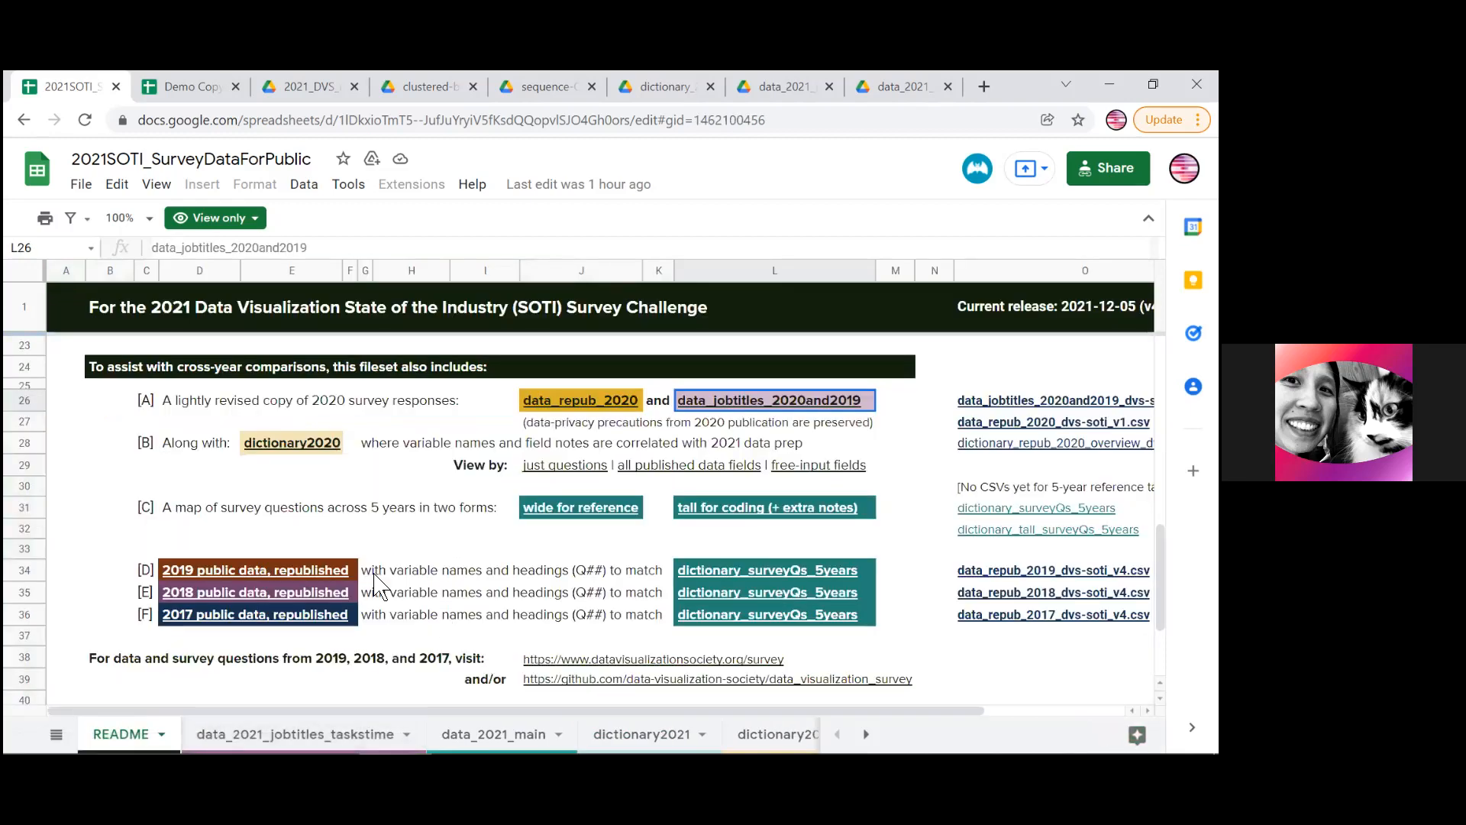
click(290, 442)
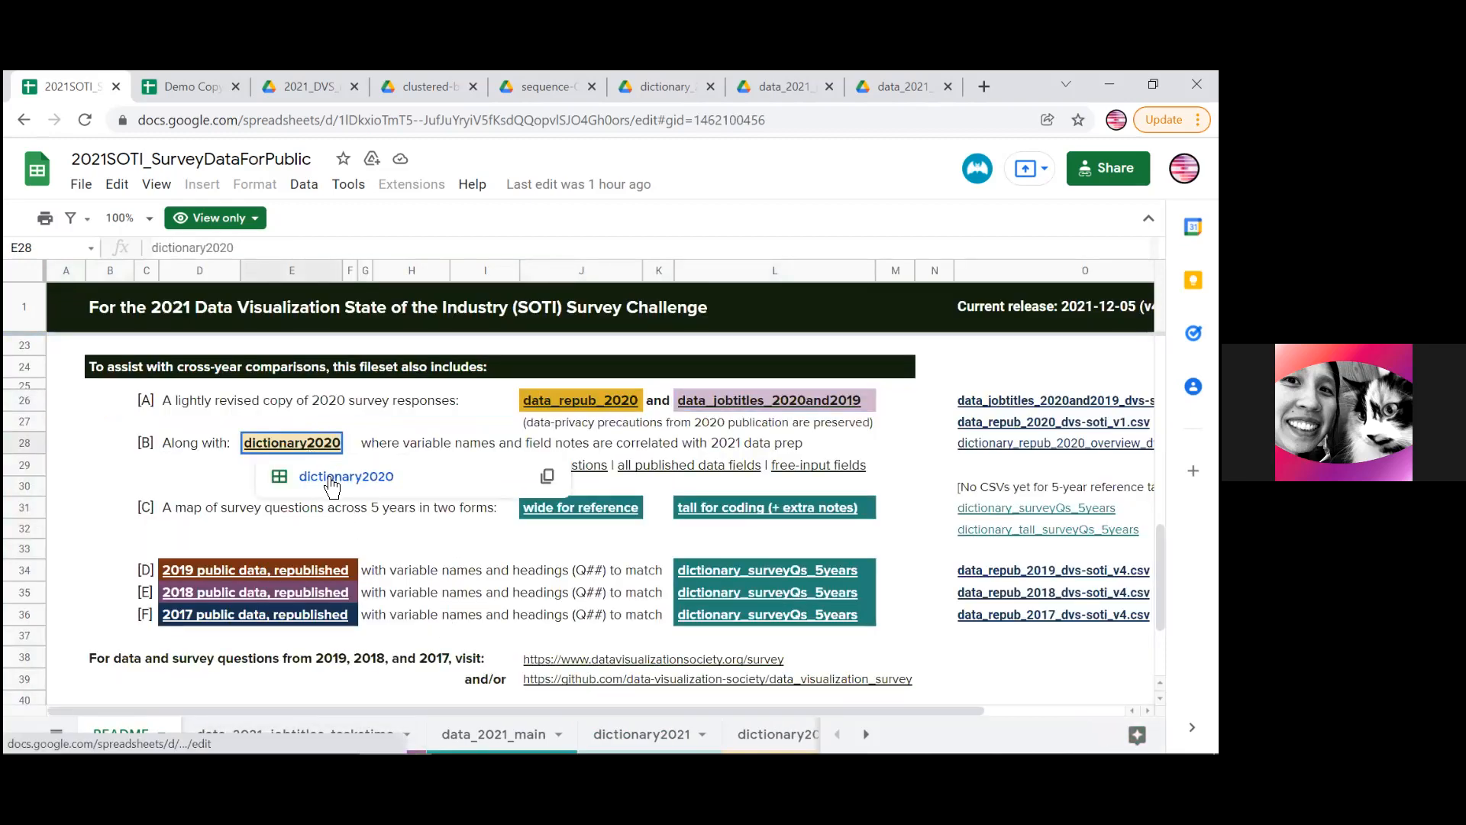
Browse dictionary2020's question text and maximum sample size column, then return to README
click(345, 477)
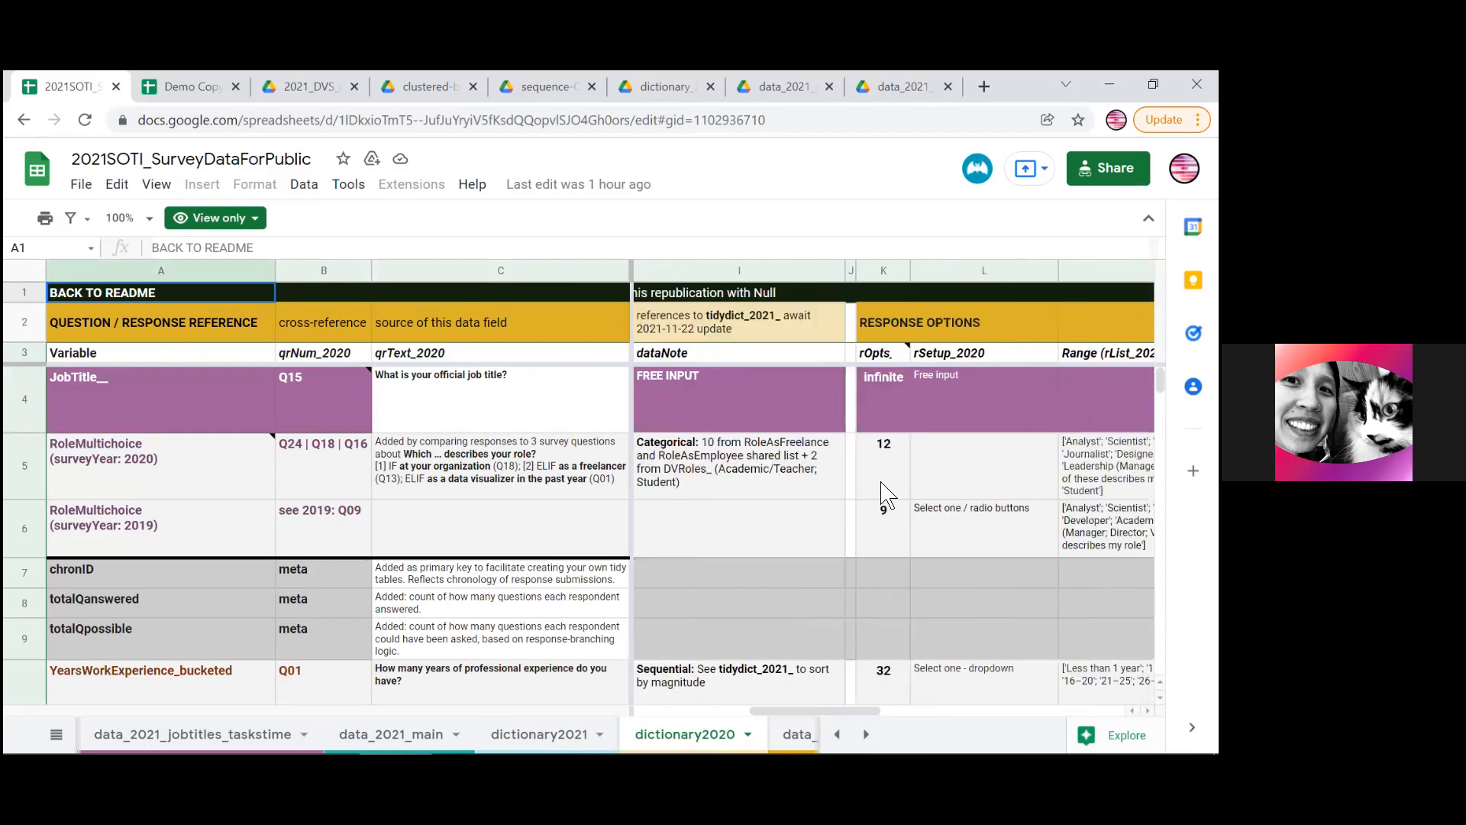
scroll(right, 3)
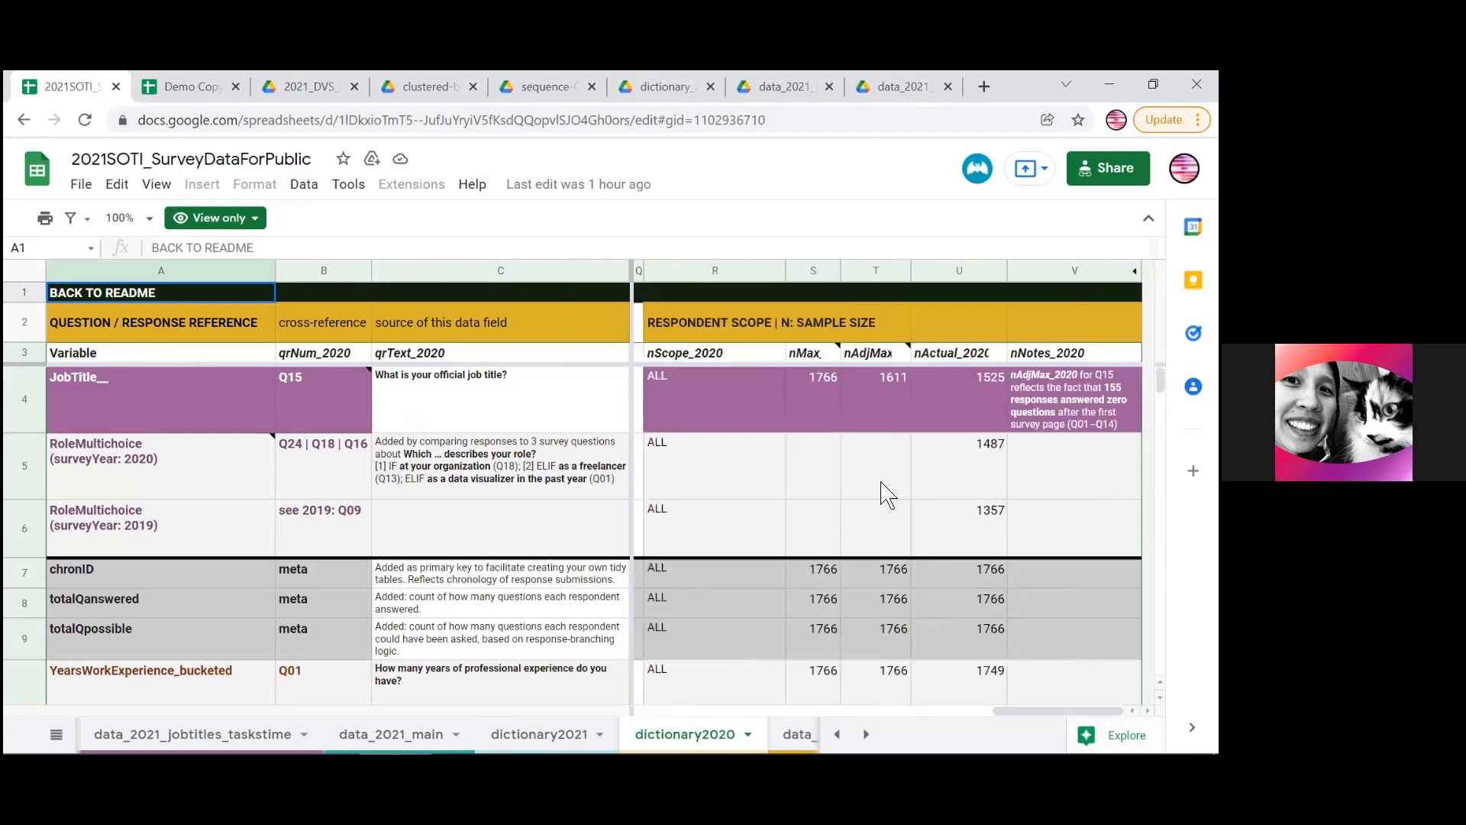
mouse_move(816, 307)
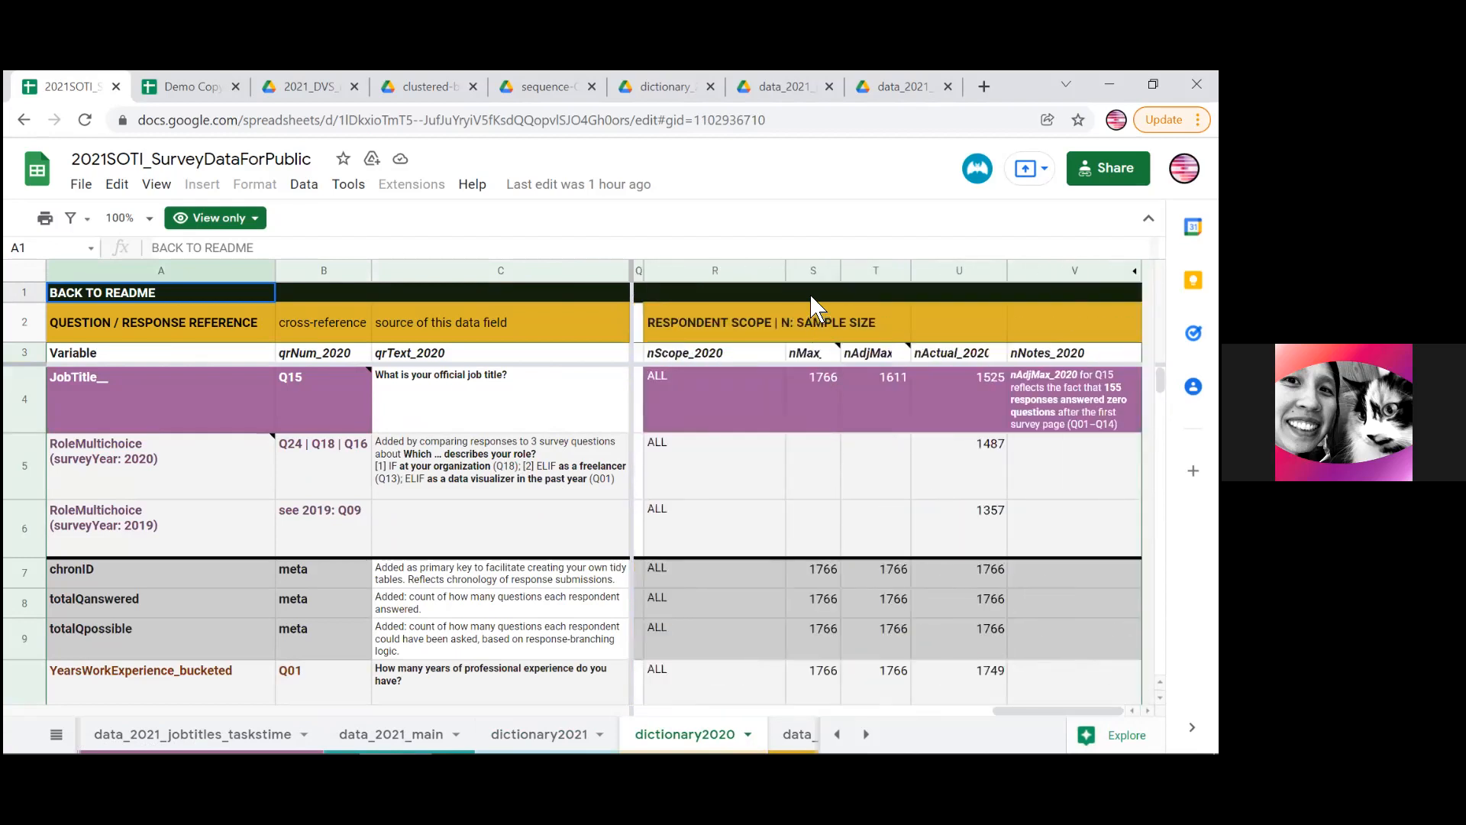
click(811, 271)
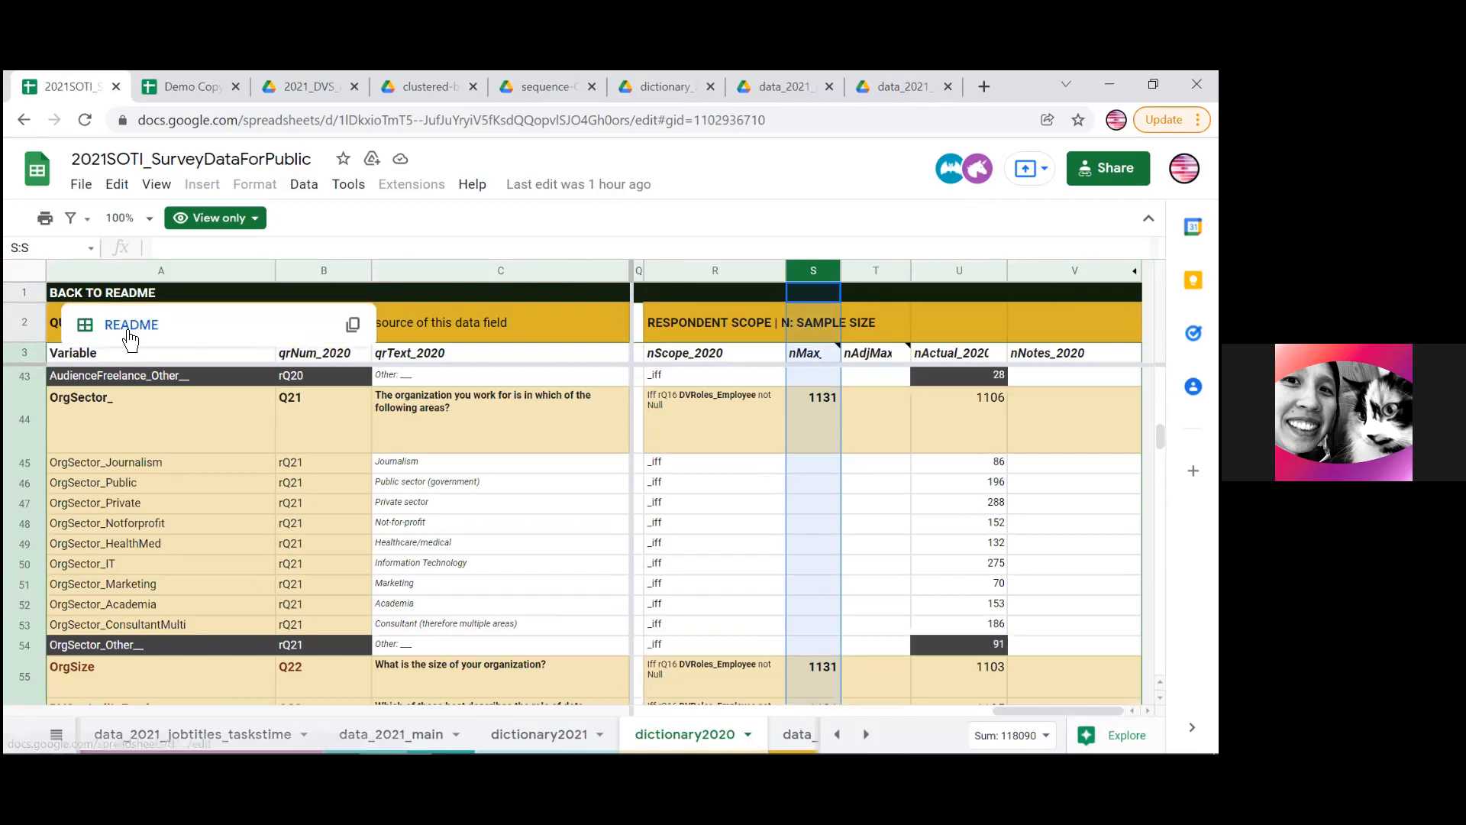
click(131, 324)
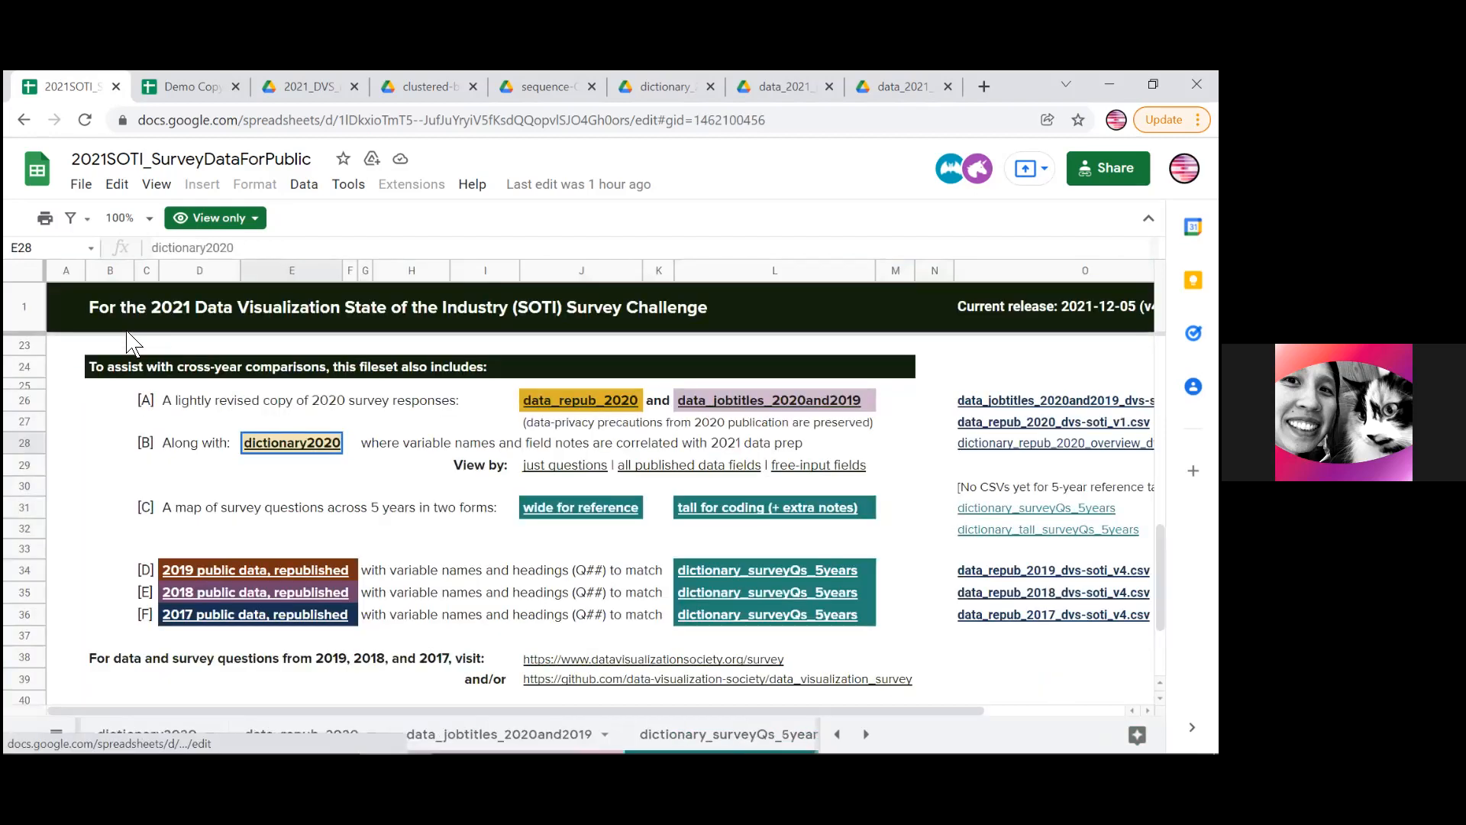
click(255, 593)
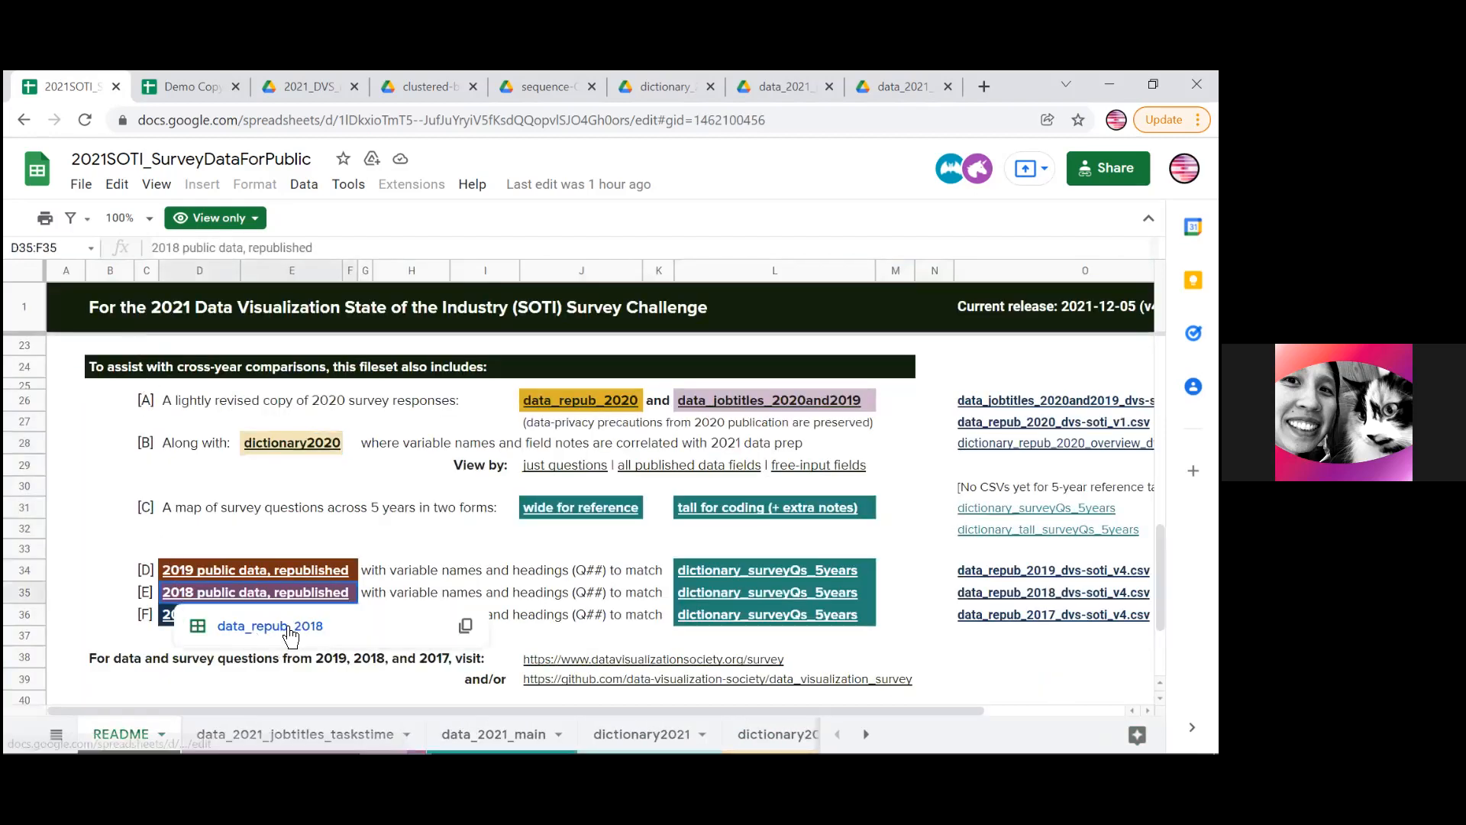
click(268, 626)
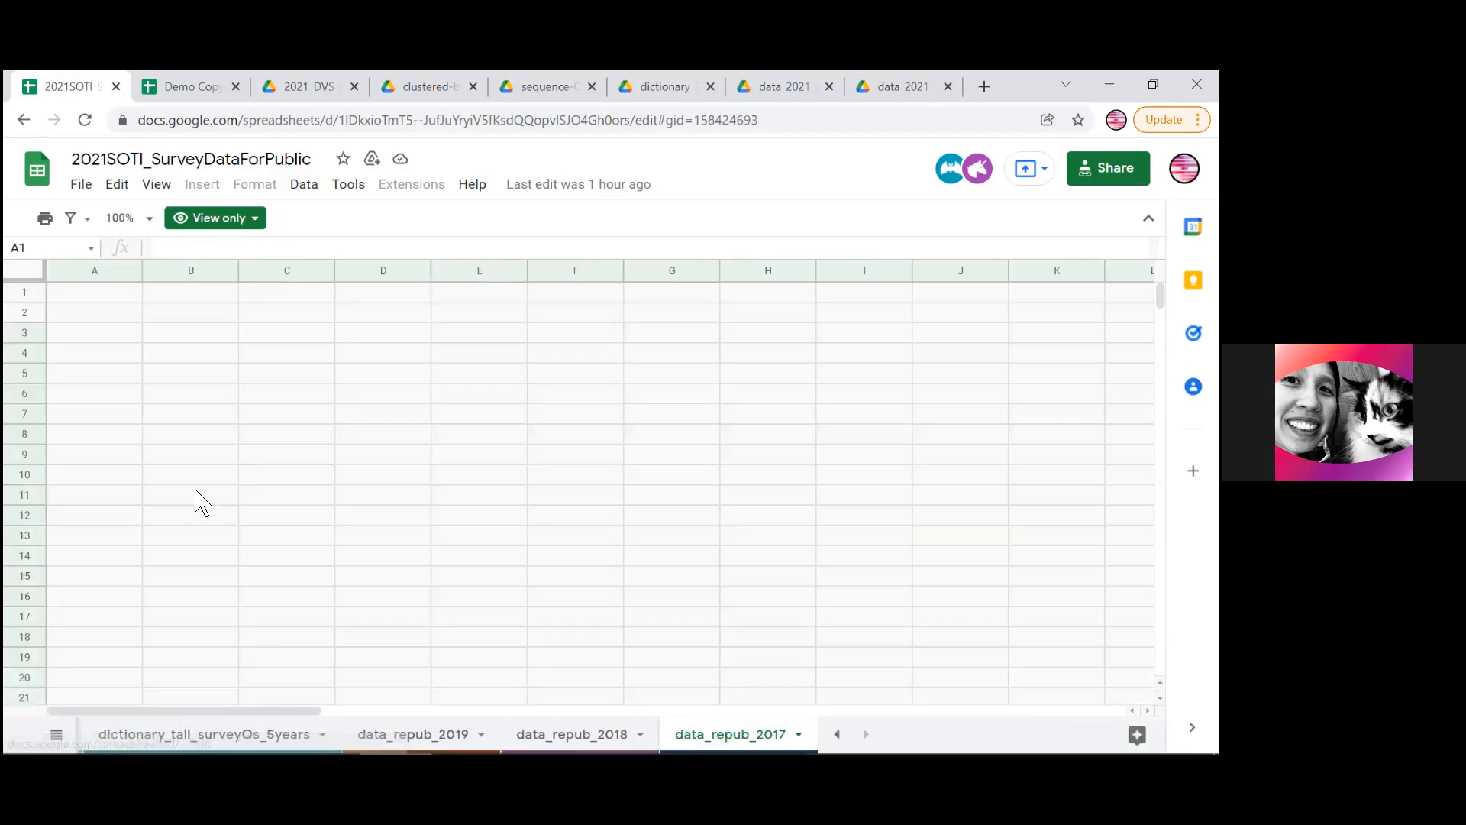
click(730, 734)
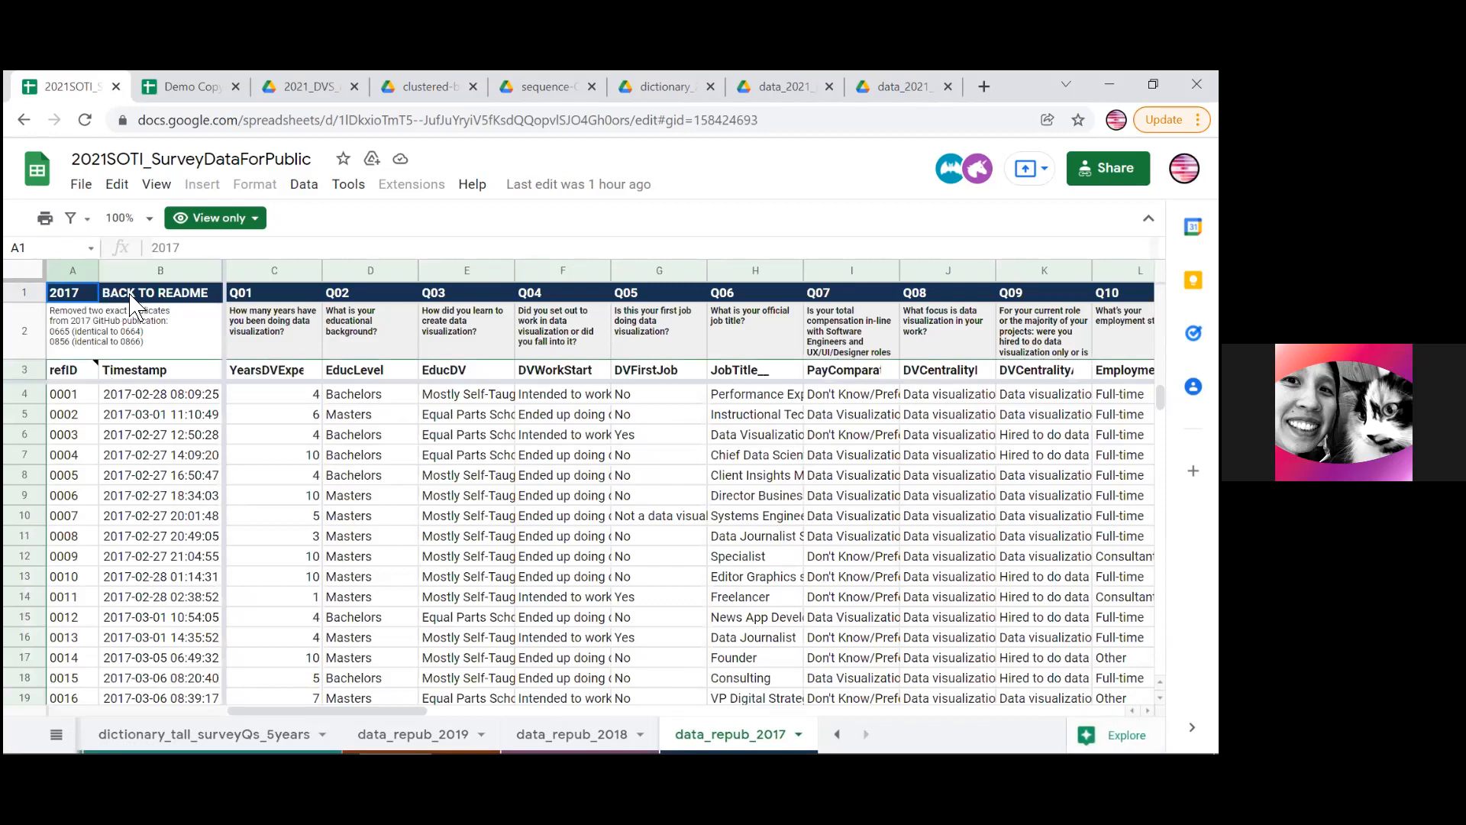
click(160, 291)
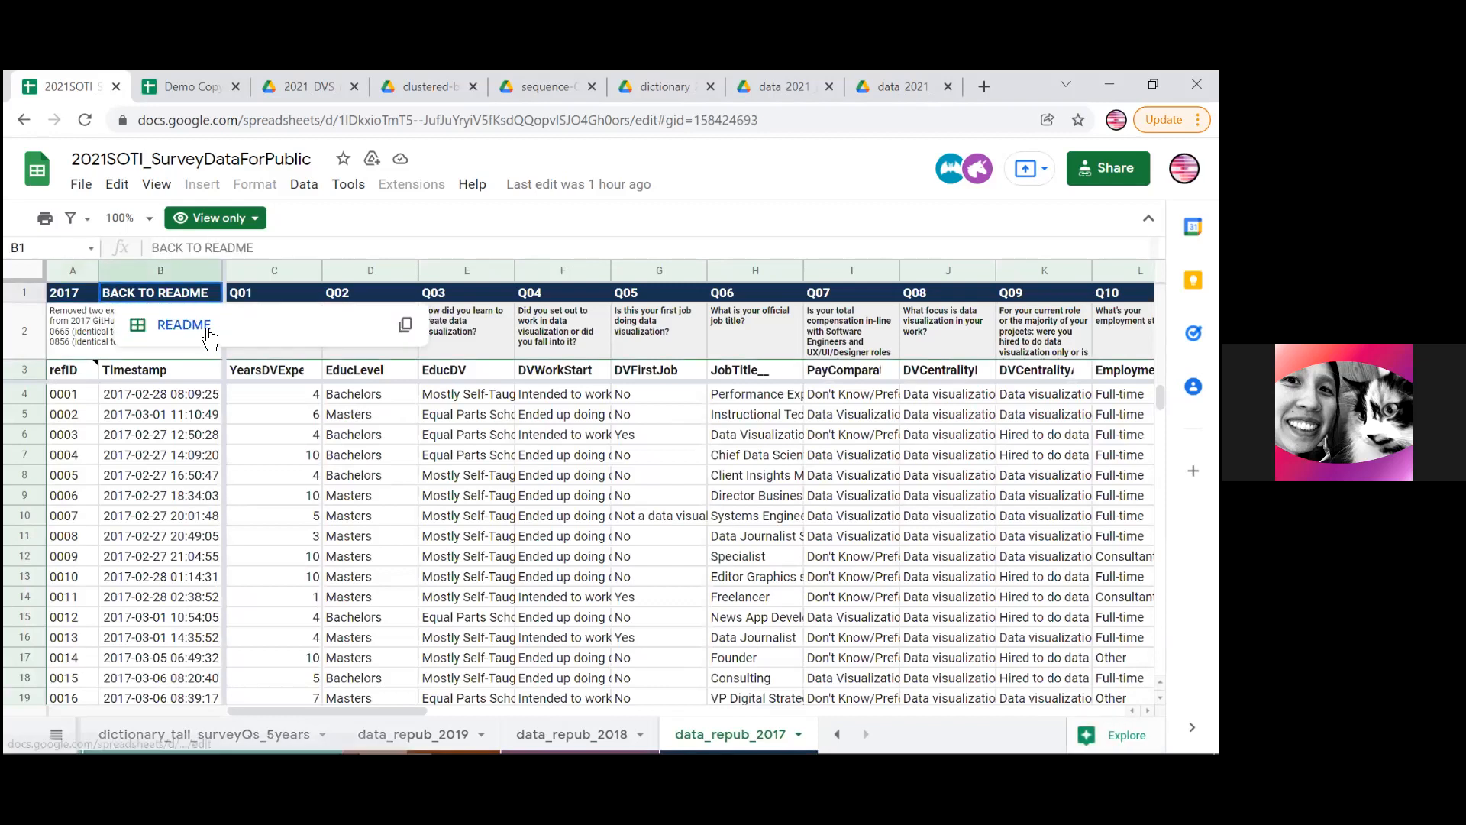
click(183, 324)
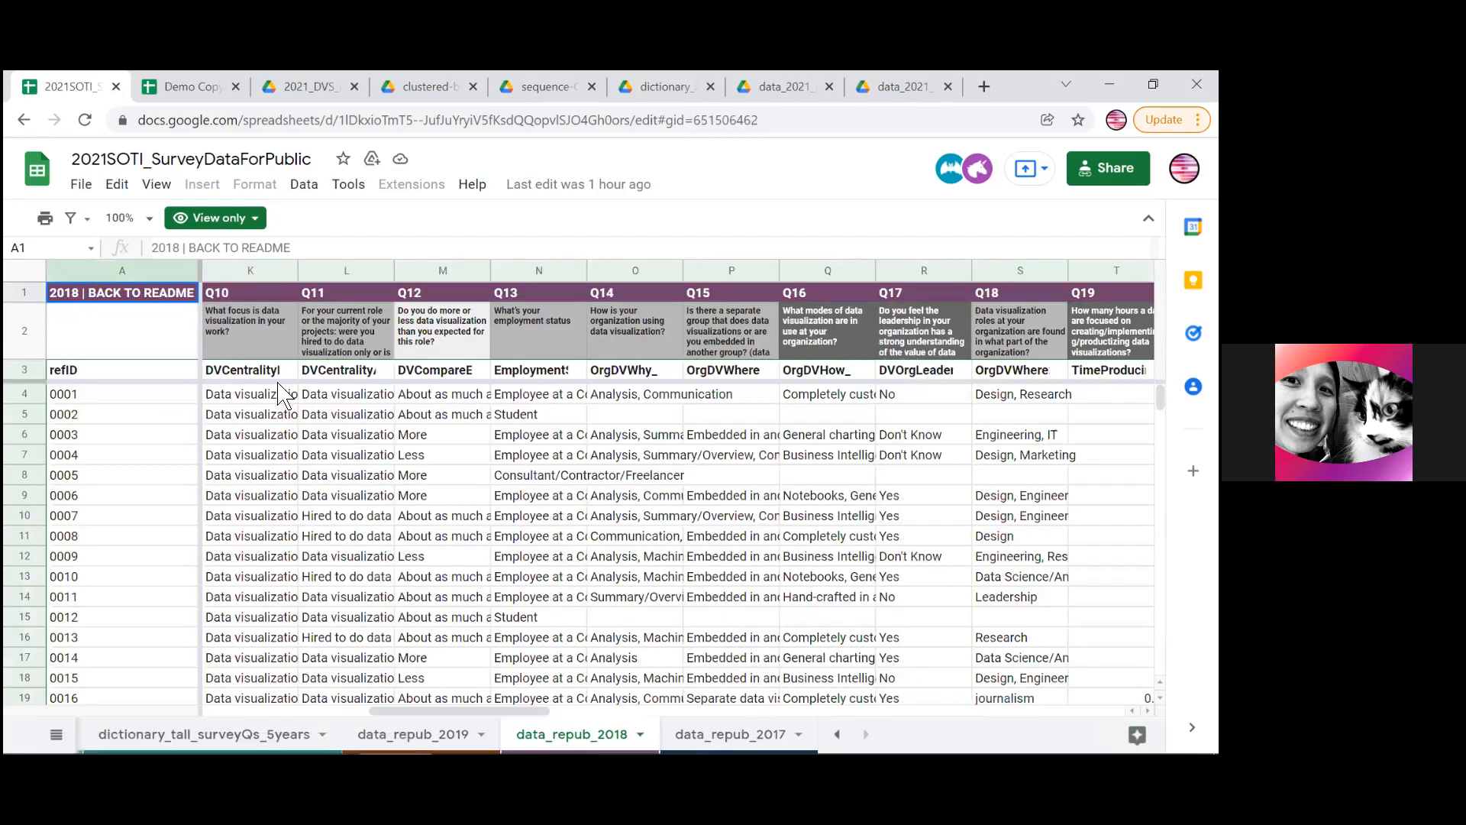
click(538, 370)
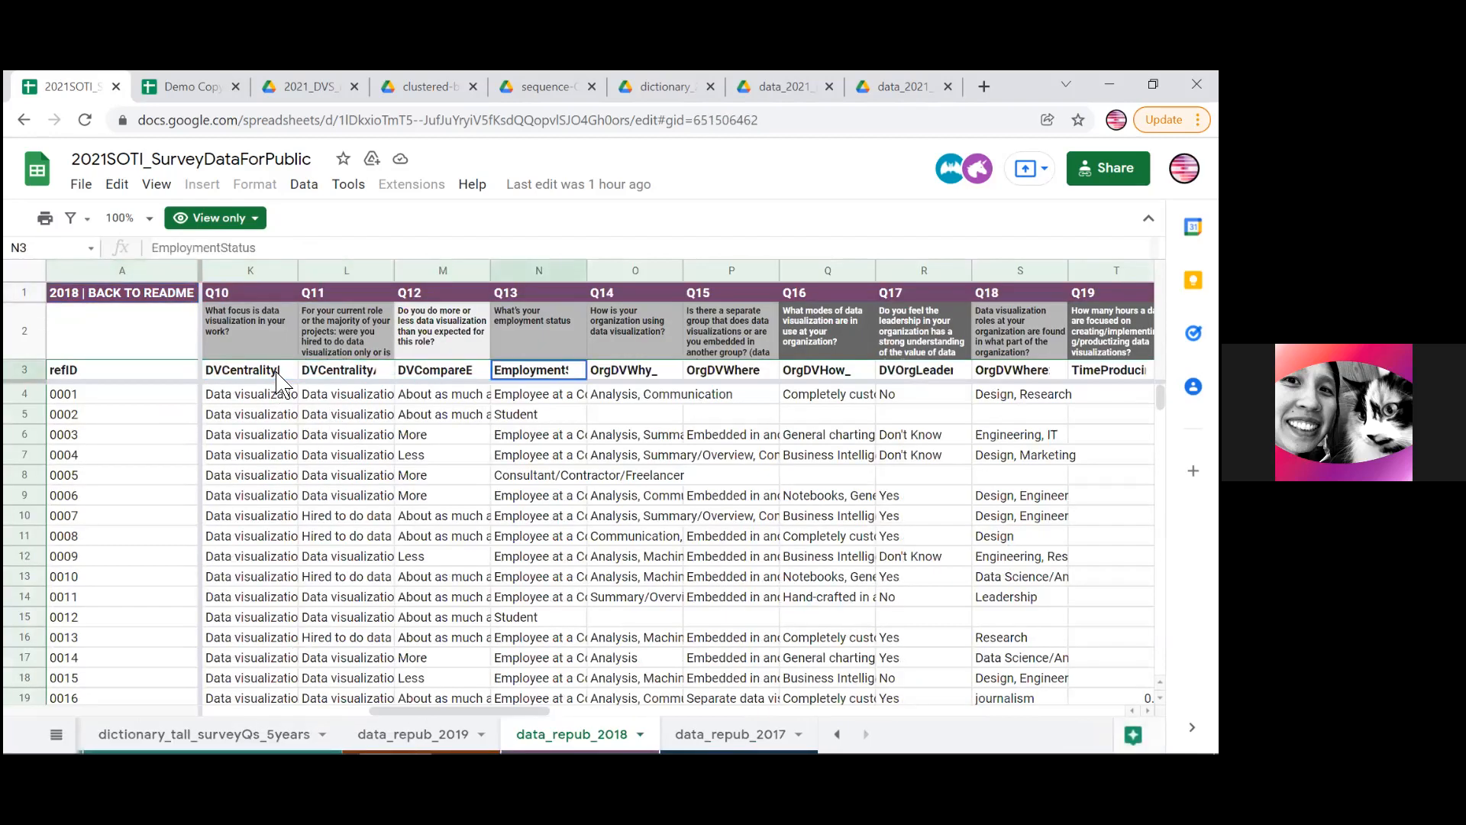
click(122, 292)
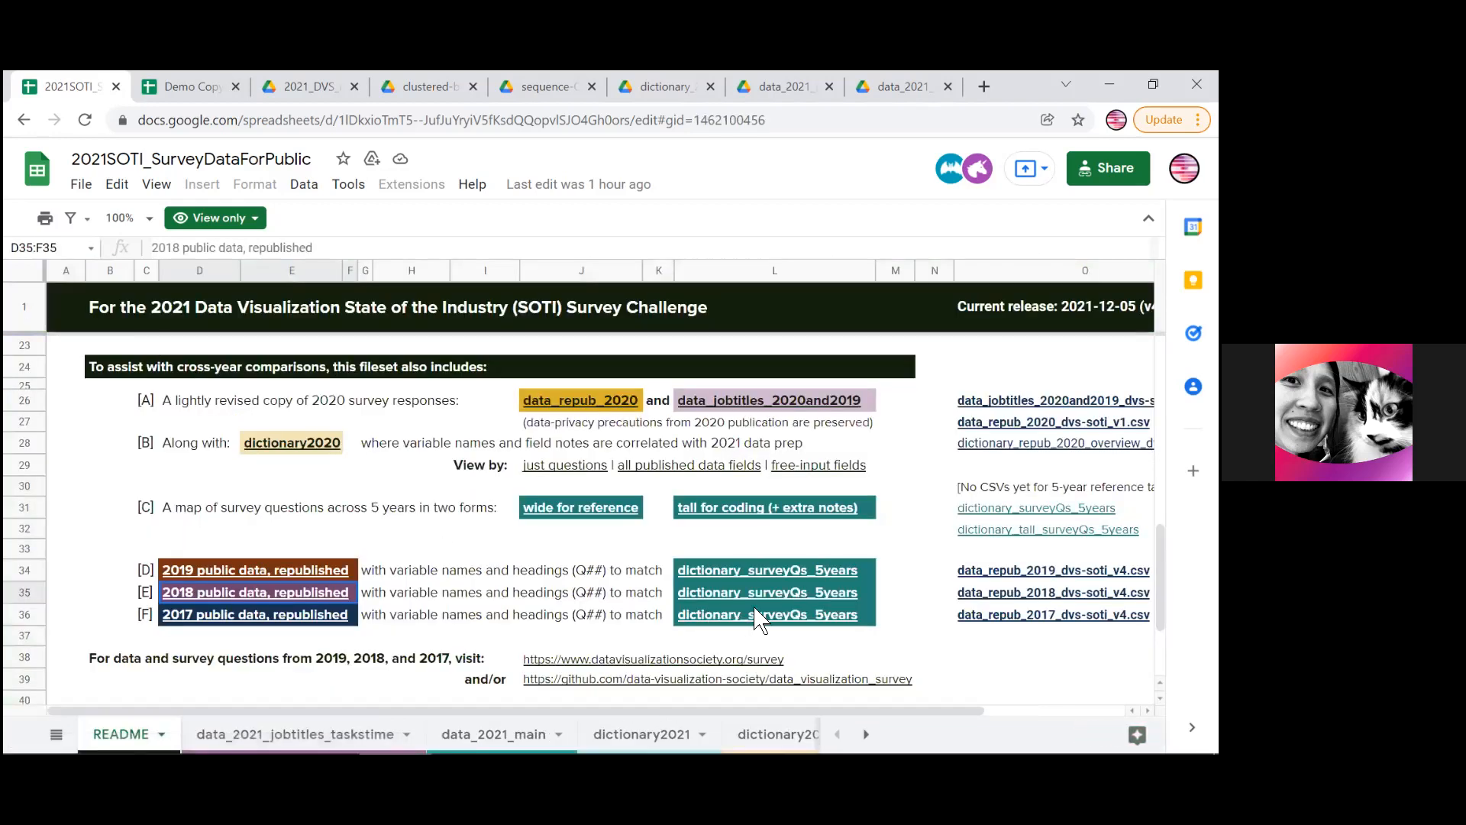
Open the dictionary_surveyQs_5years sheet from the README link and scroll to the qrNum columns
click(767, 569)
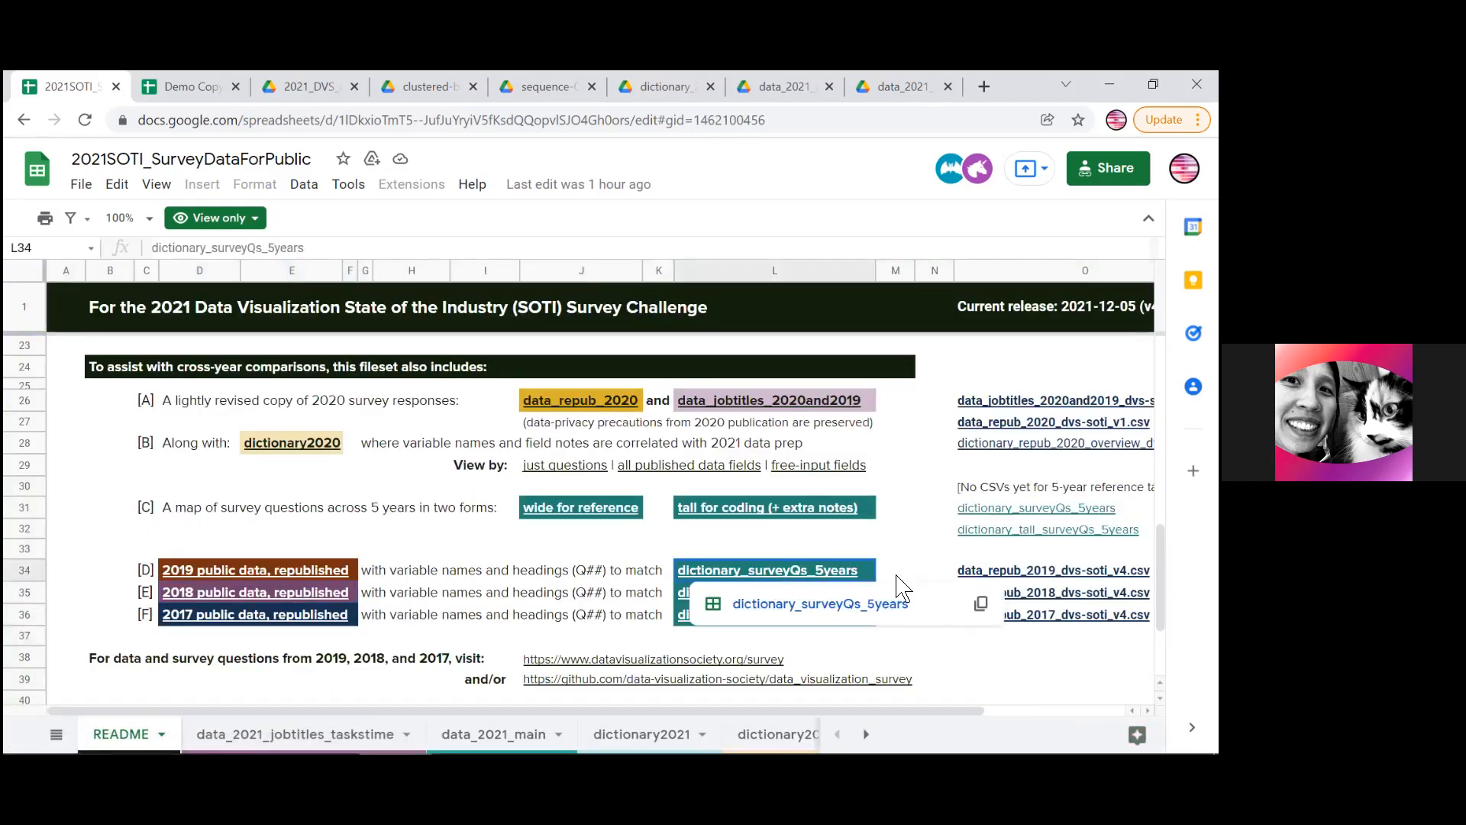
mouse_move(767, 594)
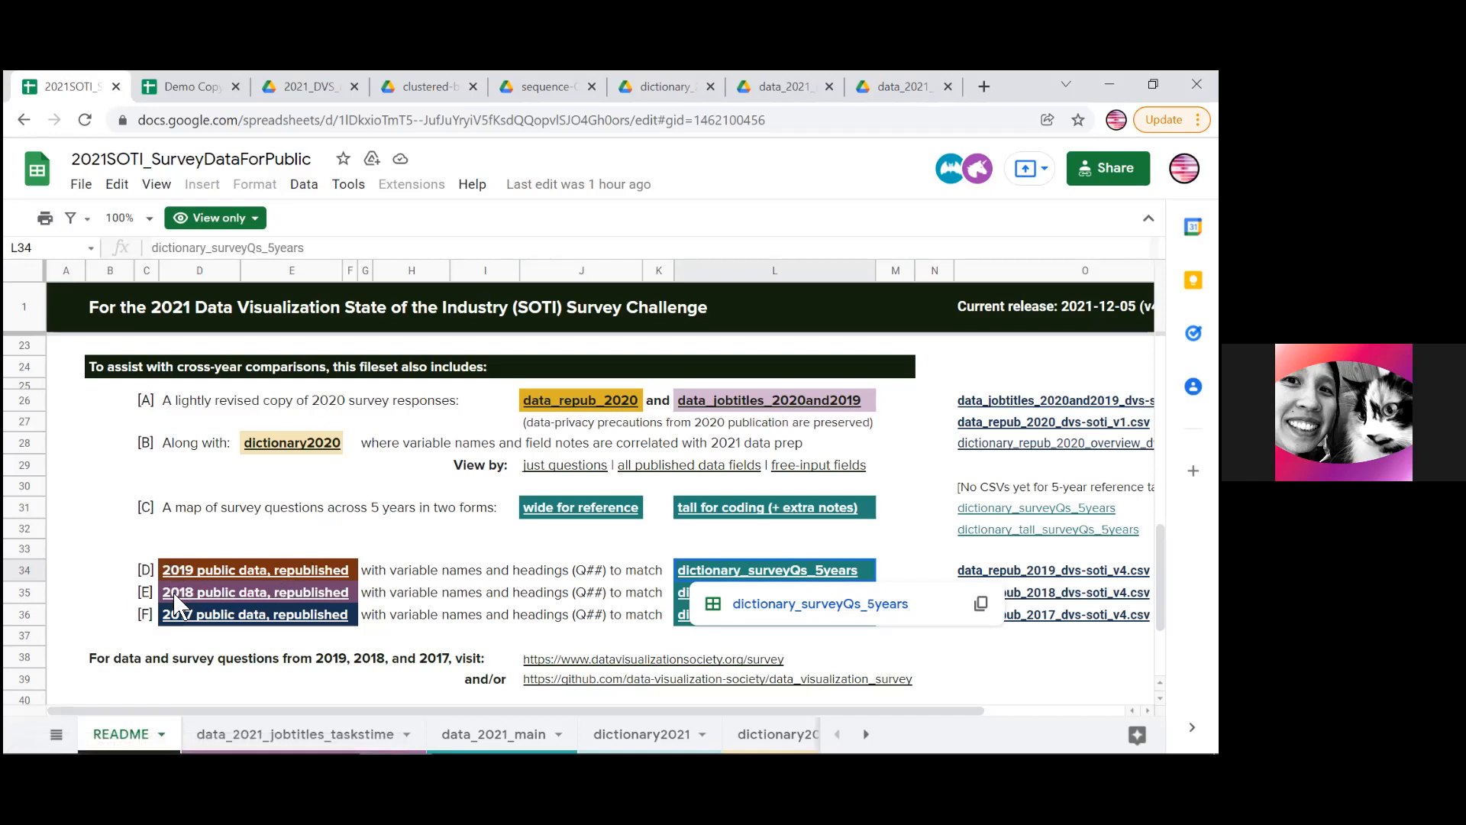
mouse_move(819, 603)
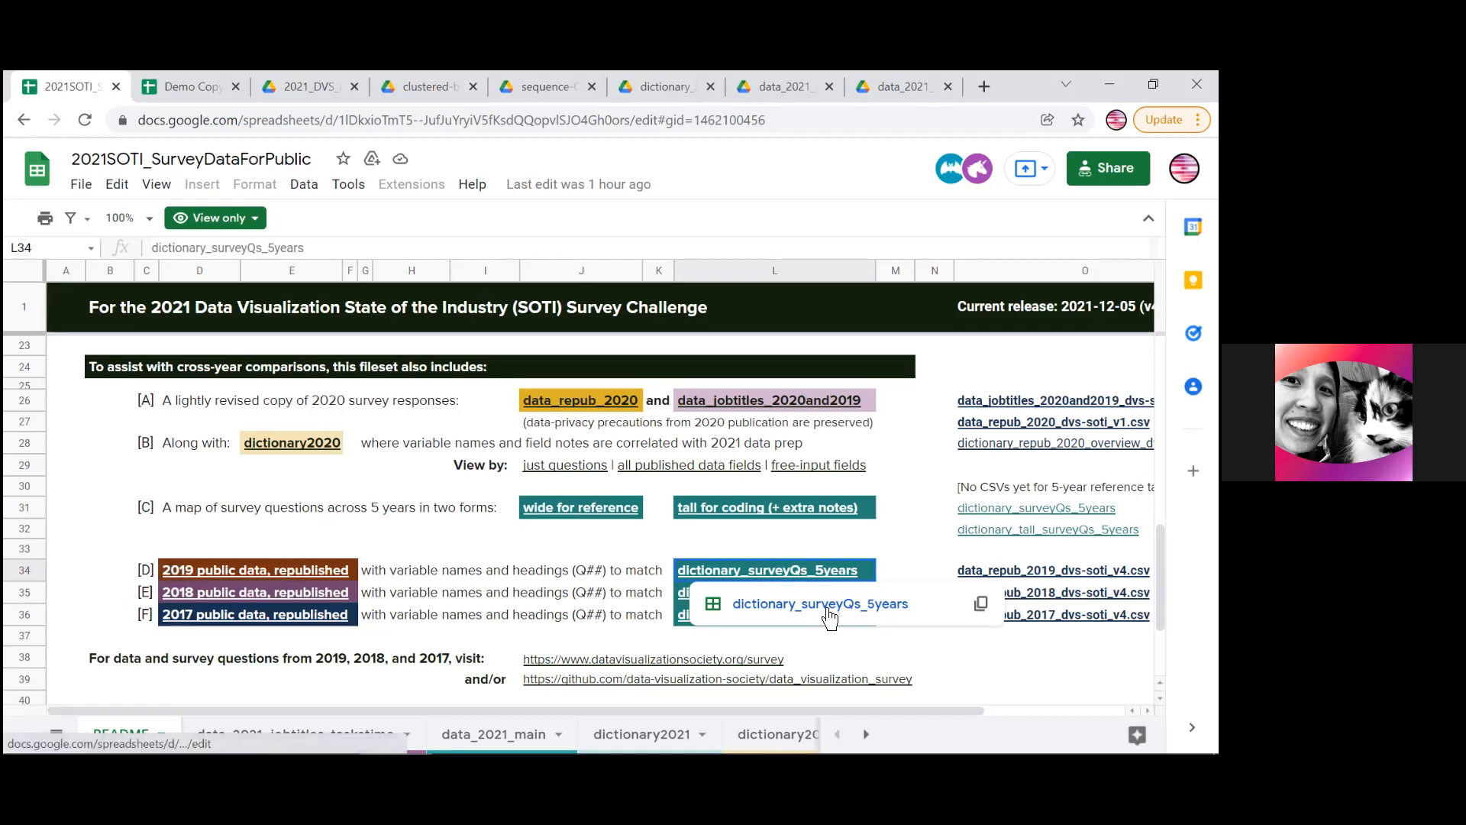
click(818, 603)
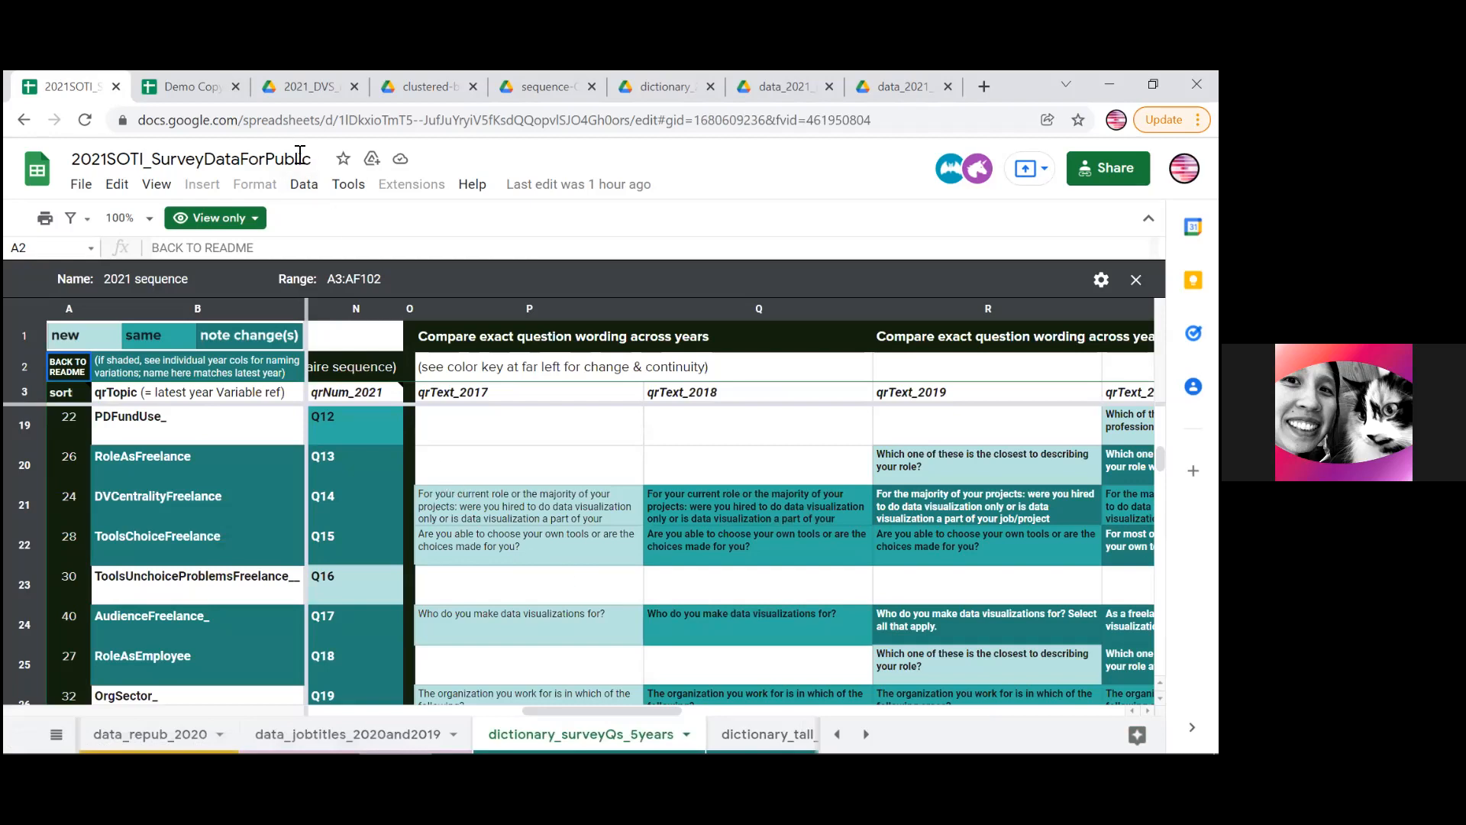
mouse_move(310, 189)
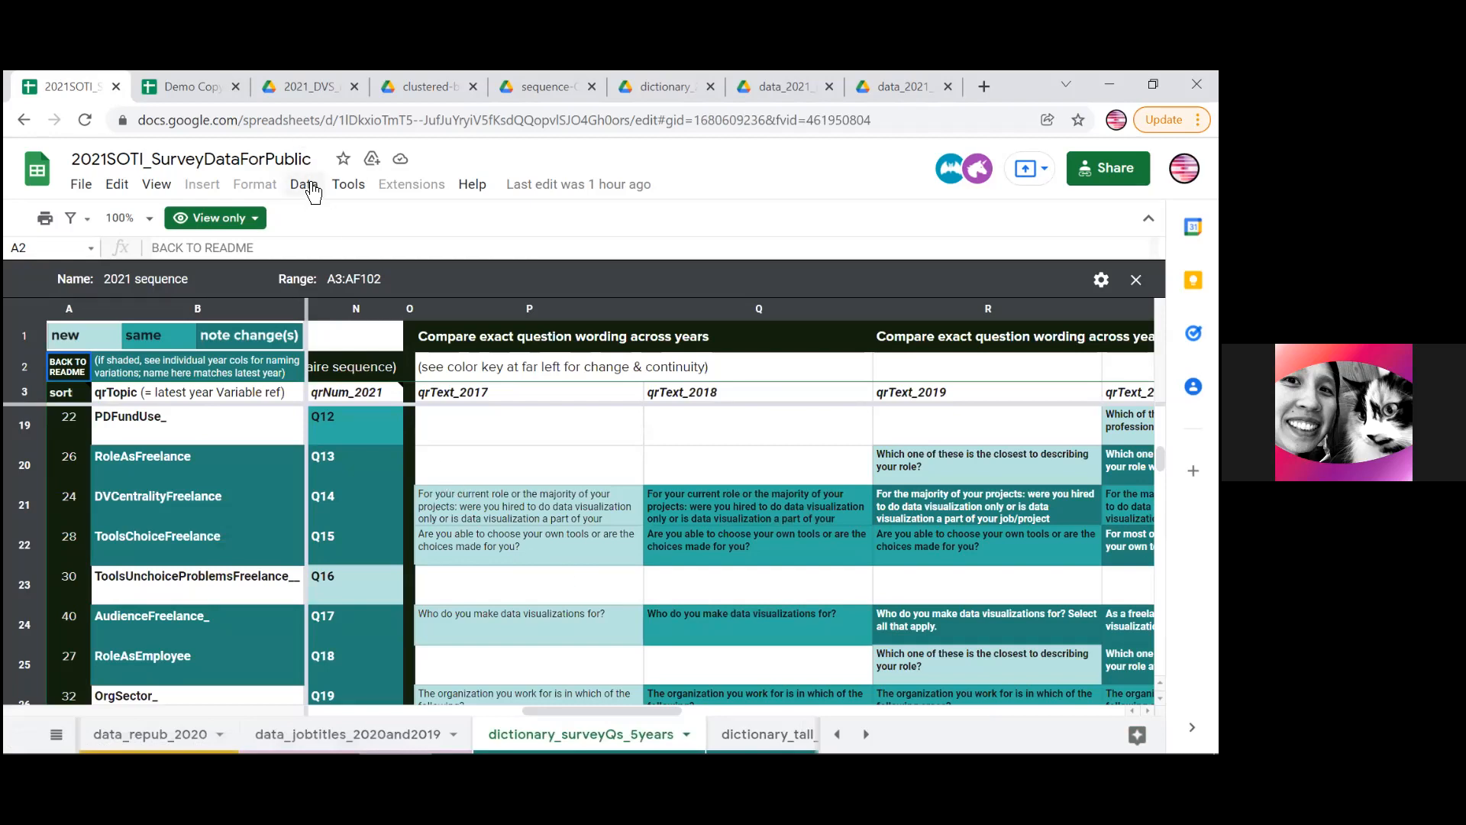
click(304, 184)
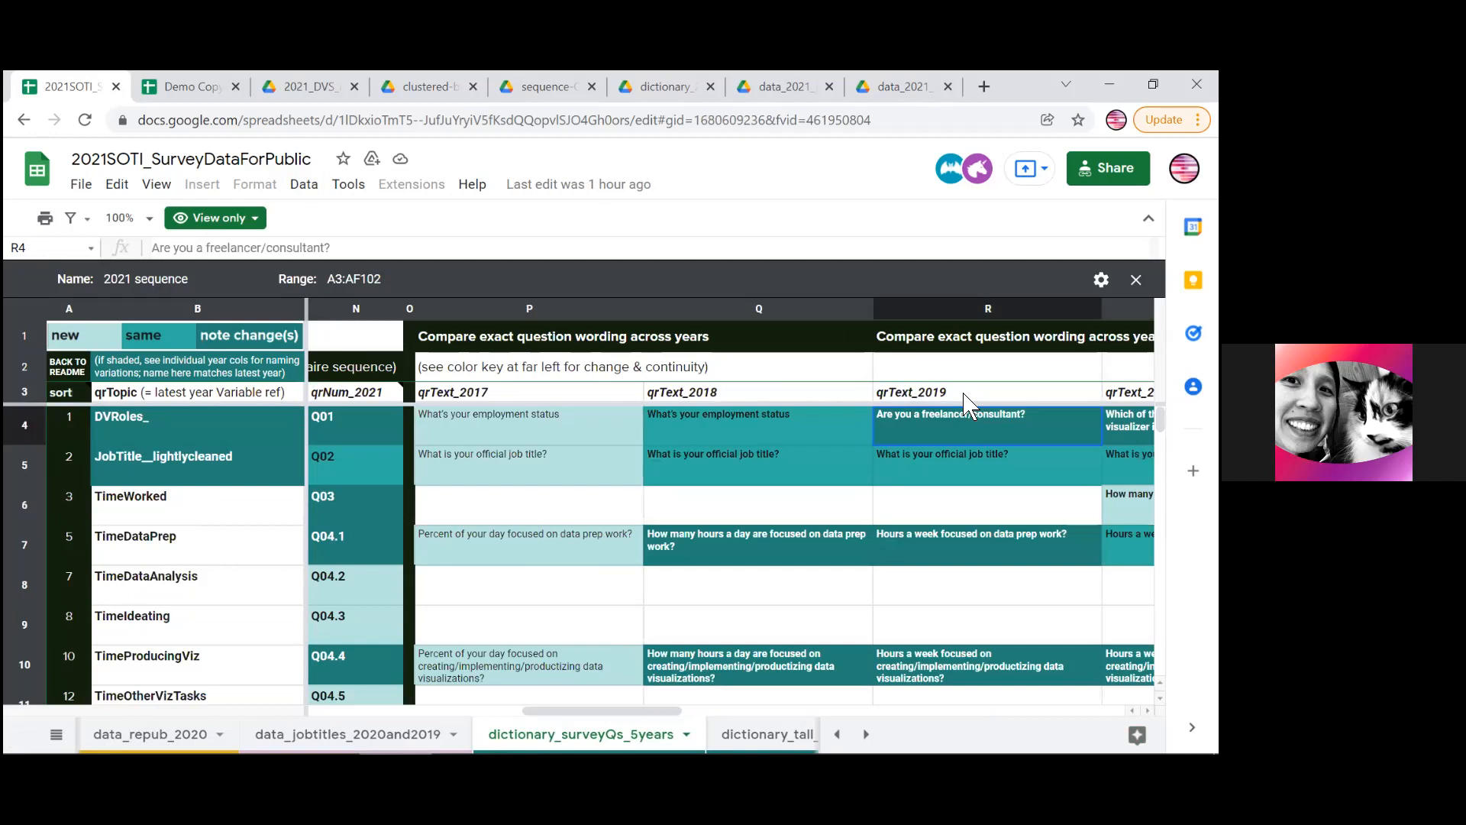
mouse_move(826, 434)
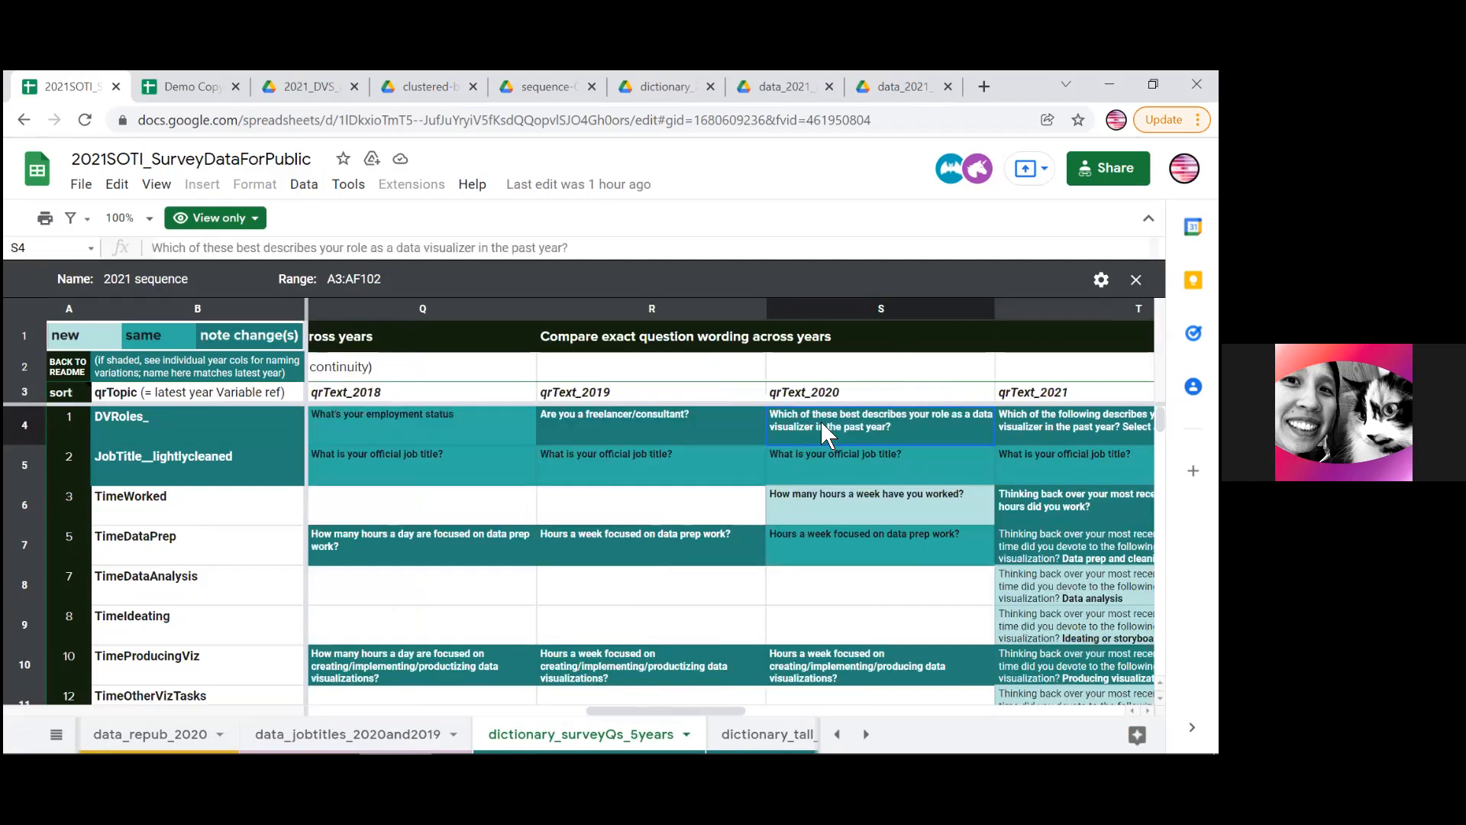
scroll(left, 3)
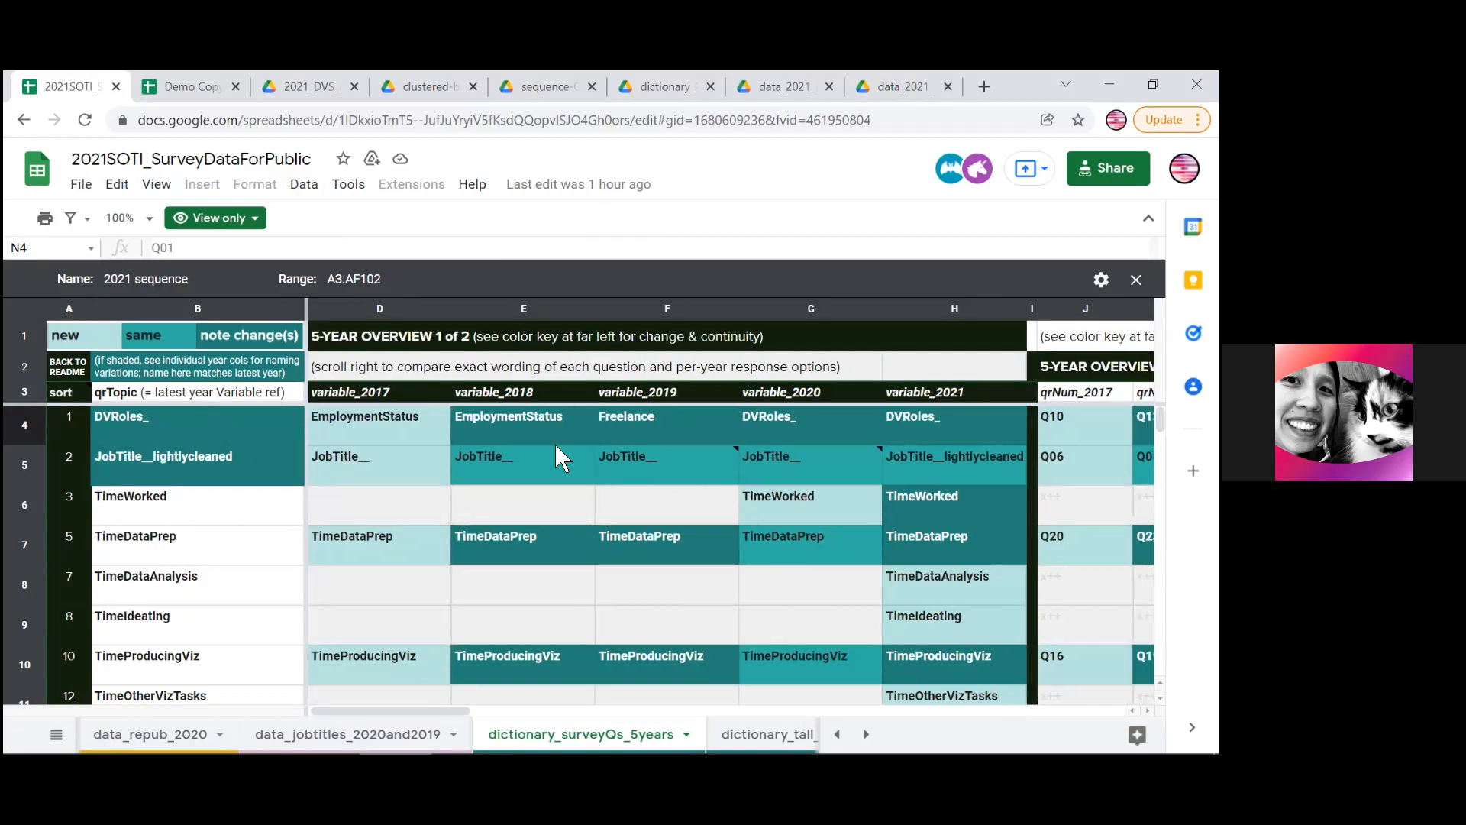
scroll(right, 3)
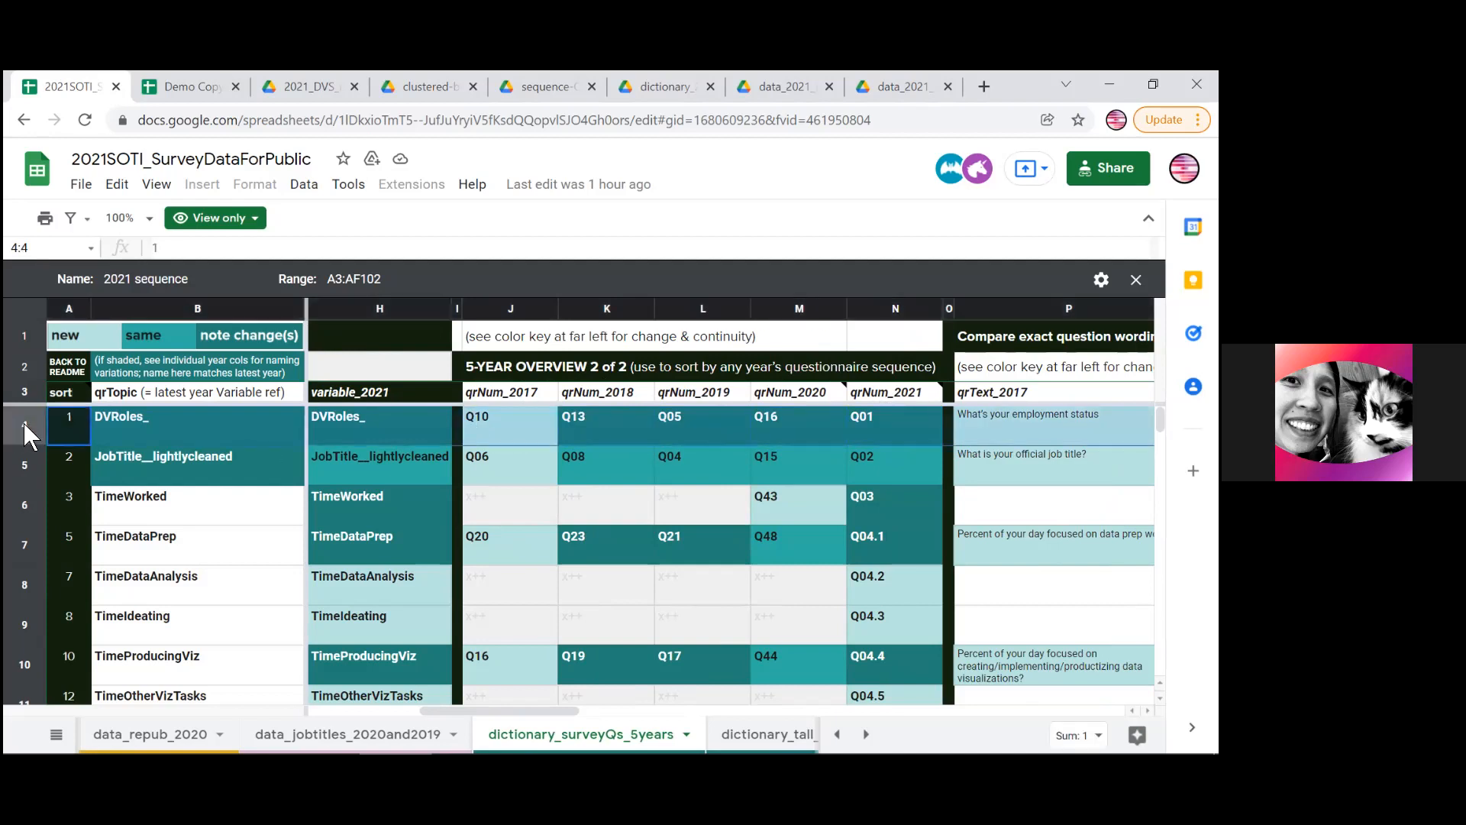
Compare DVRoles_ and JobTitle question numbers across years, including 2018's Q13, against the color key
click(510, 415)
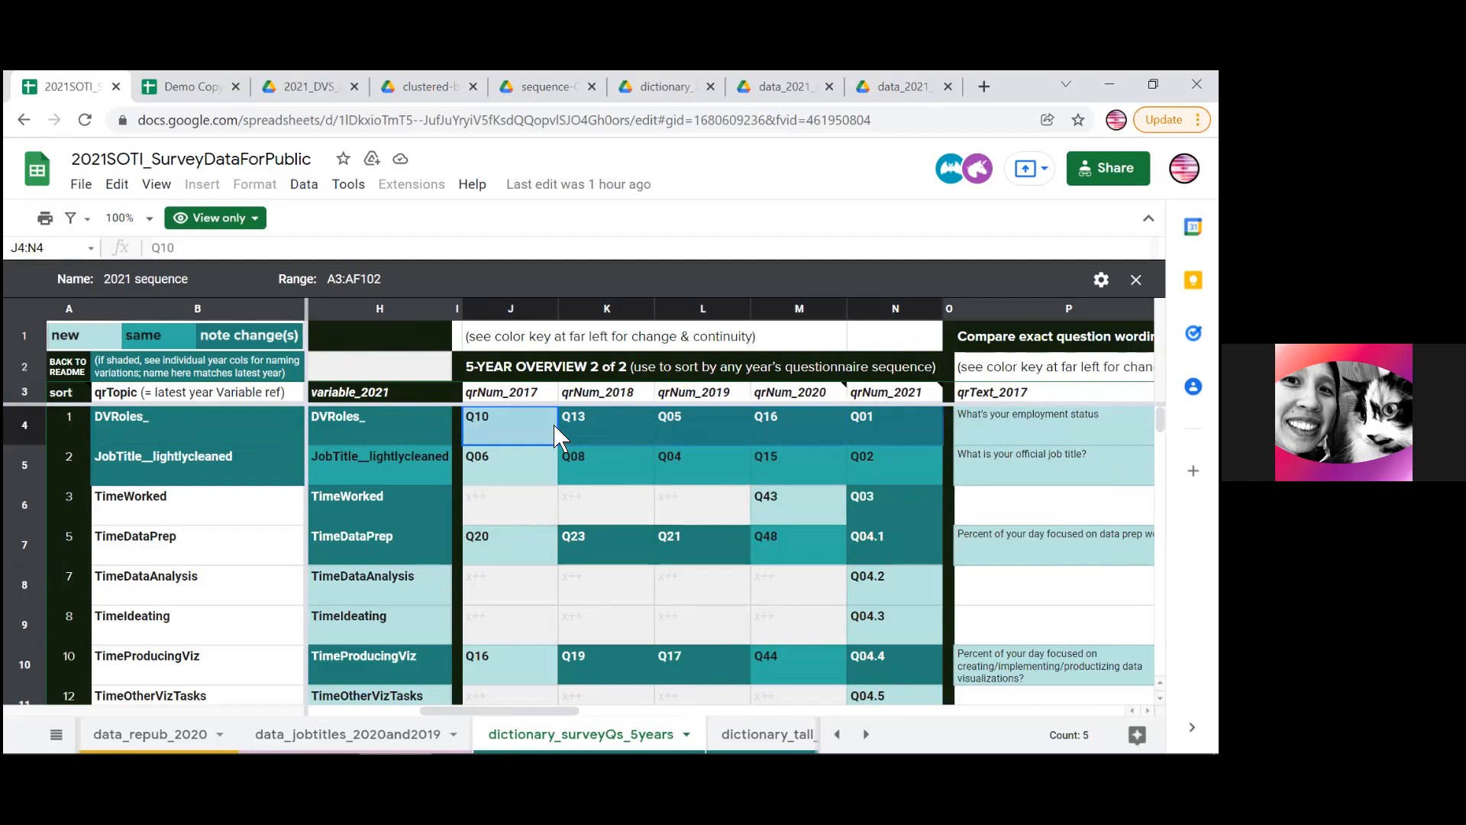
mouse_move(523, 421)
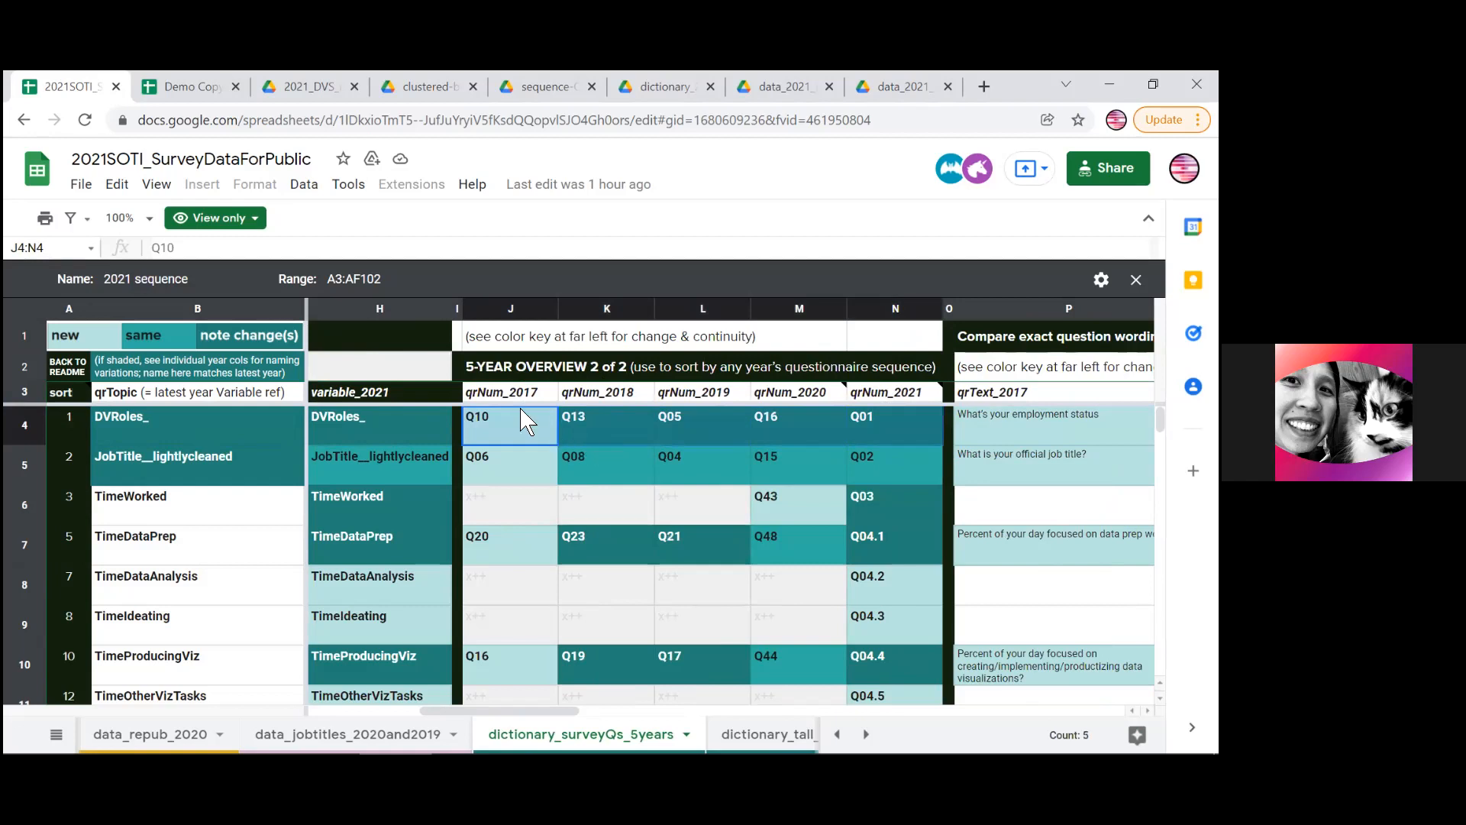
click(607, 415)
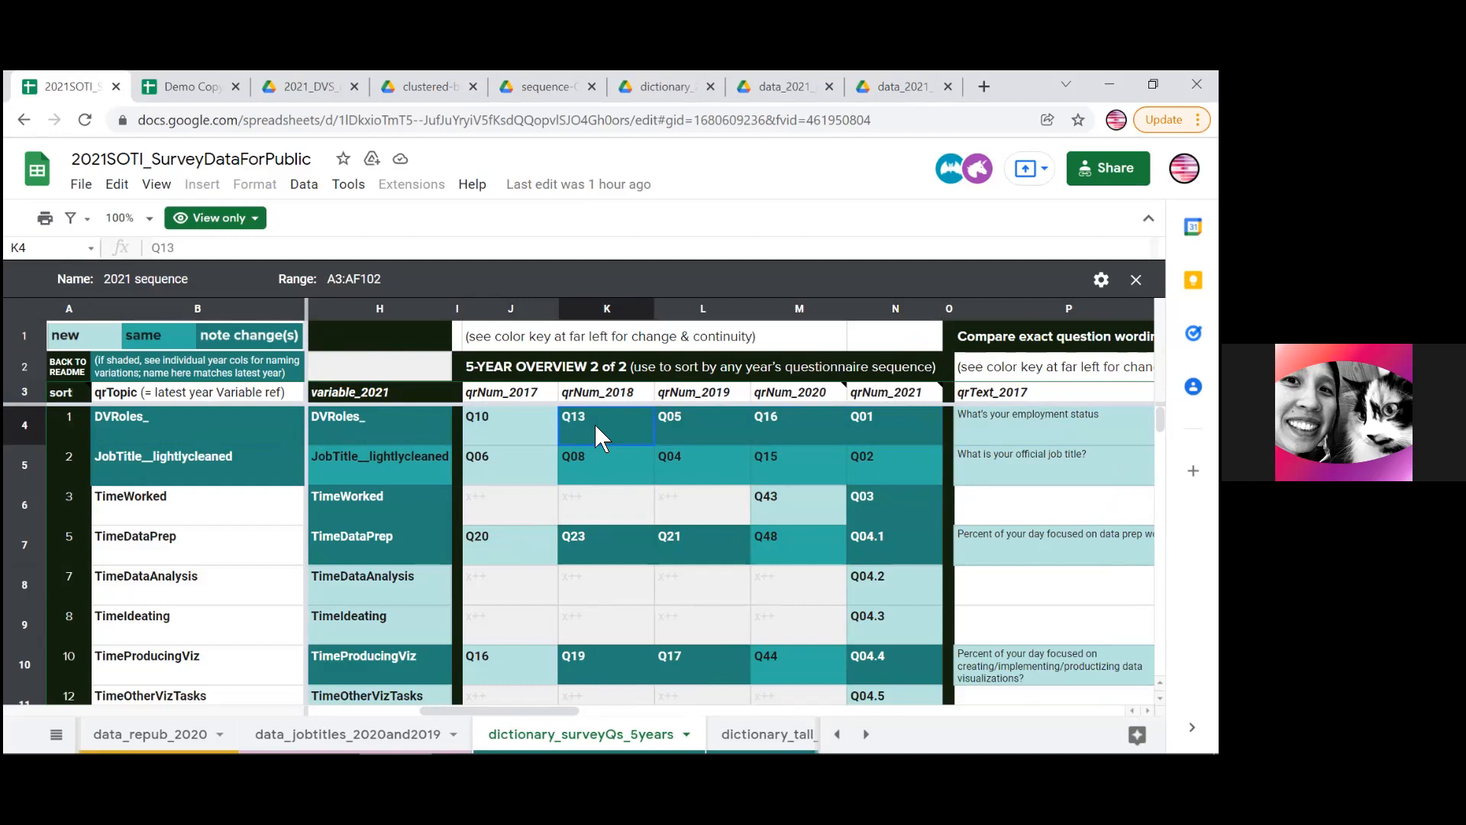
click(66, 334)
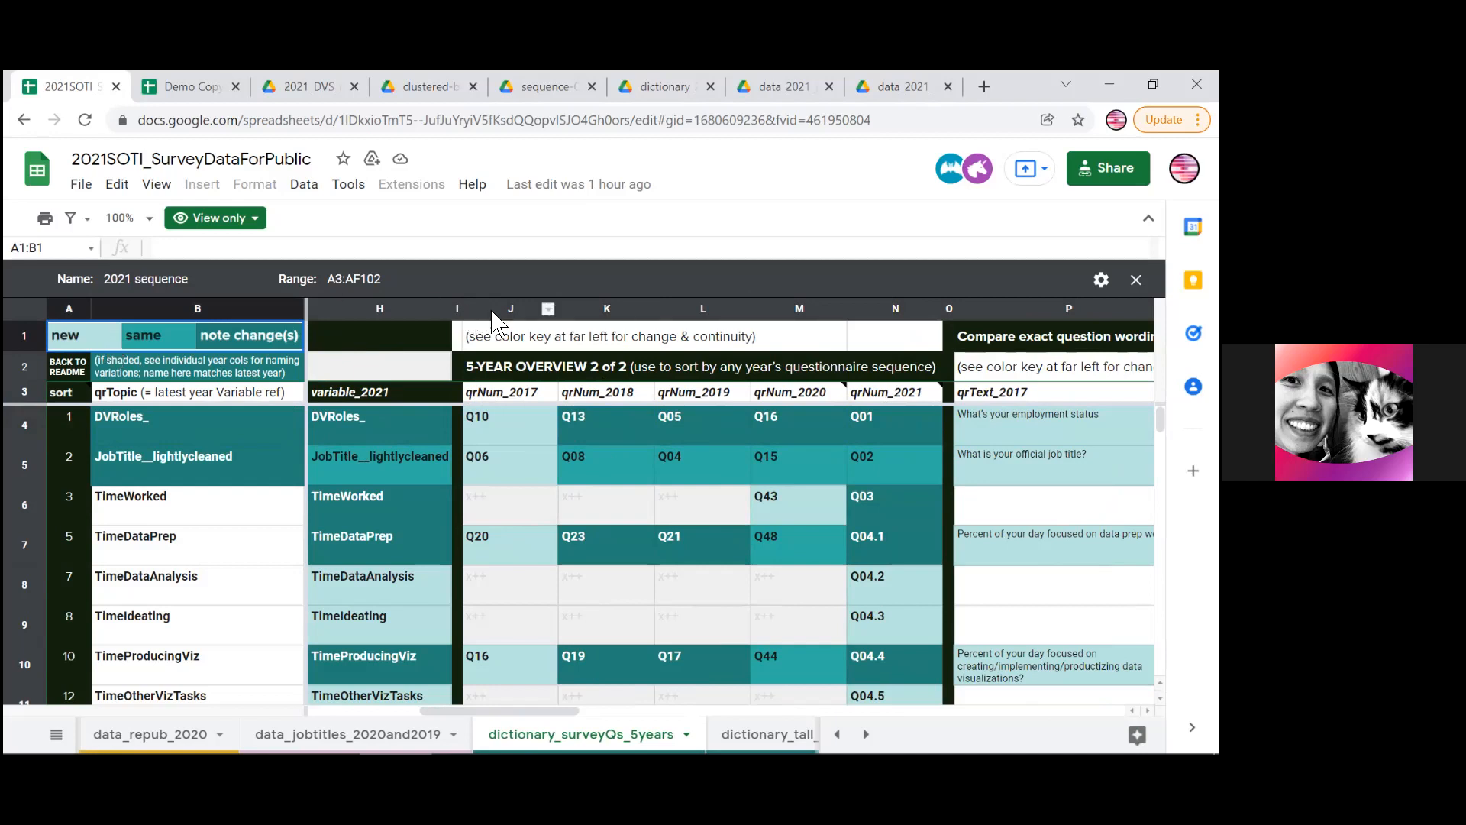
click(510, 309)
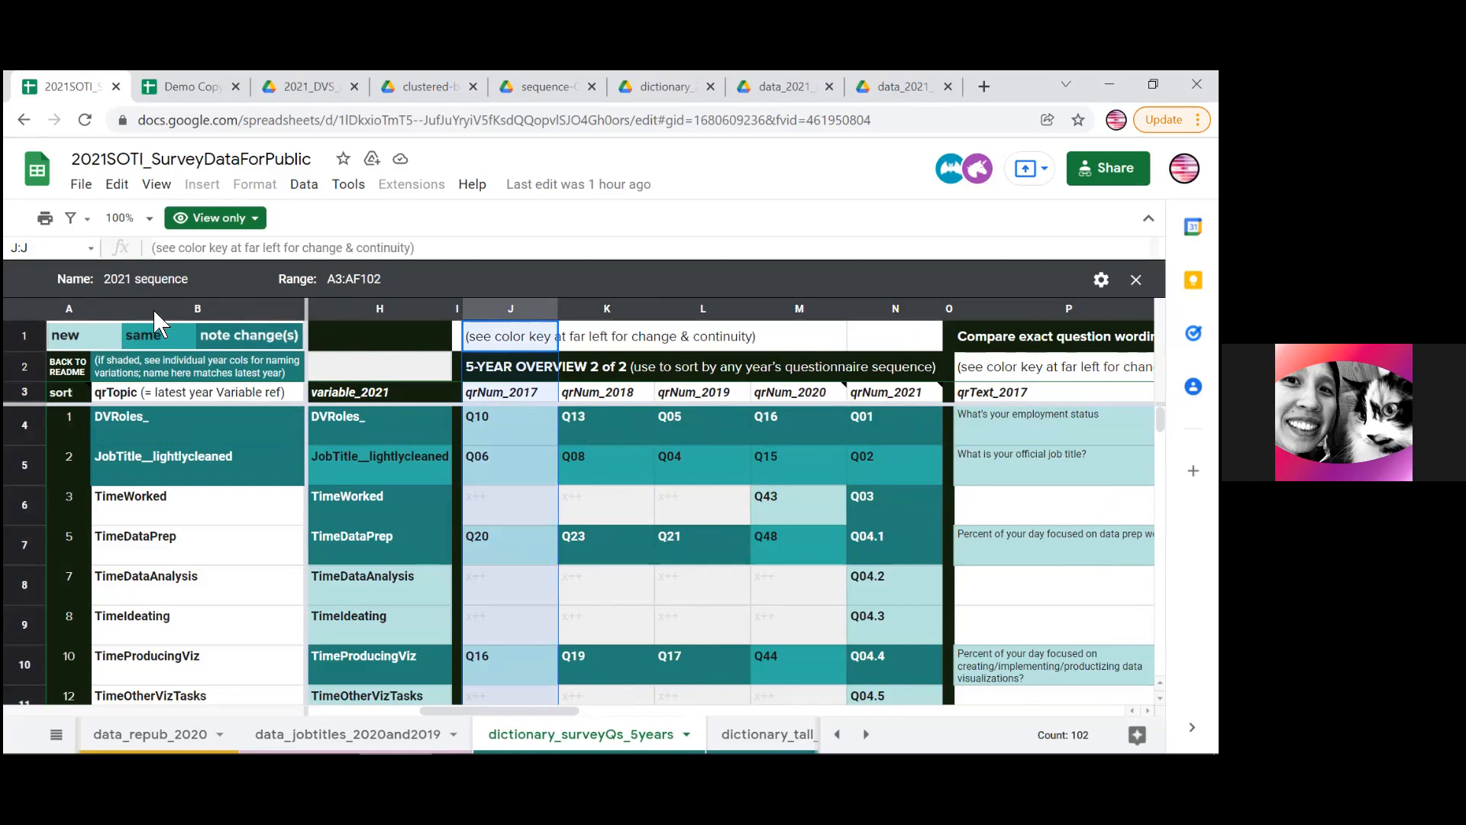
click(606, 457)
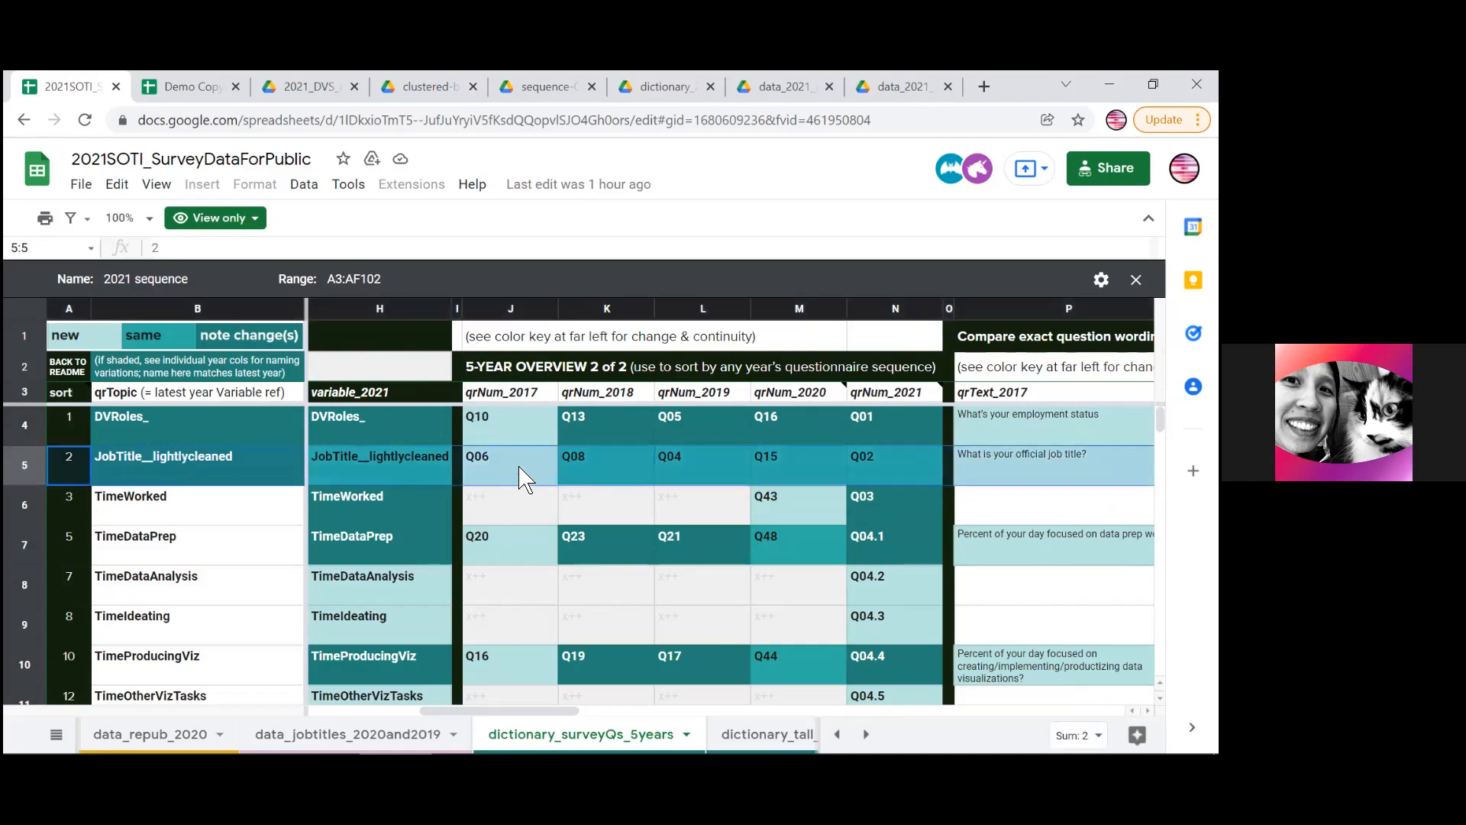
mouse_move(585, 472)
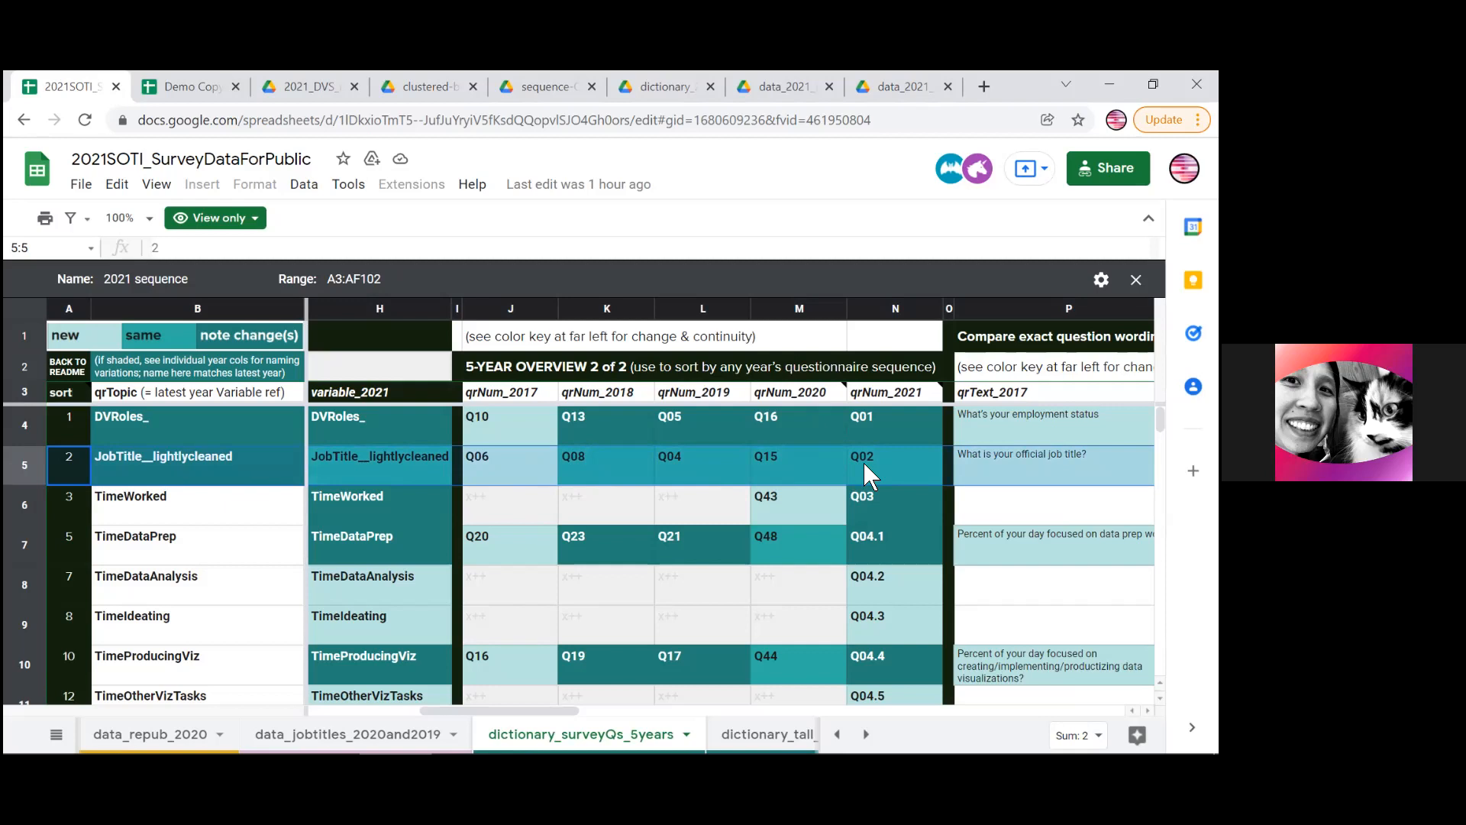
mouse_move(650, 459)
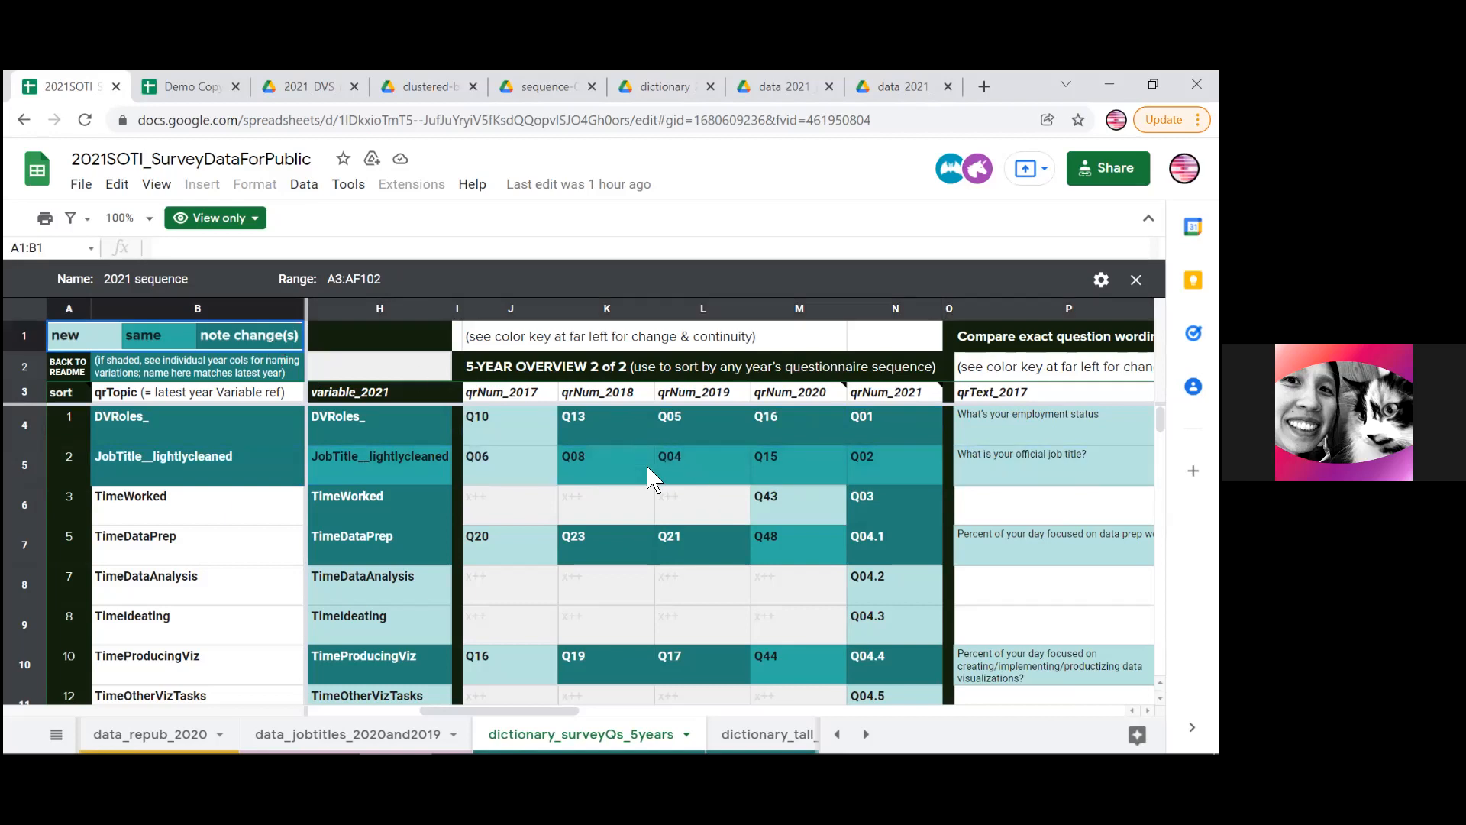
click(606, 415)
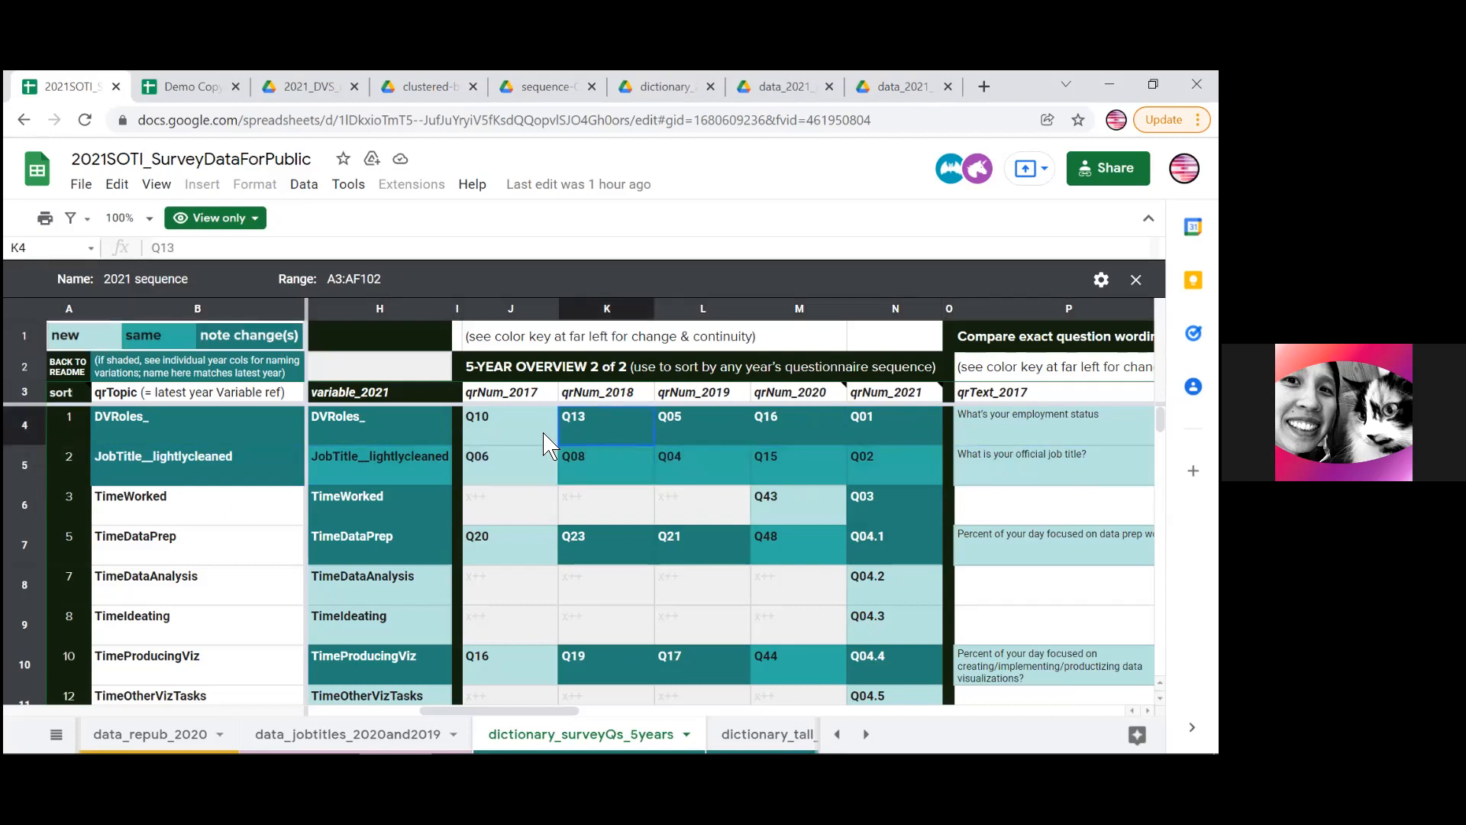
click(894, 416)
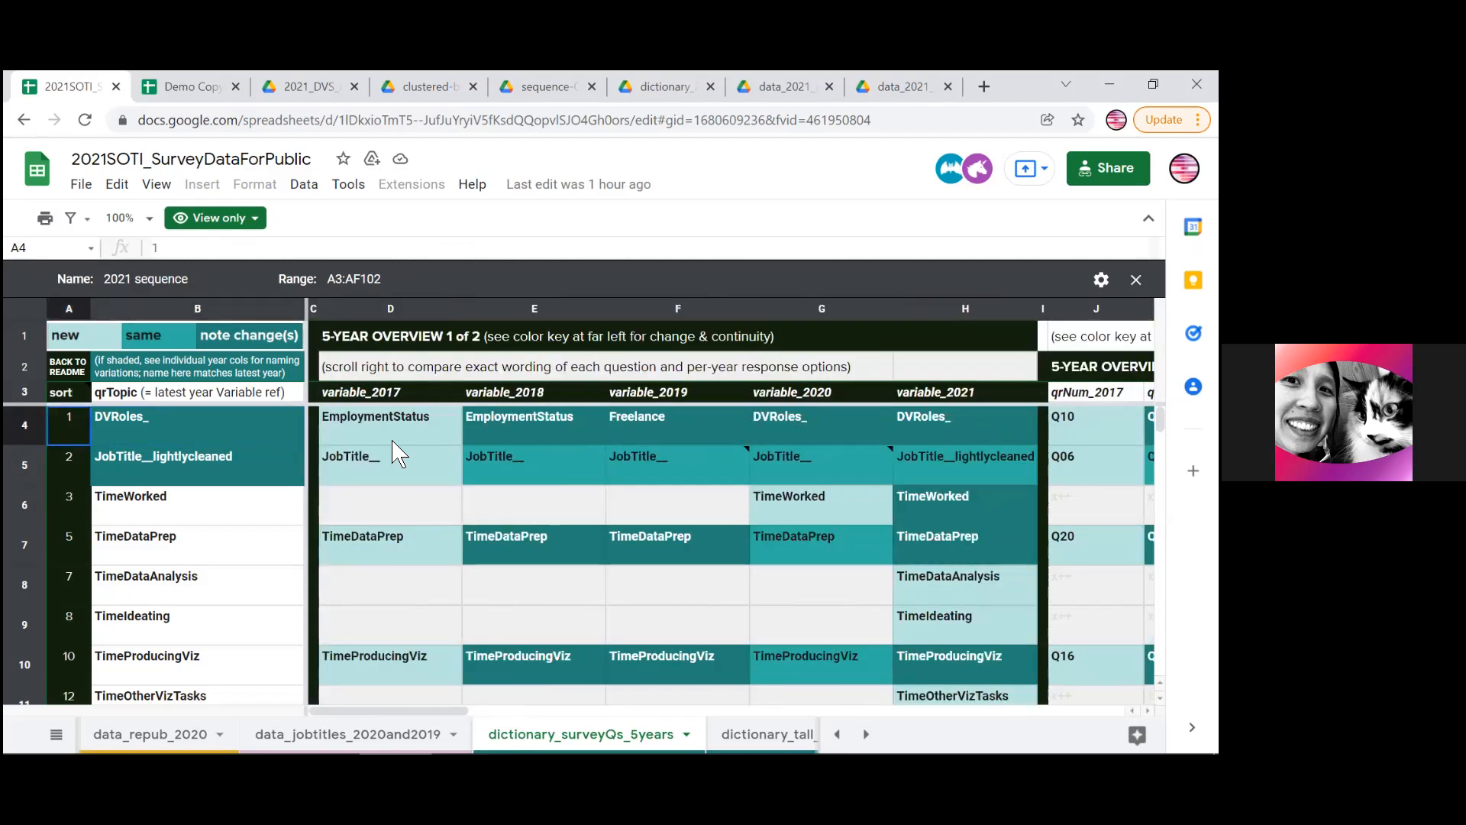
Check the 2017 EmploymentStatus and JobTitle__ variables and the question wording, returning to the variable-name overview
click(389, 415)
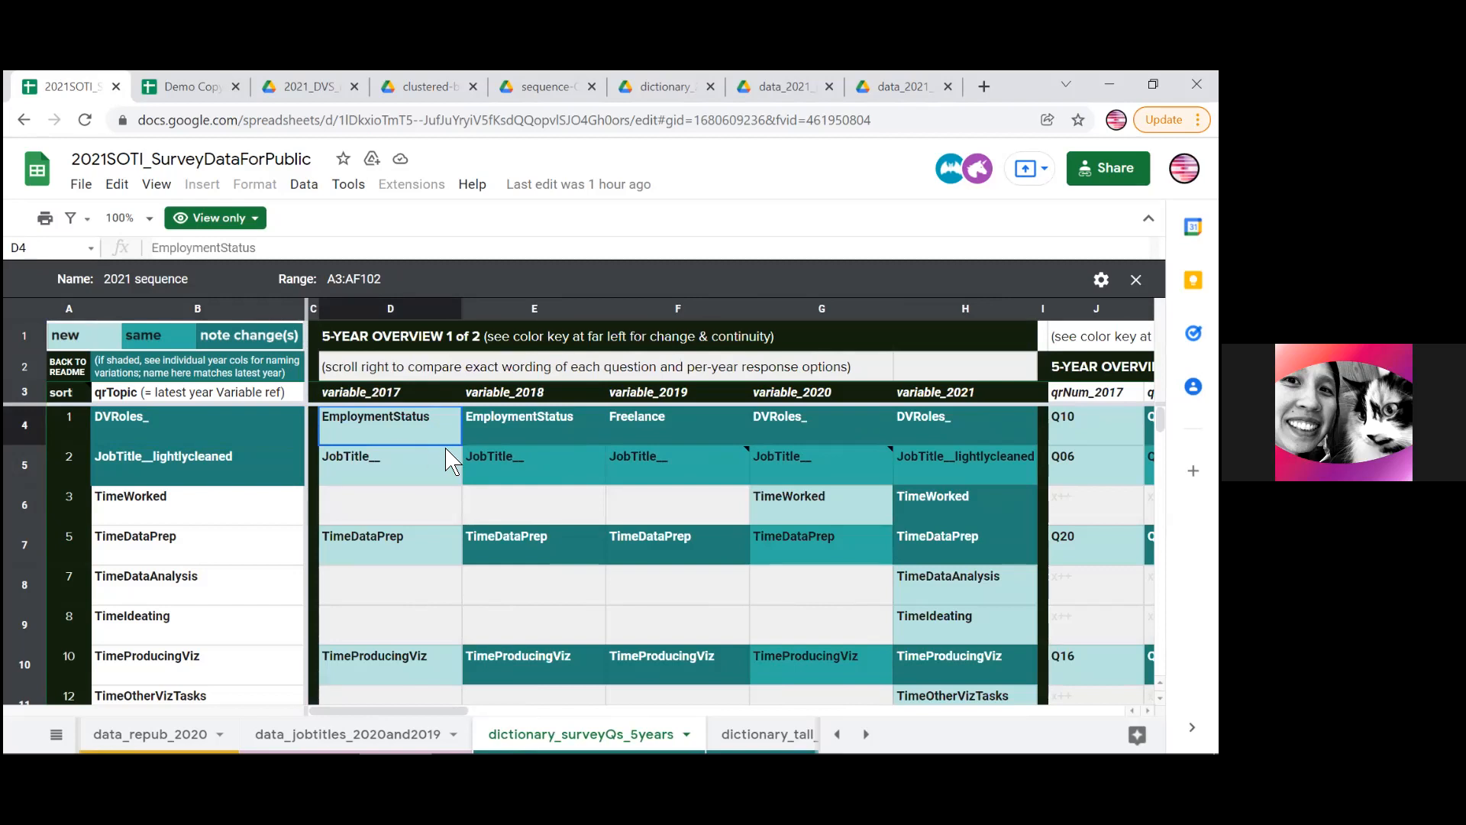
click(390, 457)
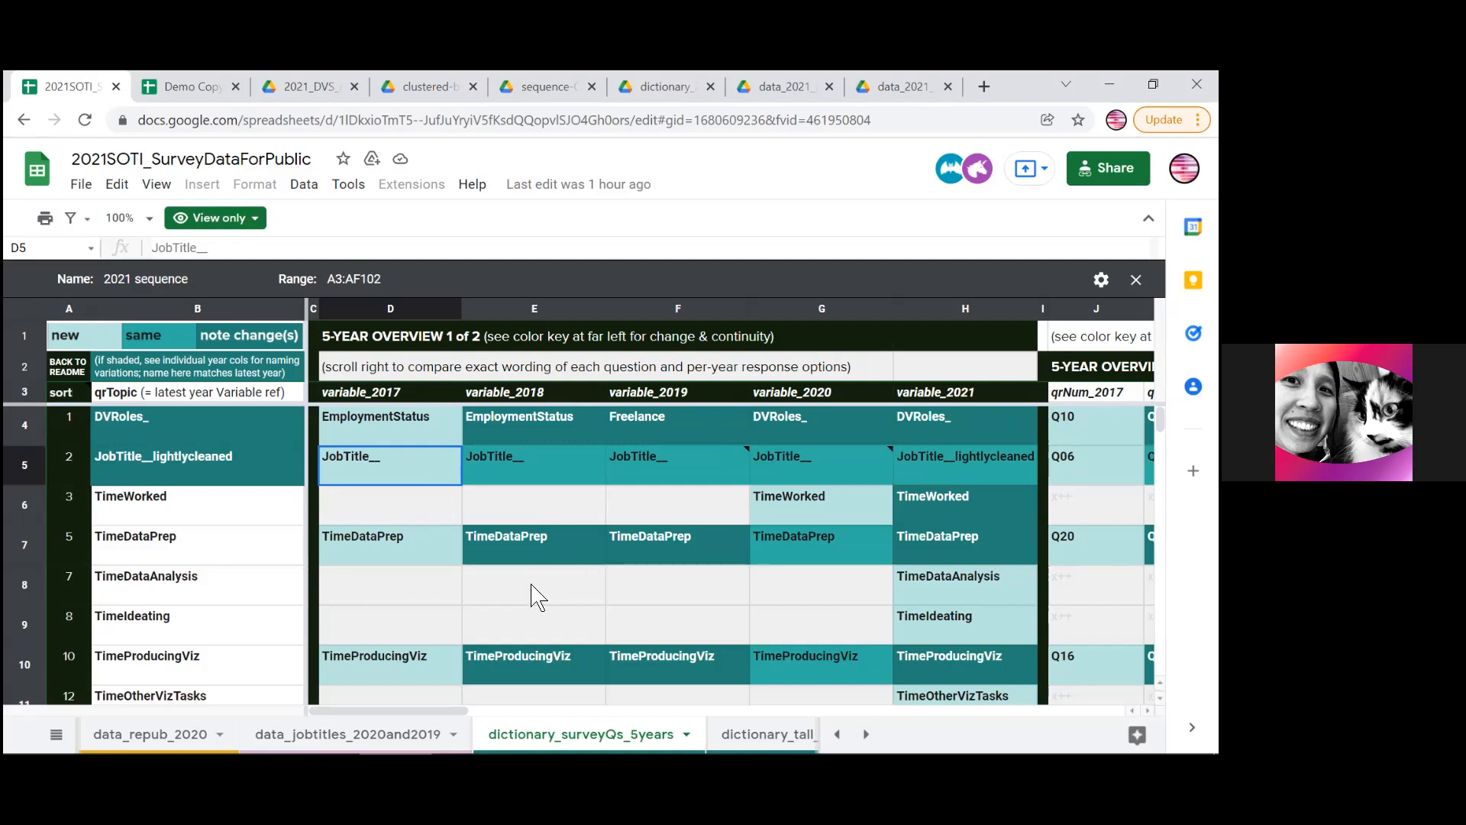
scroll(down, 3)
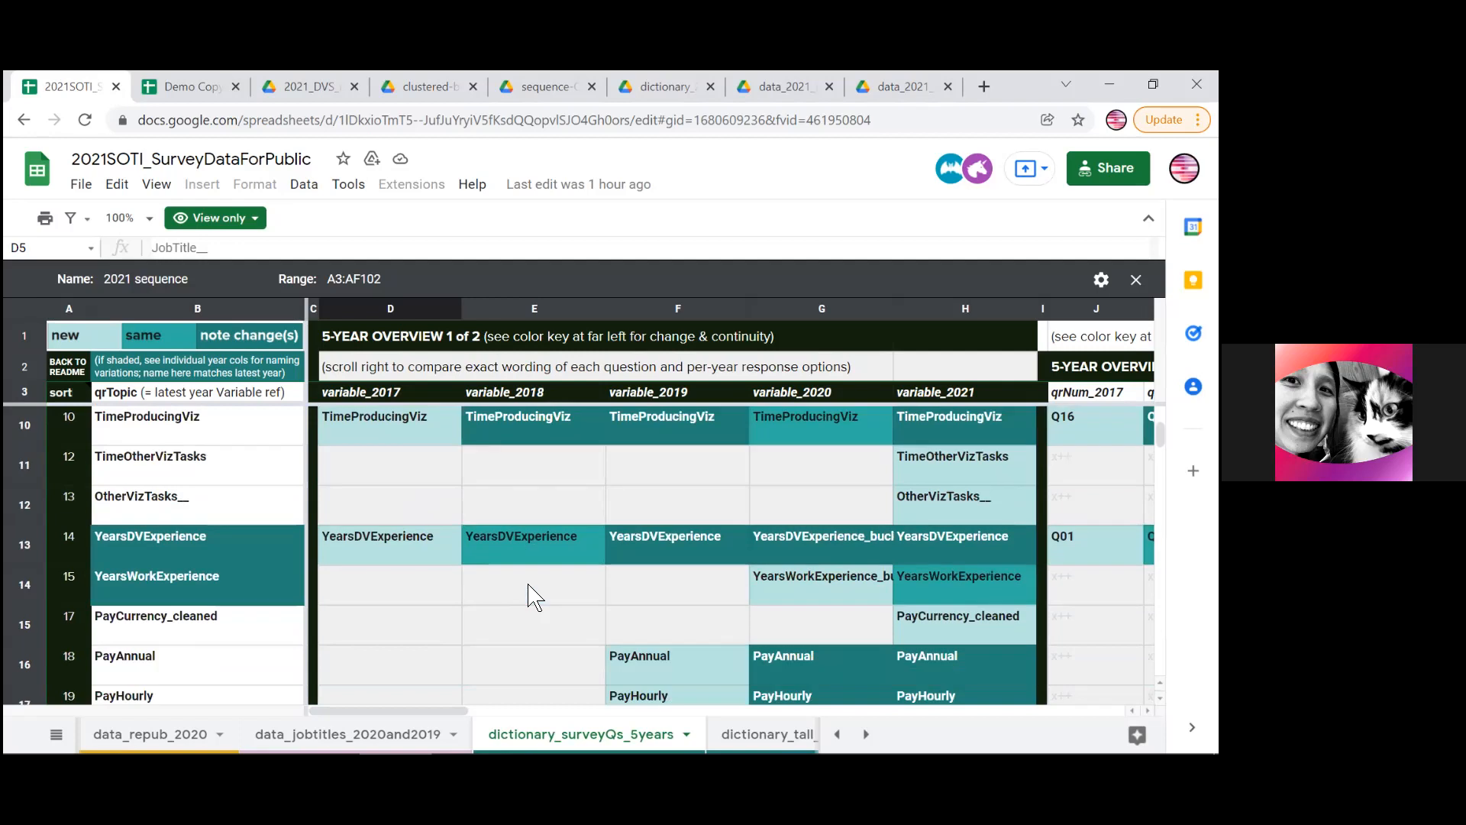
scroll(down, 3)
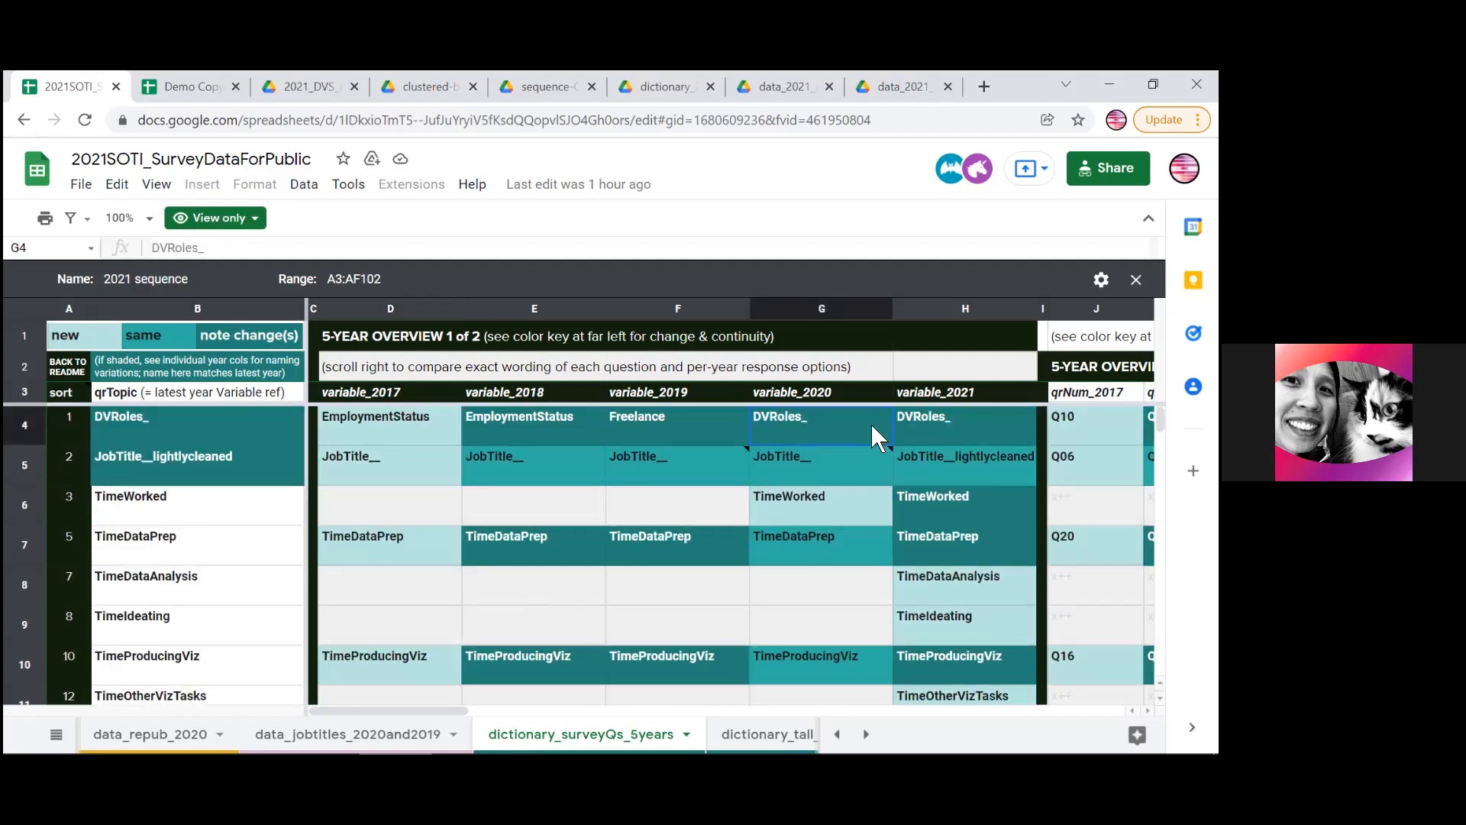
scroll(right, 3)
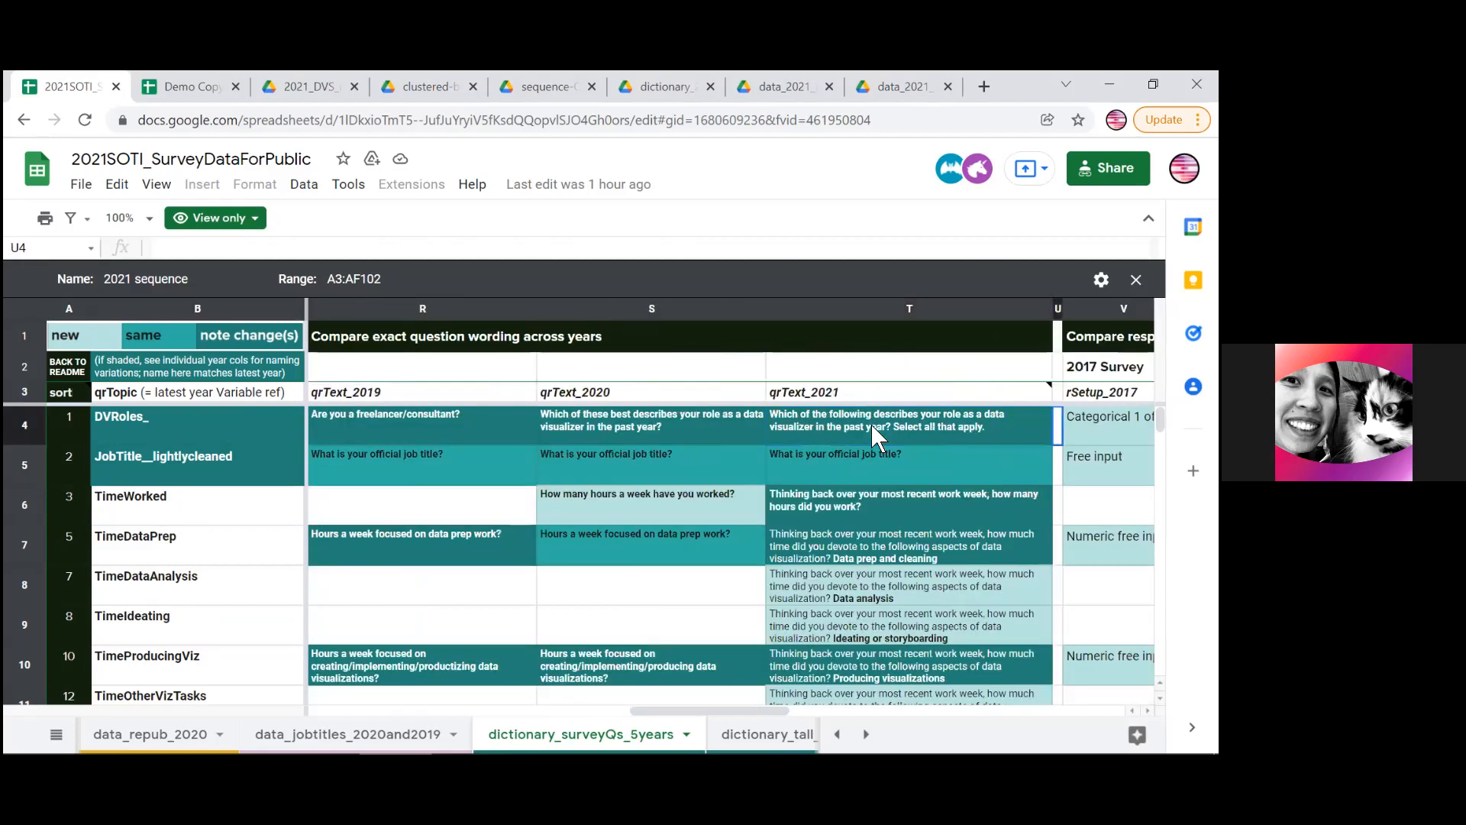
click(909, 420)
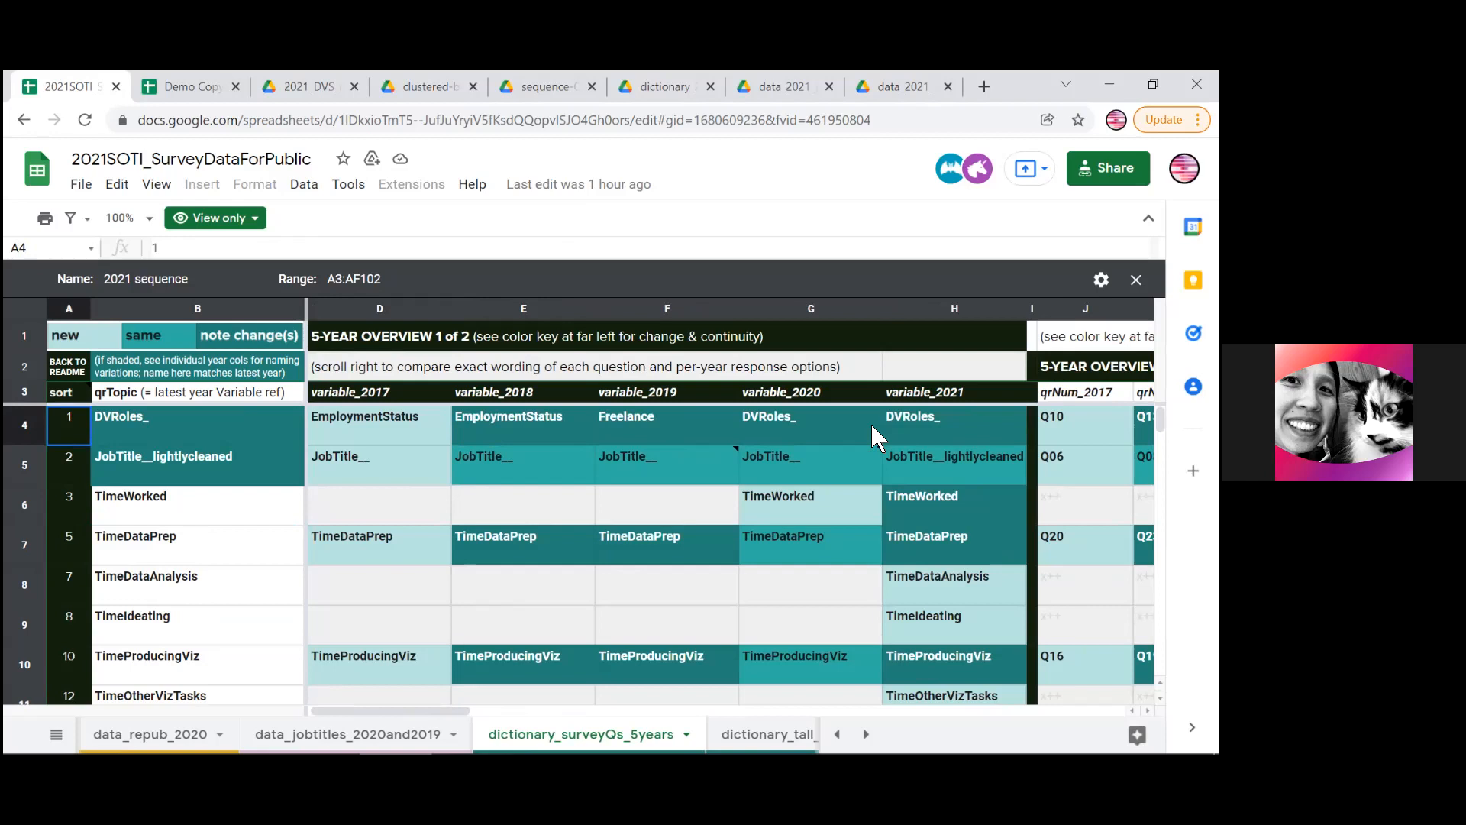
mouse_move(141, 415)
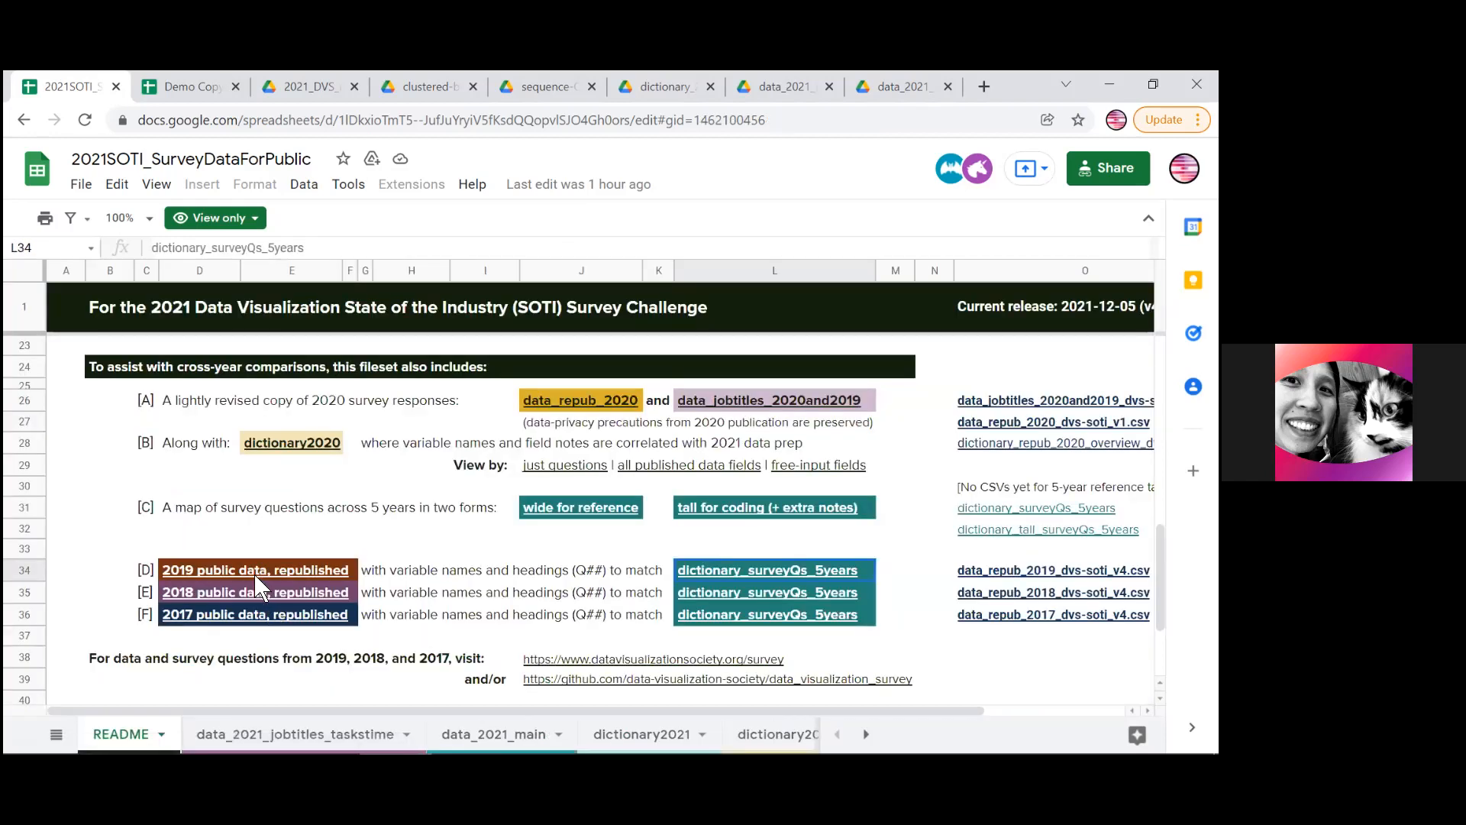
mouse_move(255, 569)
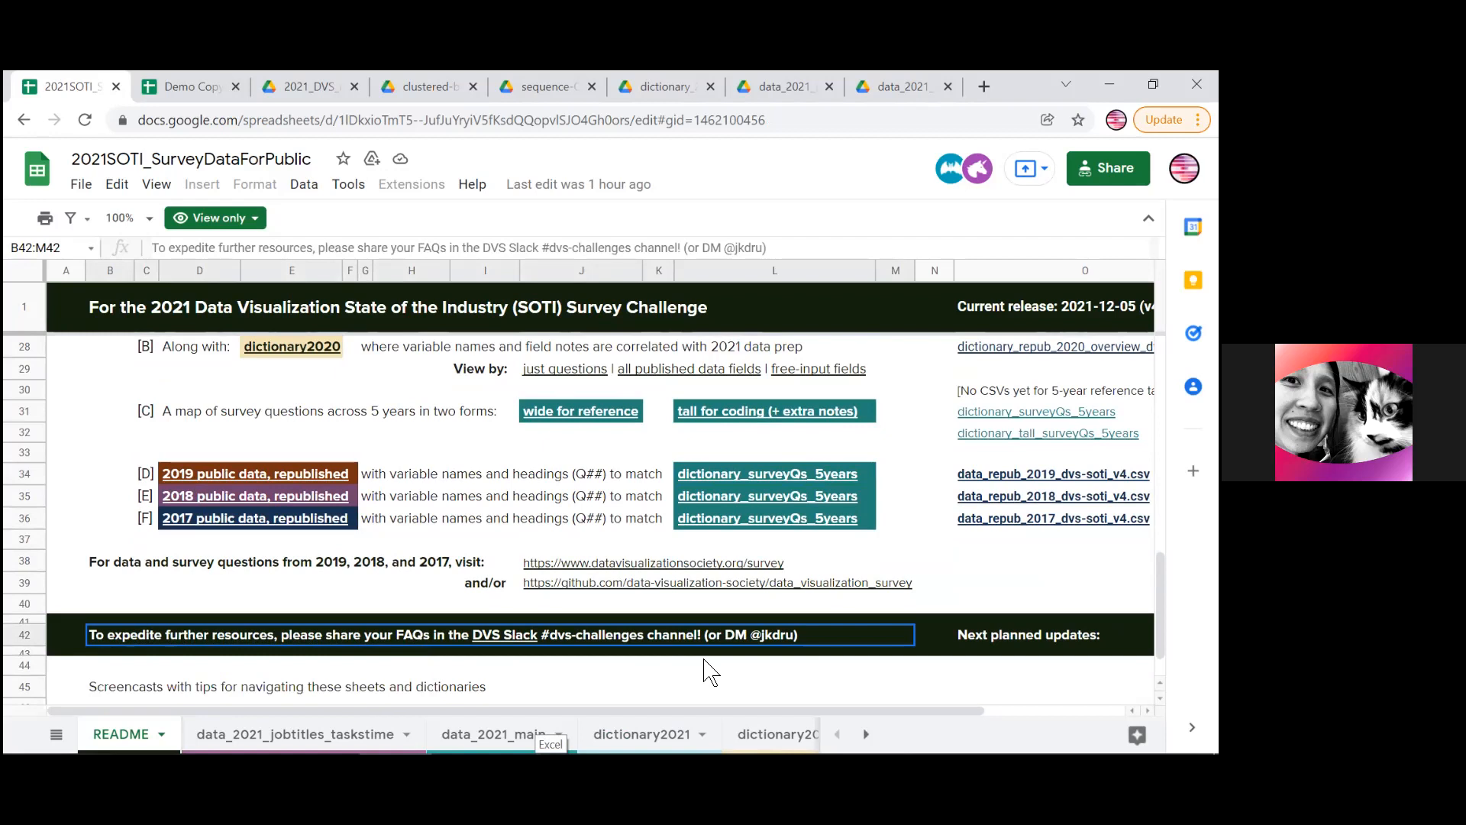
mouse_move(504, 634)
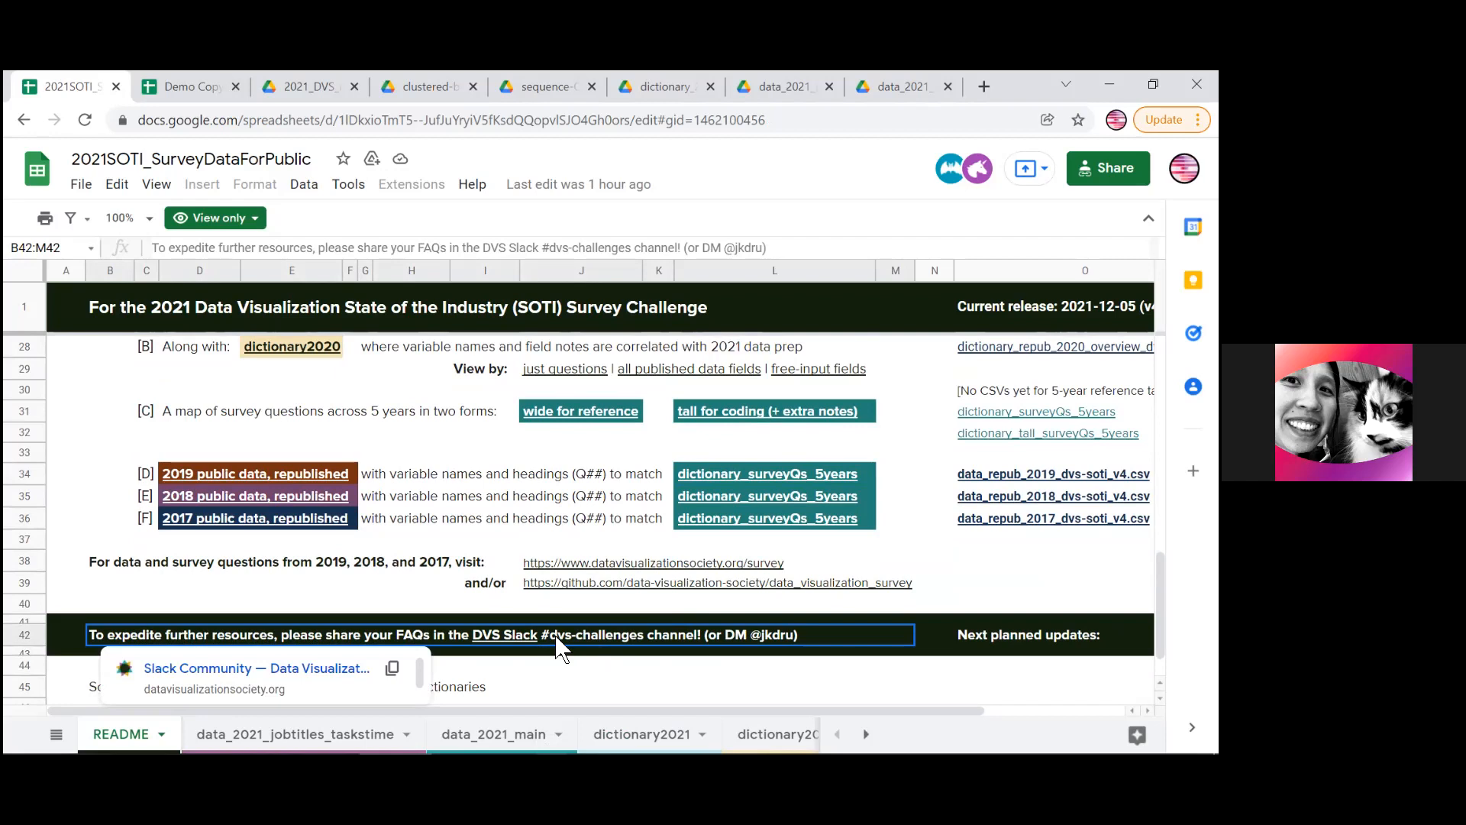
mouse_move(597, 592)
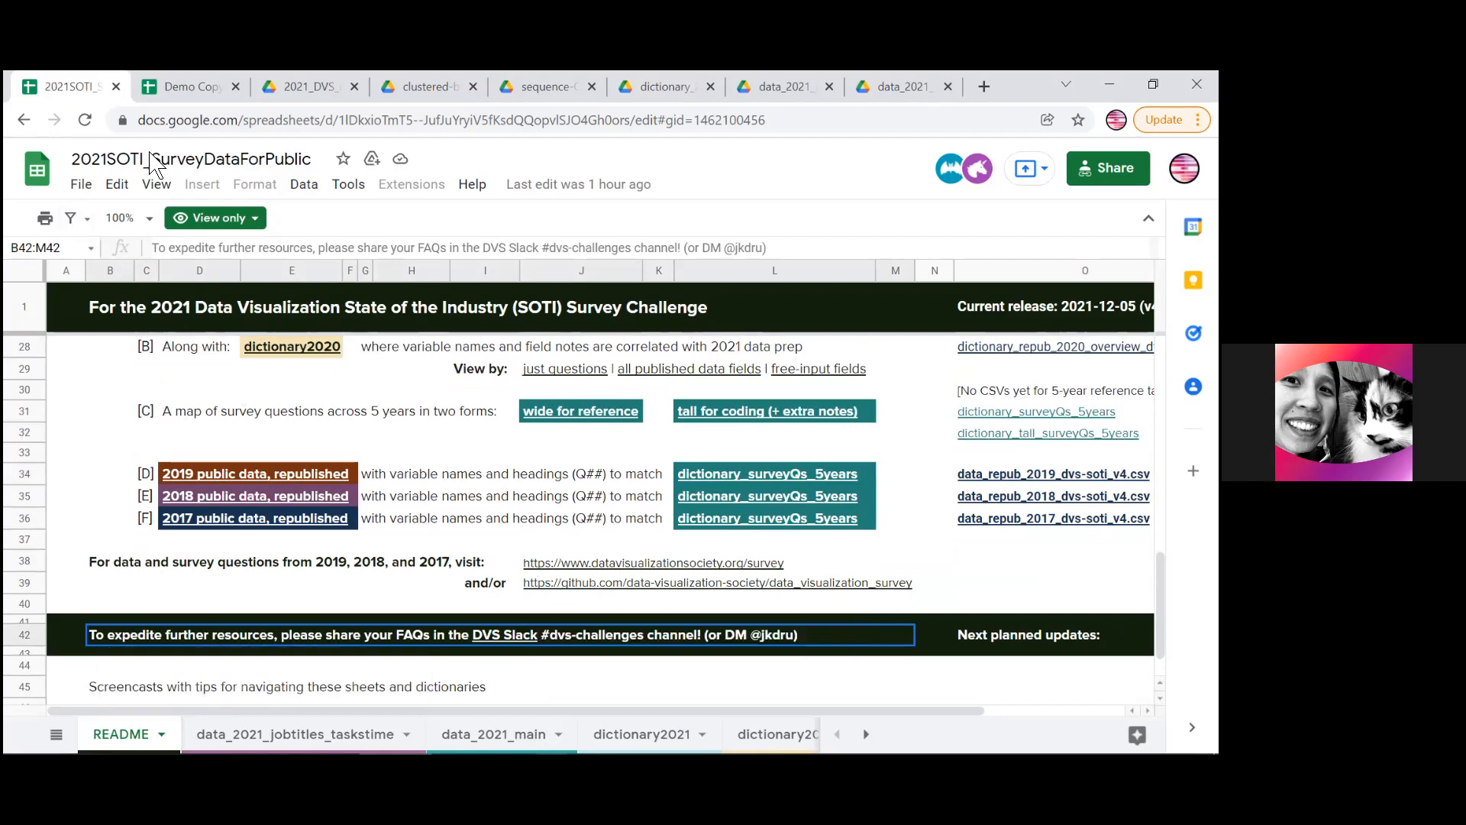
Switch from the README over to the Data Visualization Society survey web page
key(alt+tab)
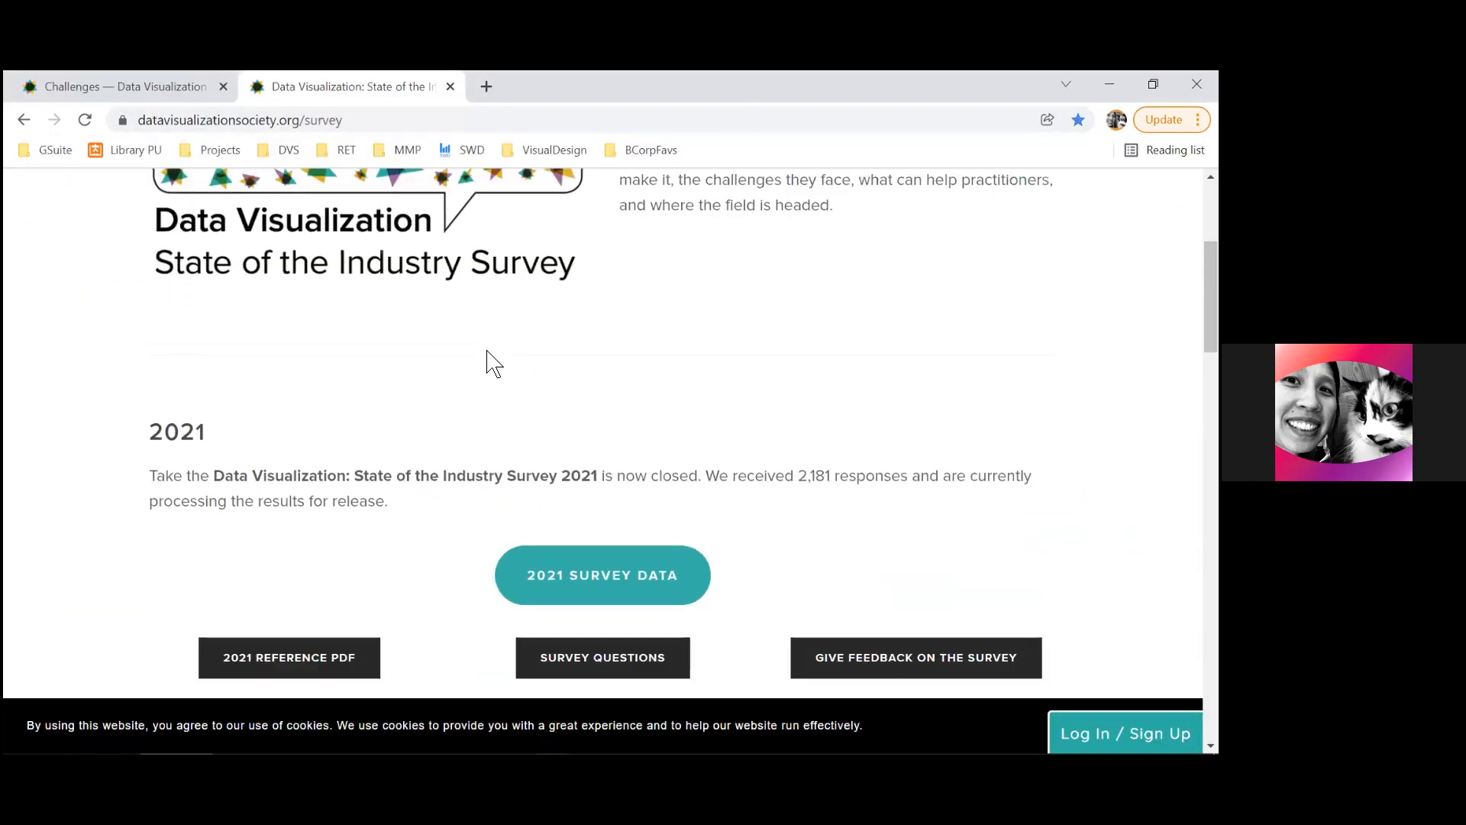
Scroll the survey page to the 2021 State of the Industry Survey section
scroll(down, 3)
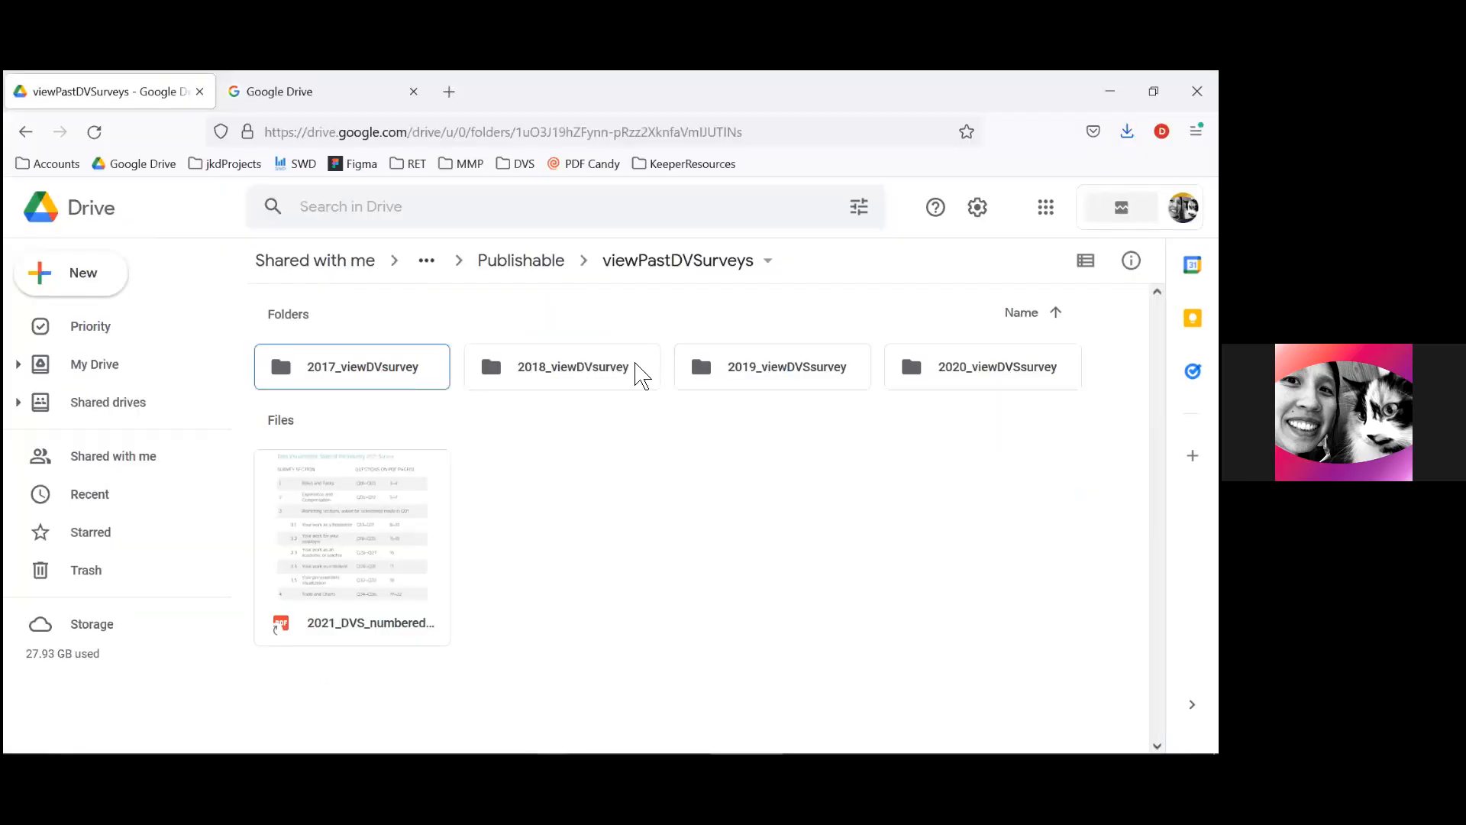
Open the 2020_viewDVSsurvey screenshots folder in Drive, then return to the main survey spreadsheet
click(982, 365)
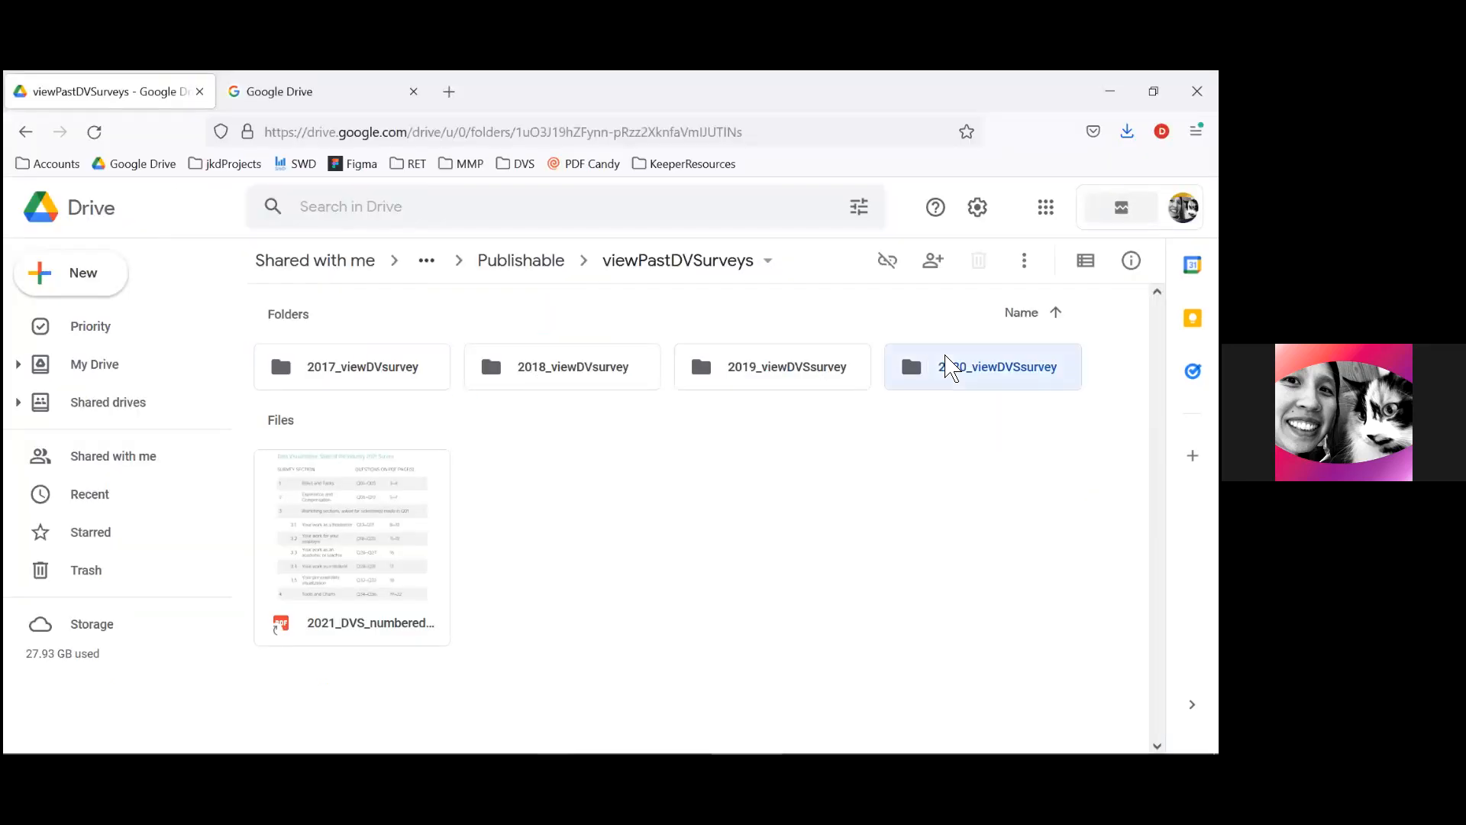
double_click(982, 365)
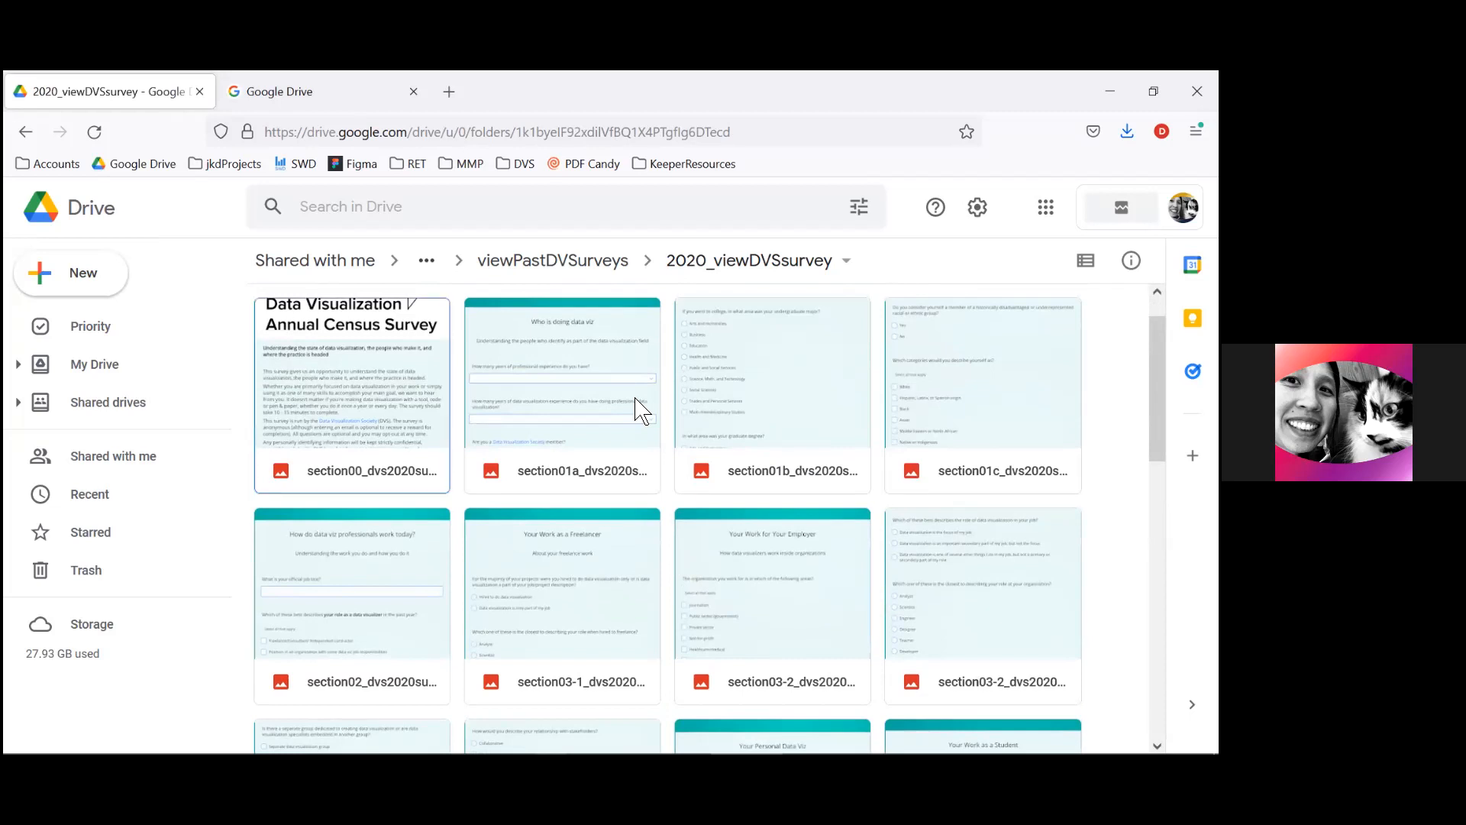
click(69, 85)
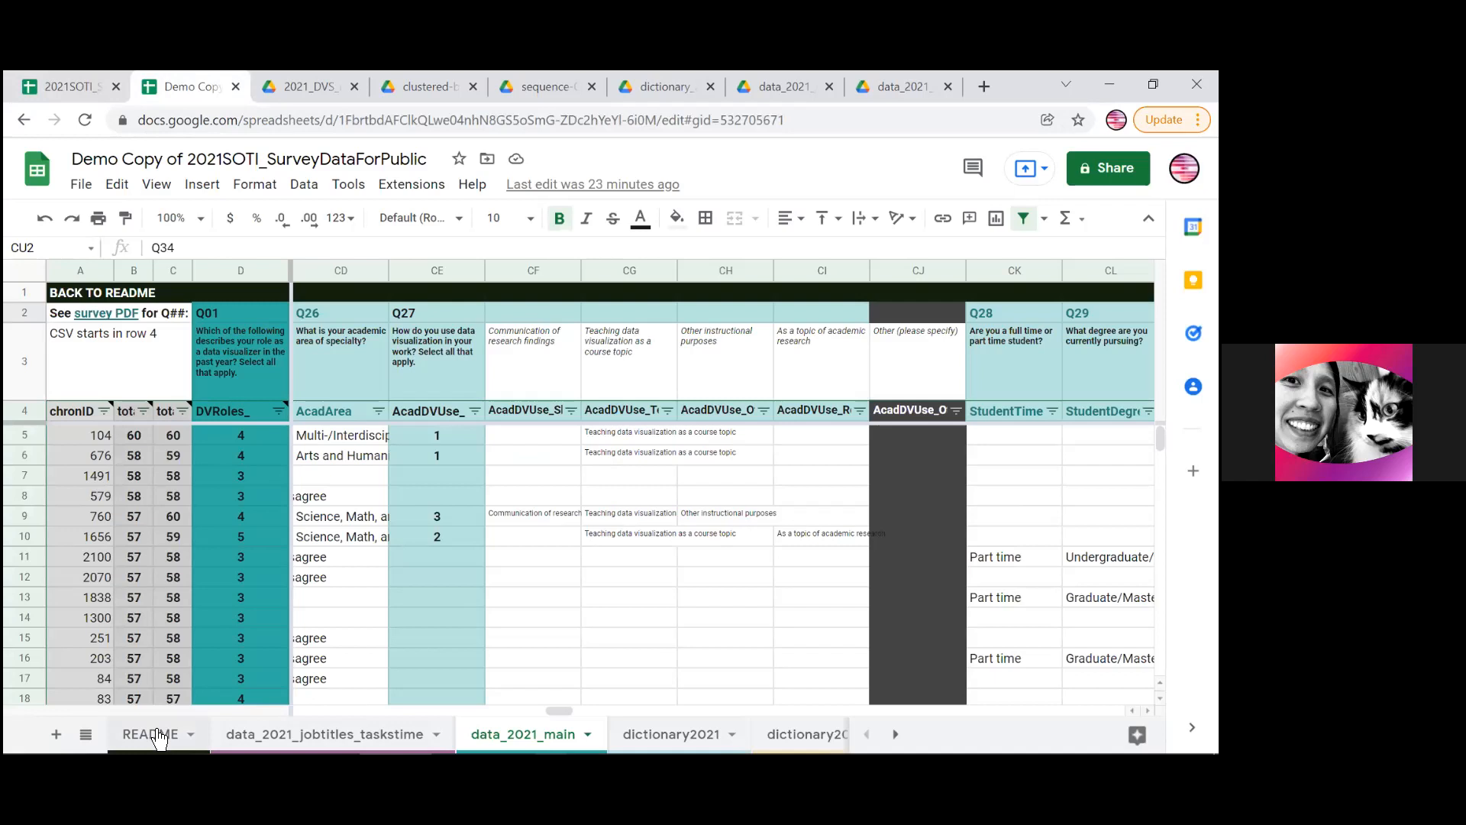
From README, jump to the tall question map and open its linked 2017 survey section screenshot
click(150, 733)
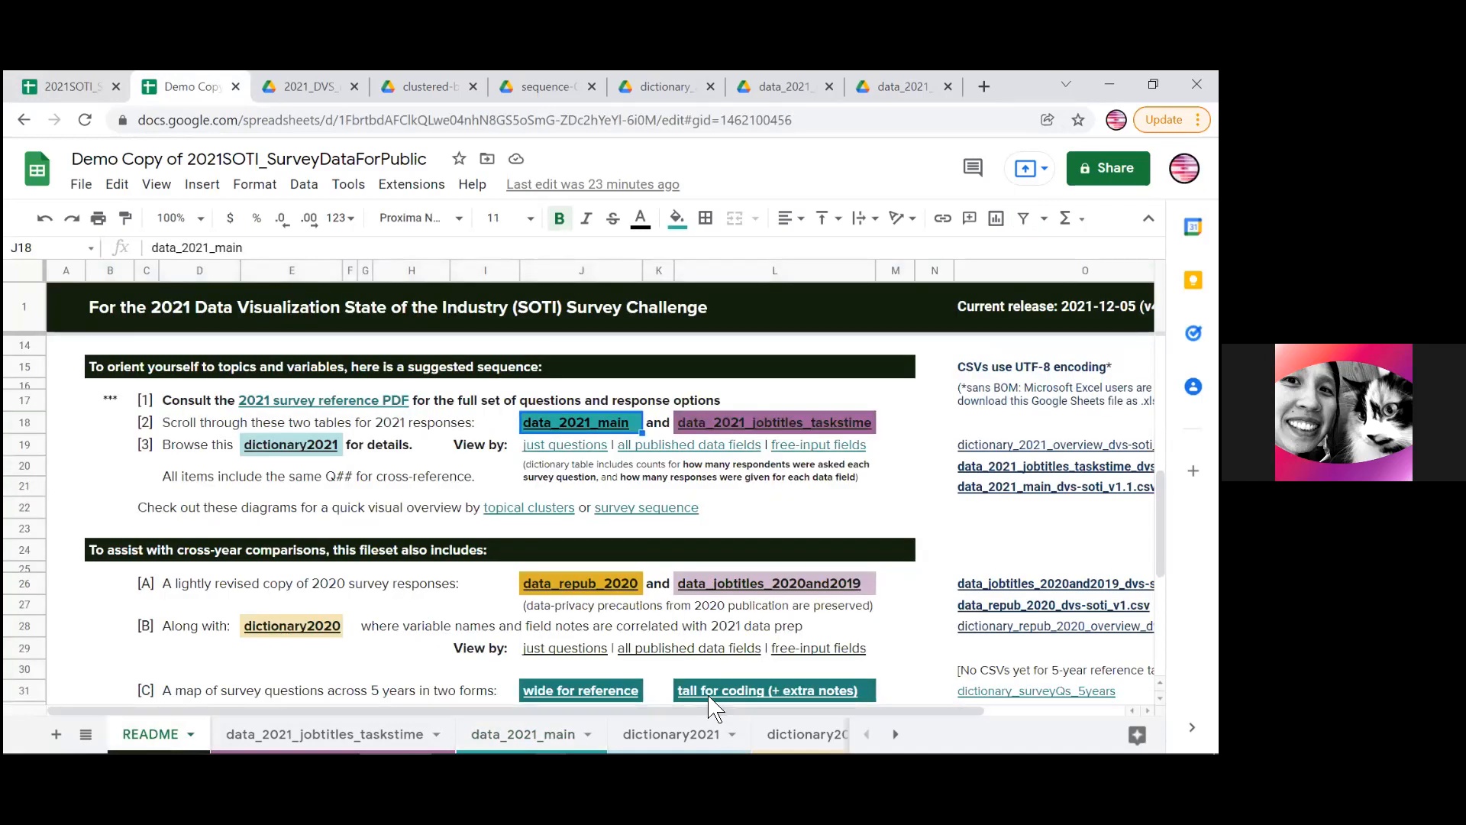
click(766, 690)
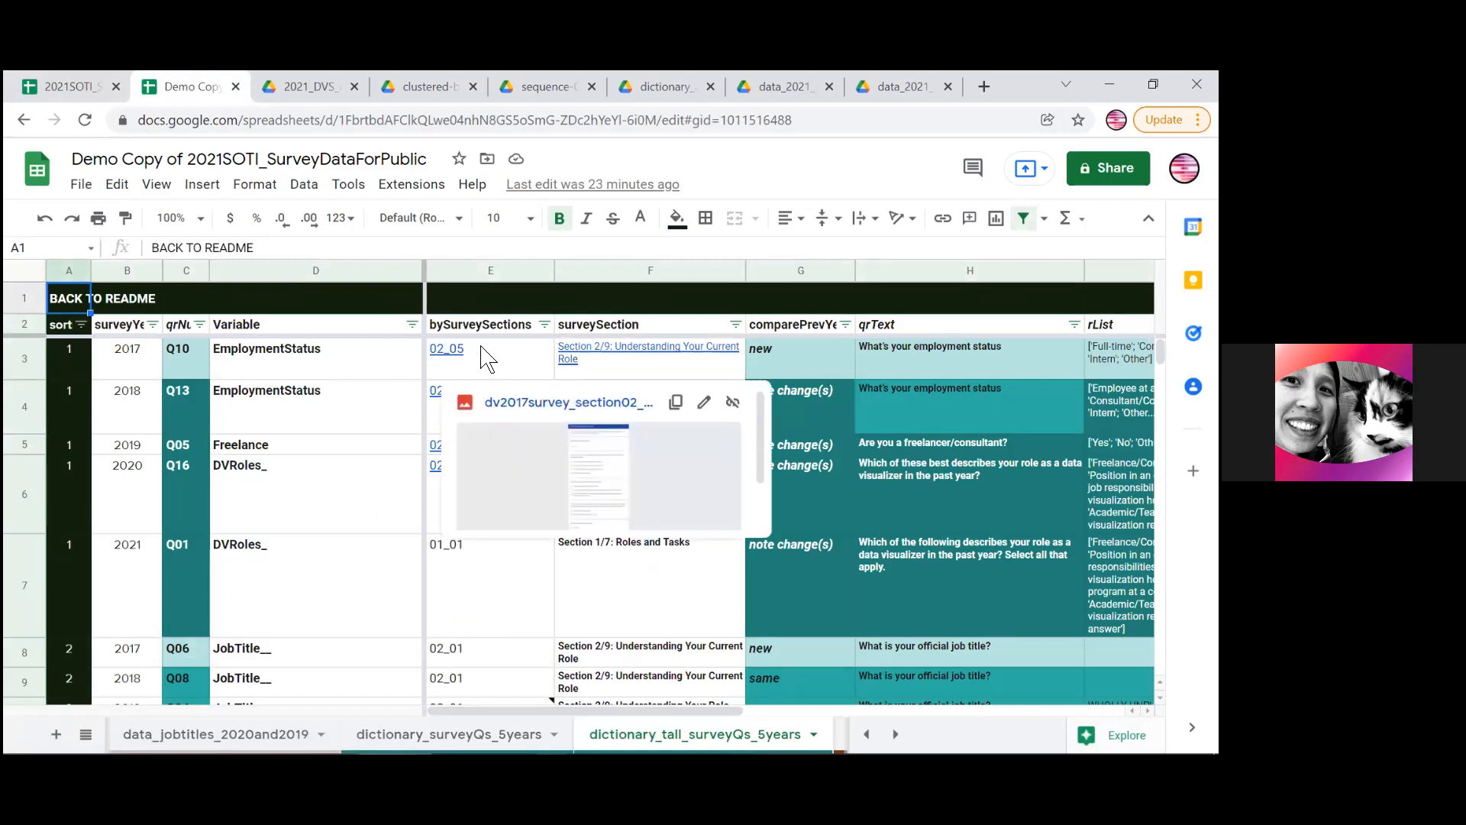
mouse_move(585, 365)
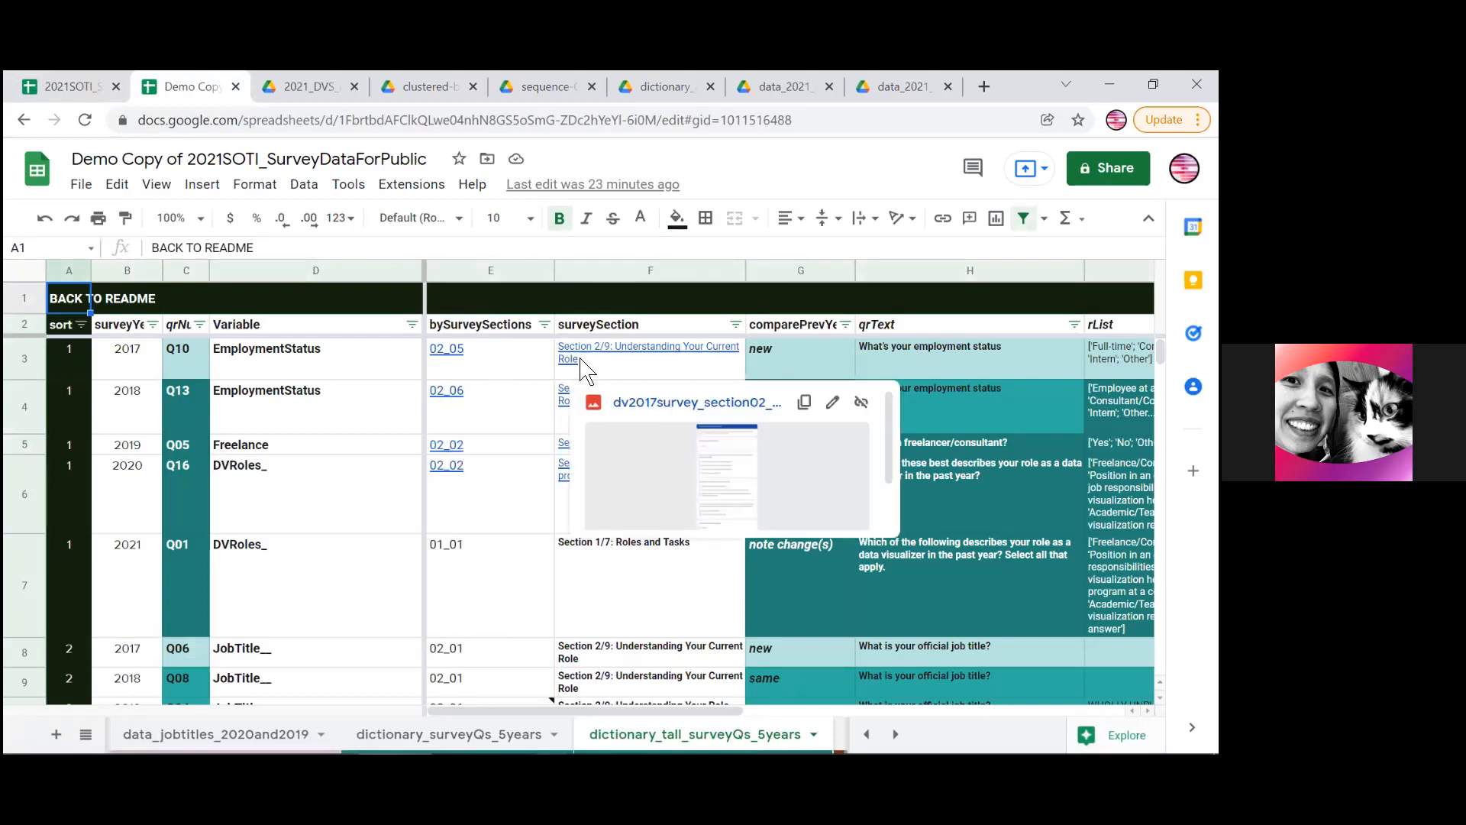
mouse_move(608, 365)
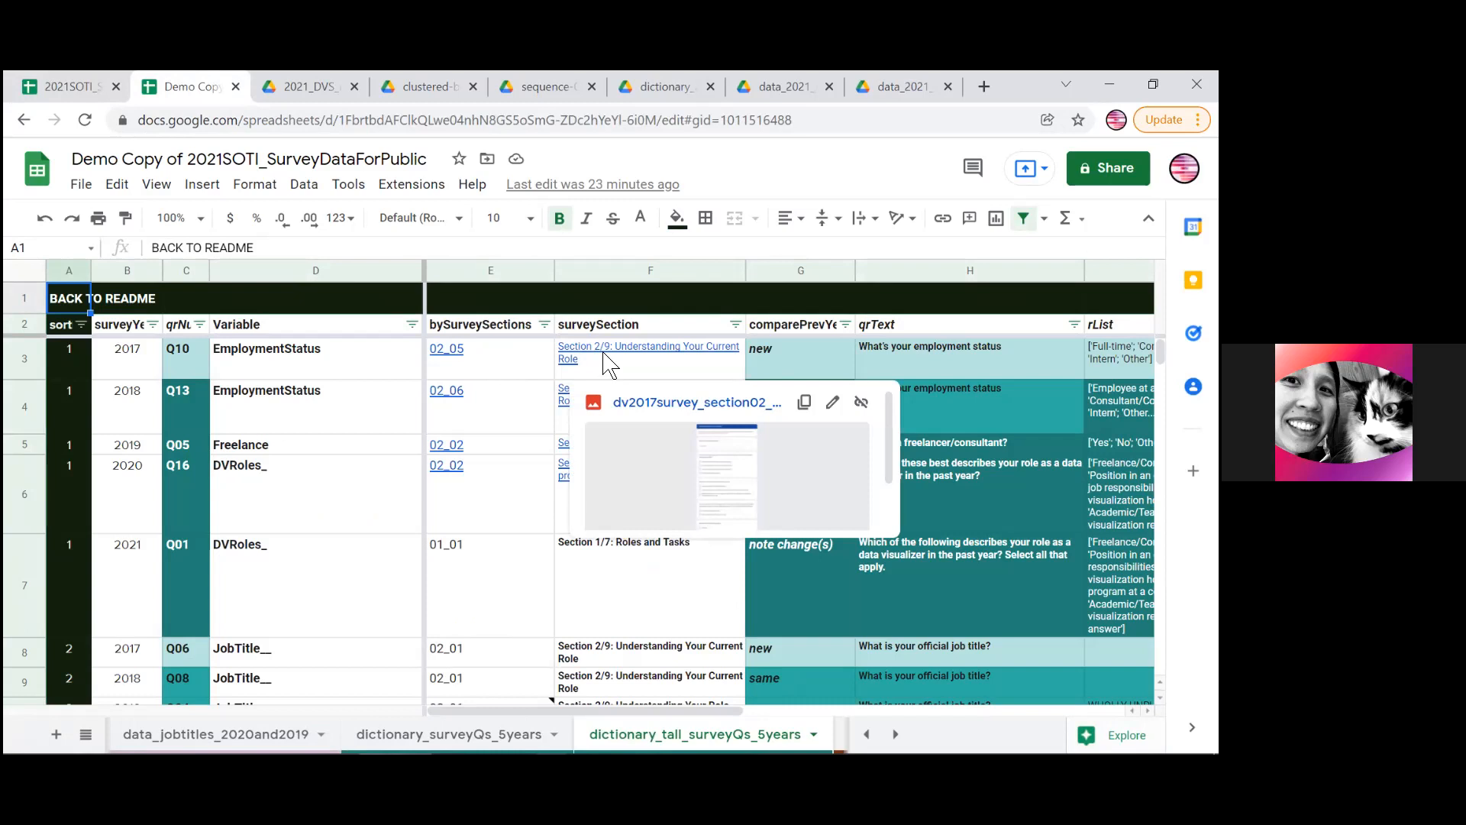
click(727, 476)
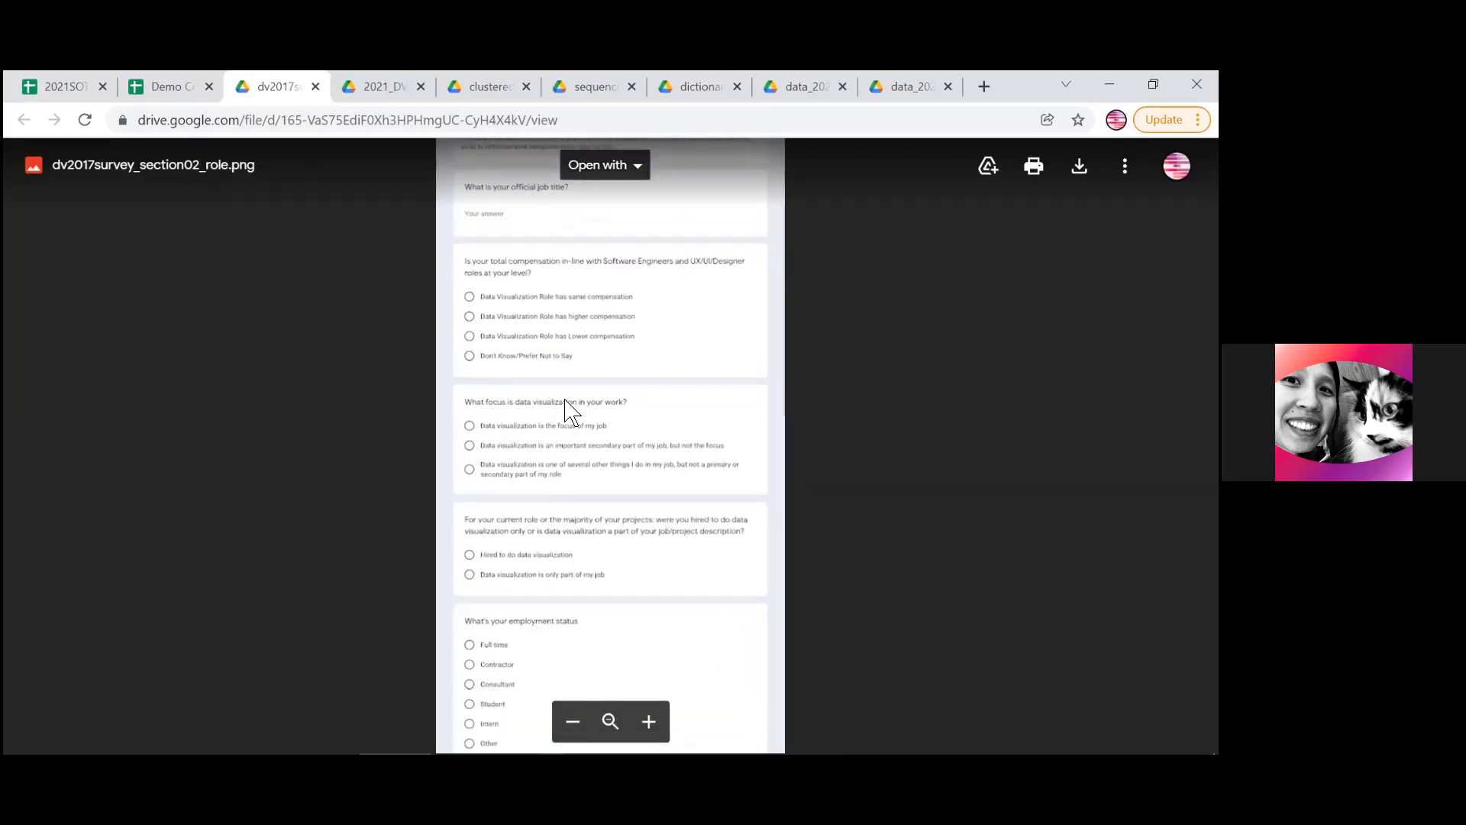
Fit the whole 2017 role-section screenshot in view, then return to the question map spreadsheet
click(571, 721)
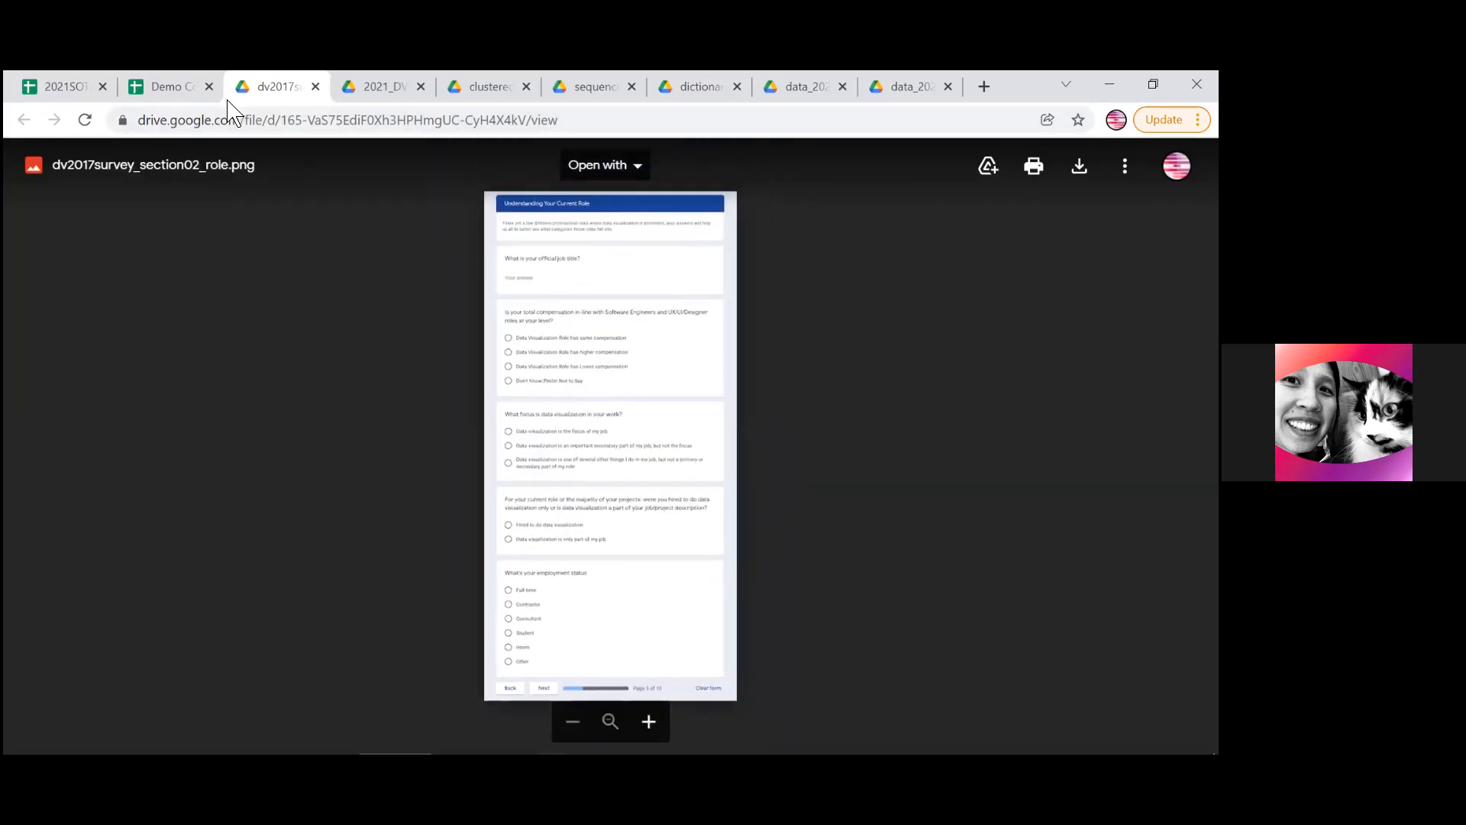
click(168, 86)
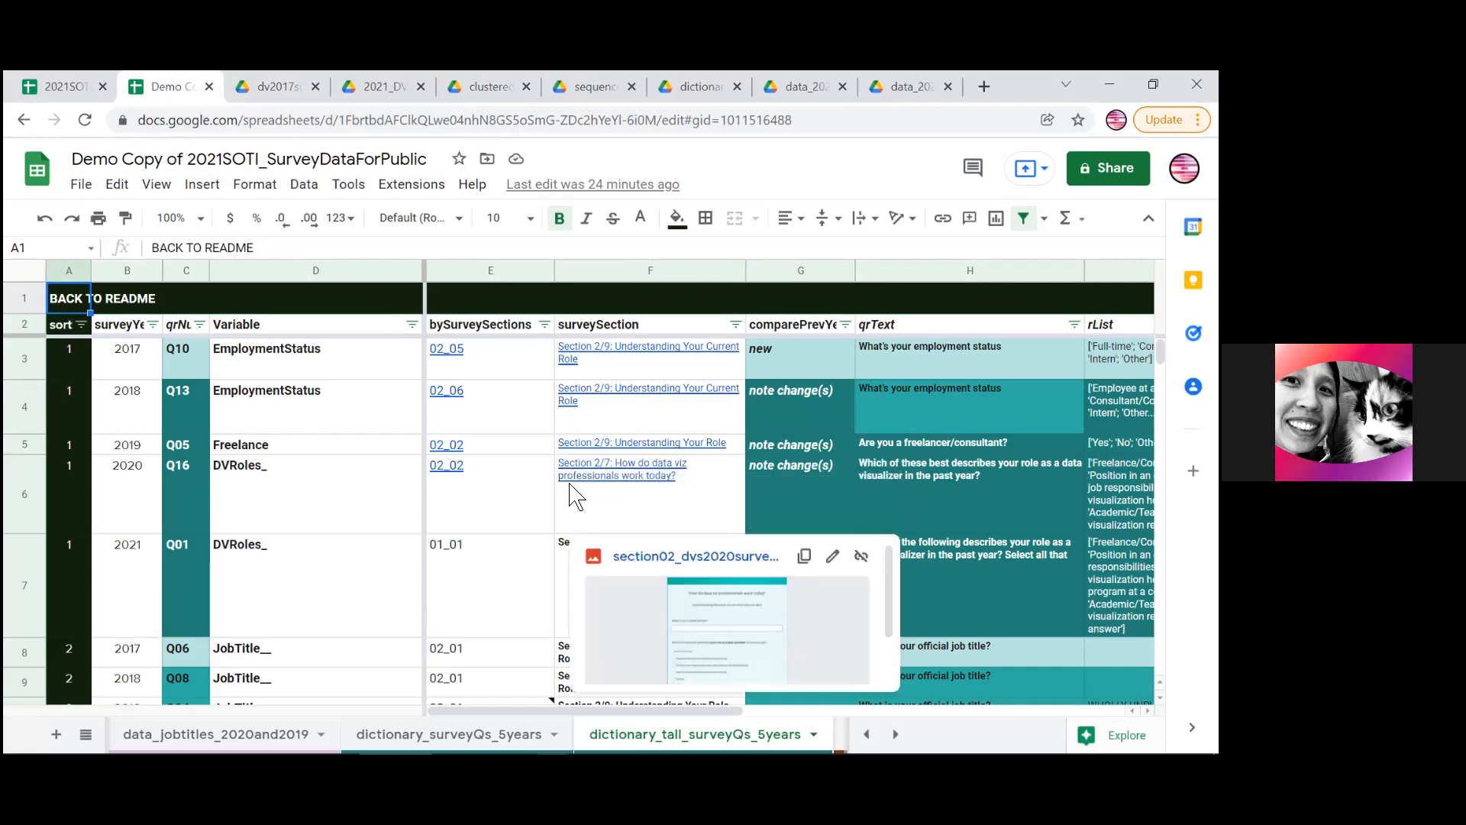
View the linked 2020 role-section screenshot in Drive and compare it against the question map
click(651, 494)
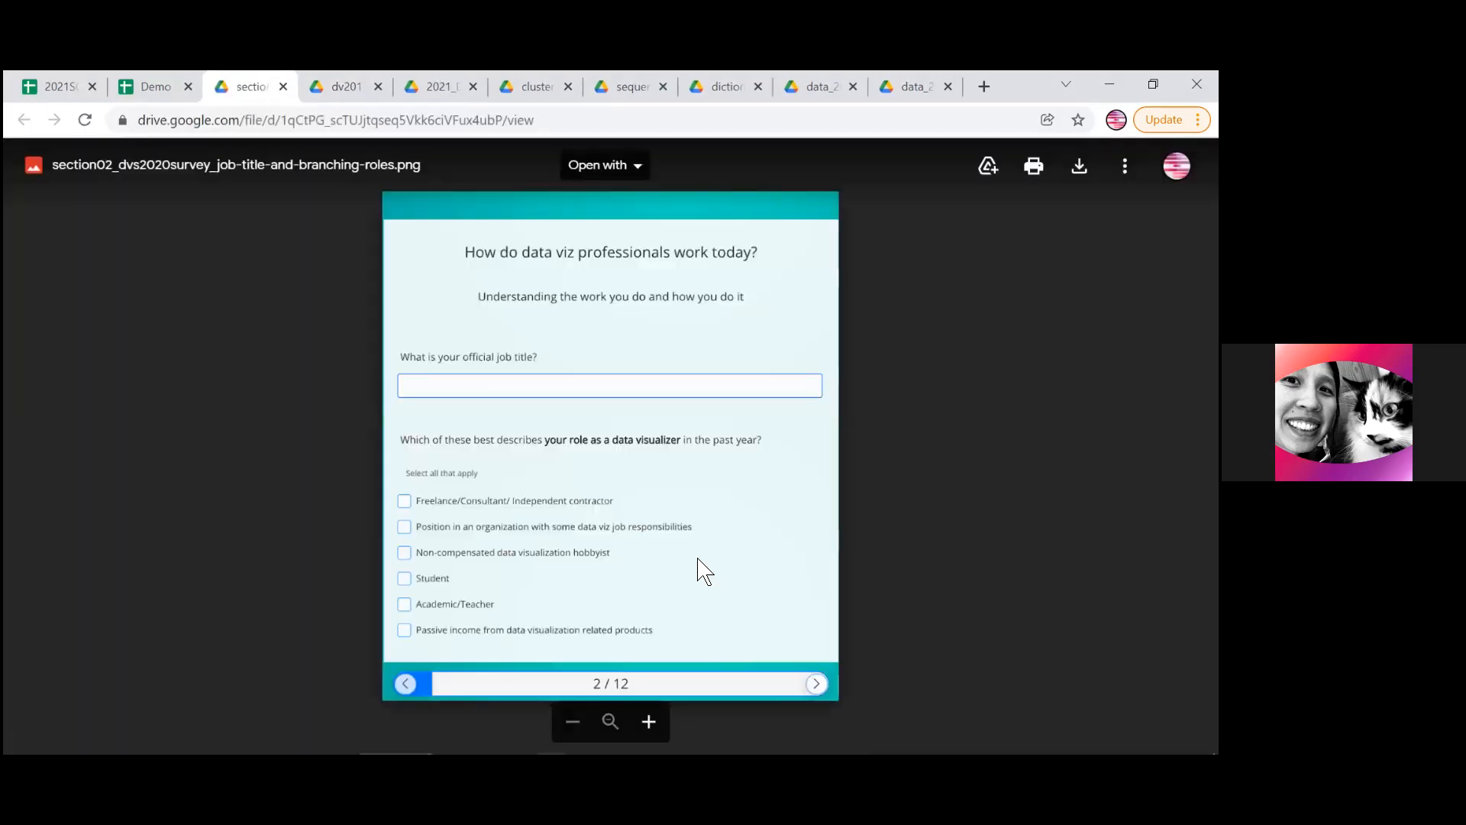
mouse_move(533, 640)
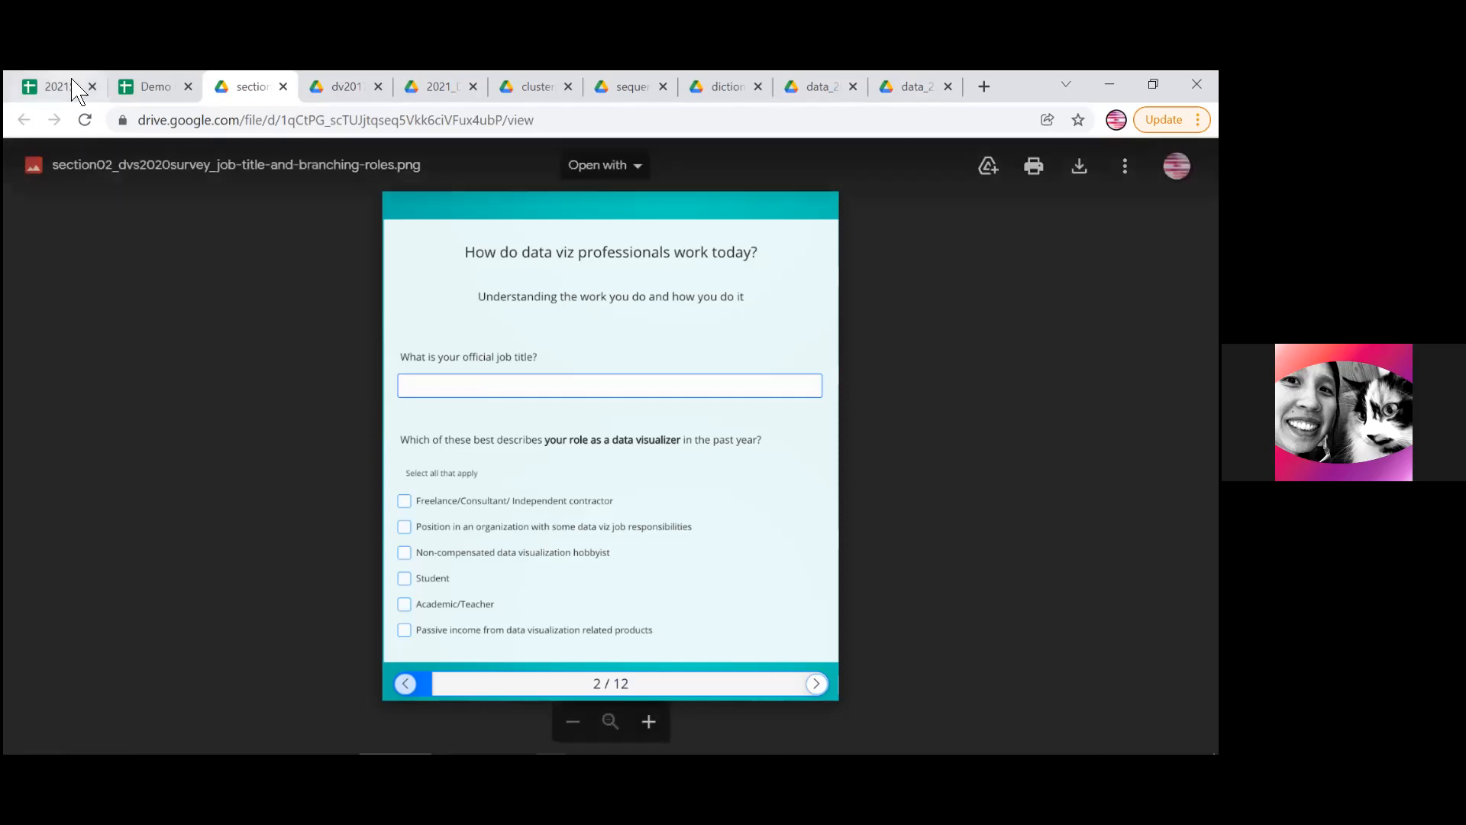
click(150, 86)
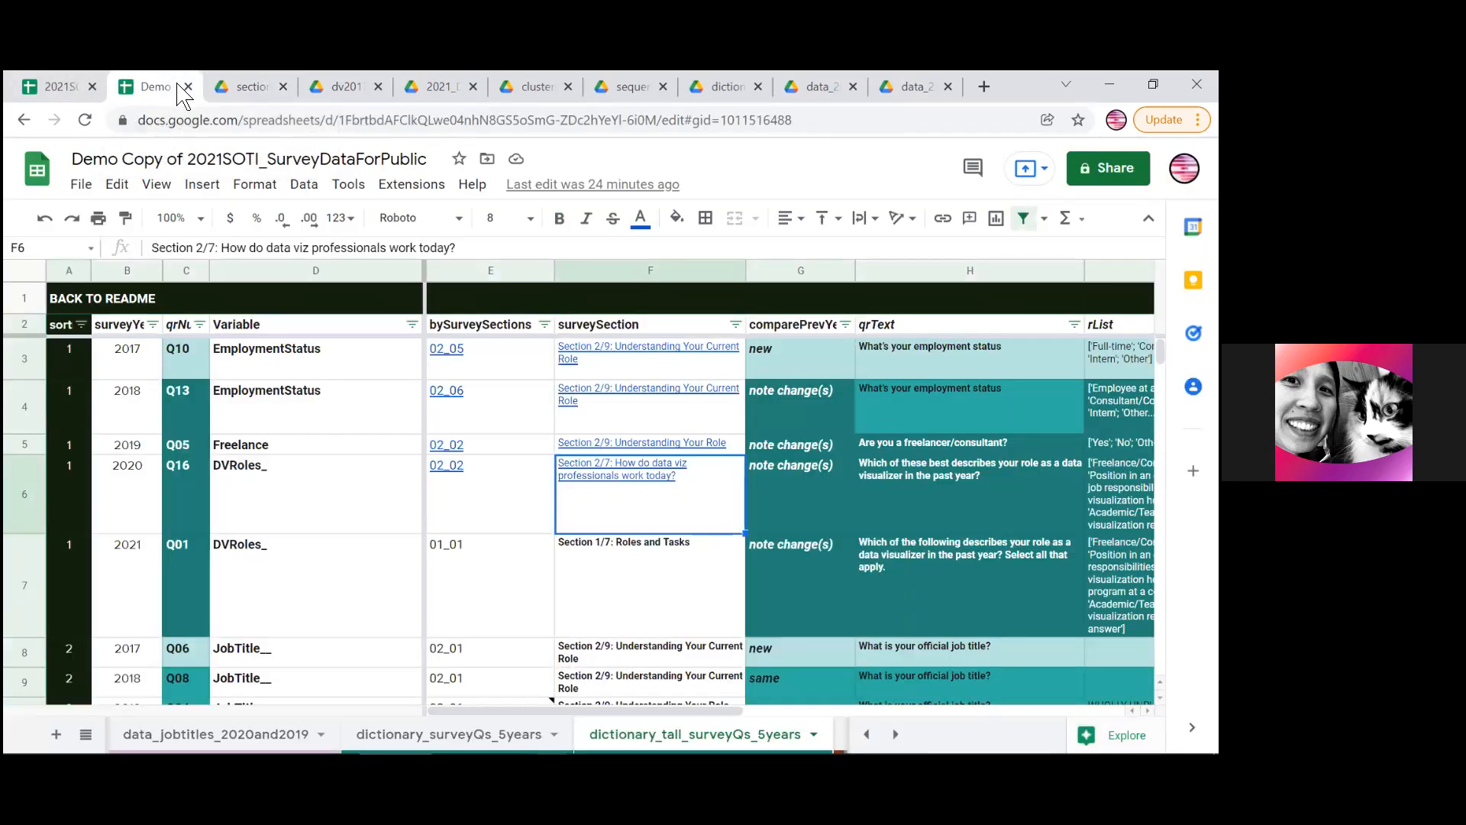
mouse_move(249, 86)
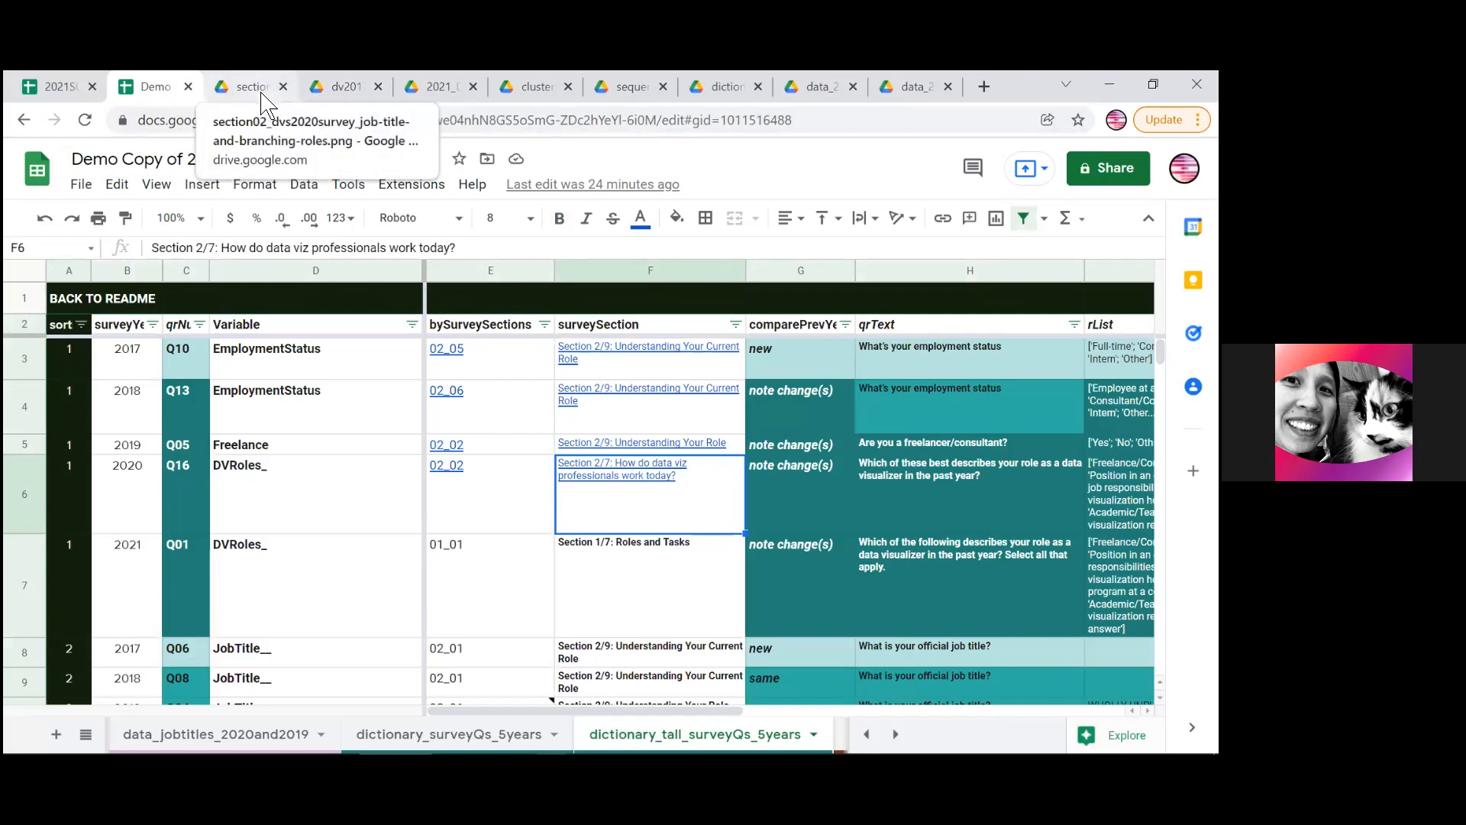
click(250, 86)
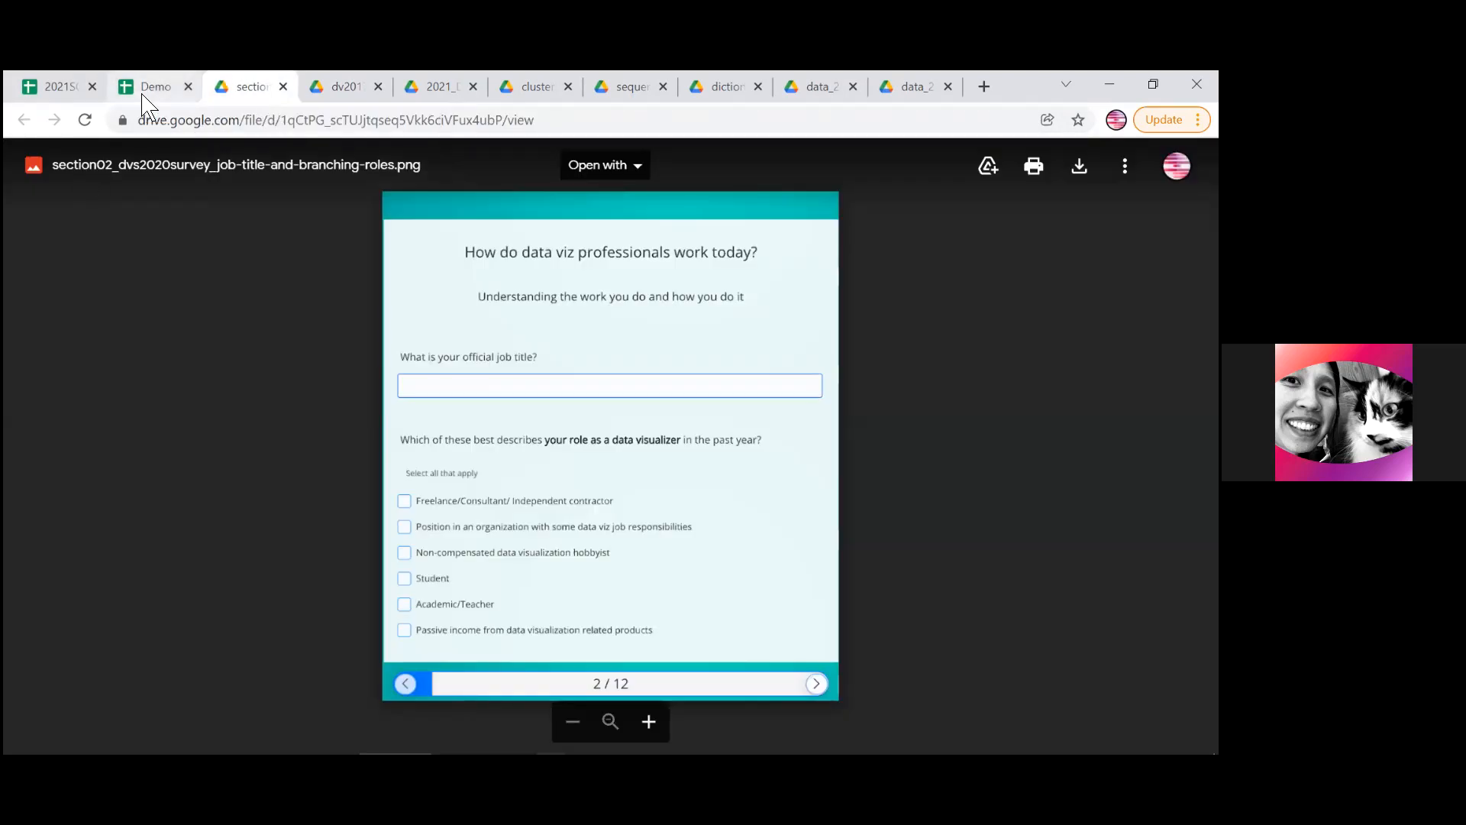
click(156, 85)
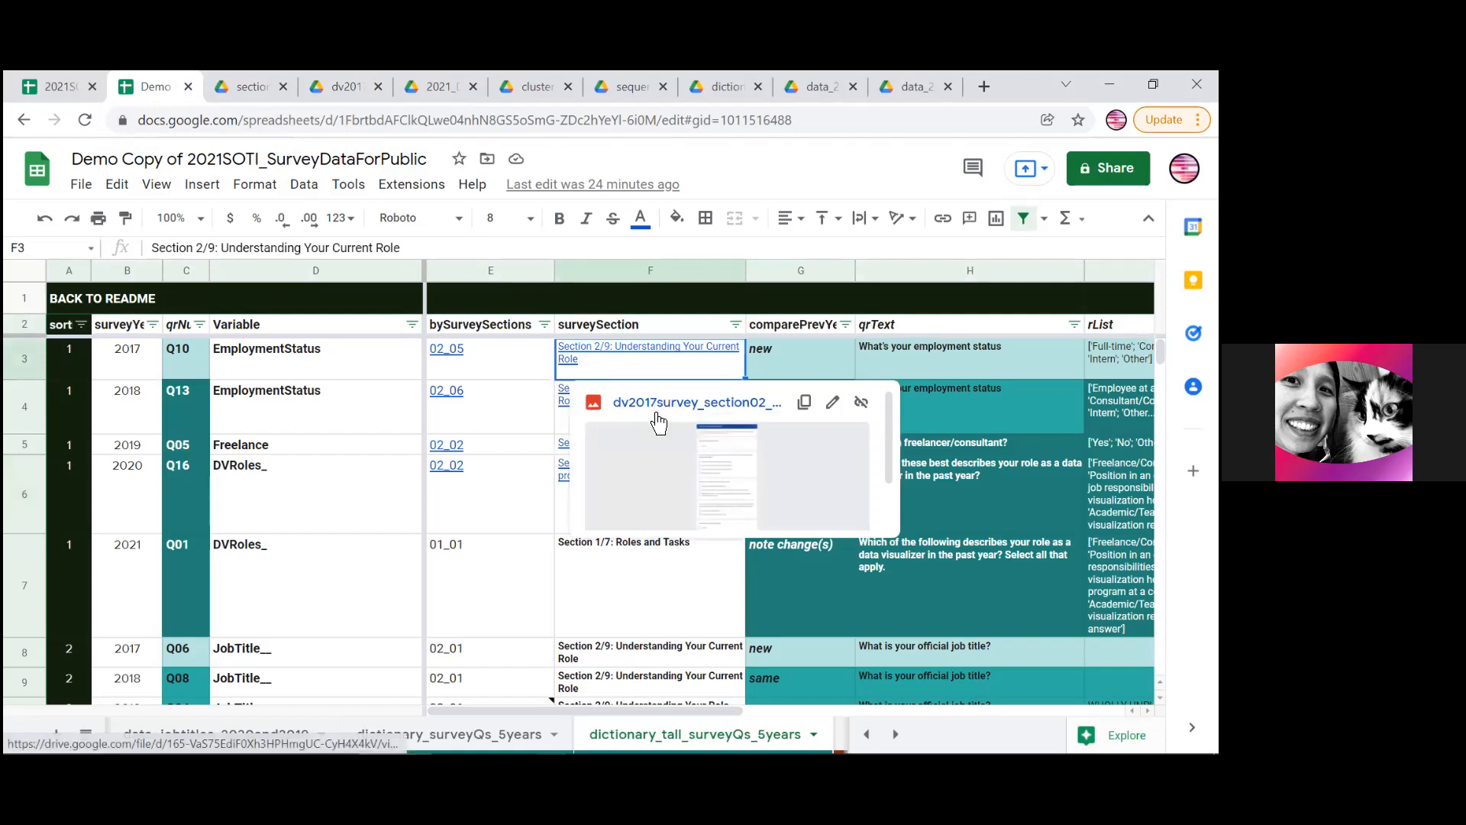
Compare the 2017 and 2020 section screenshots with the map, then return to the 2021 SOTI workbook's README
click(696, 402)
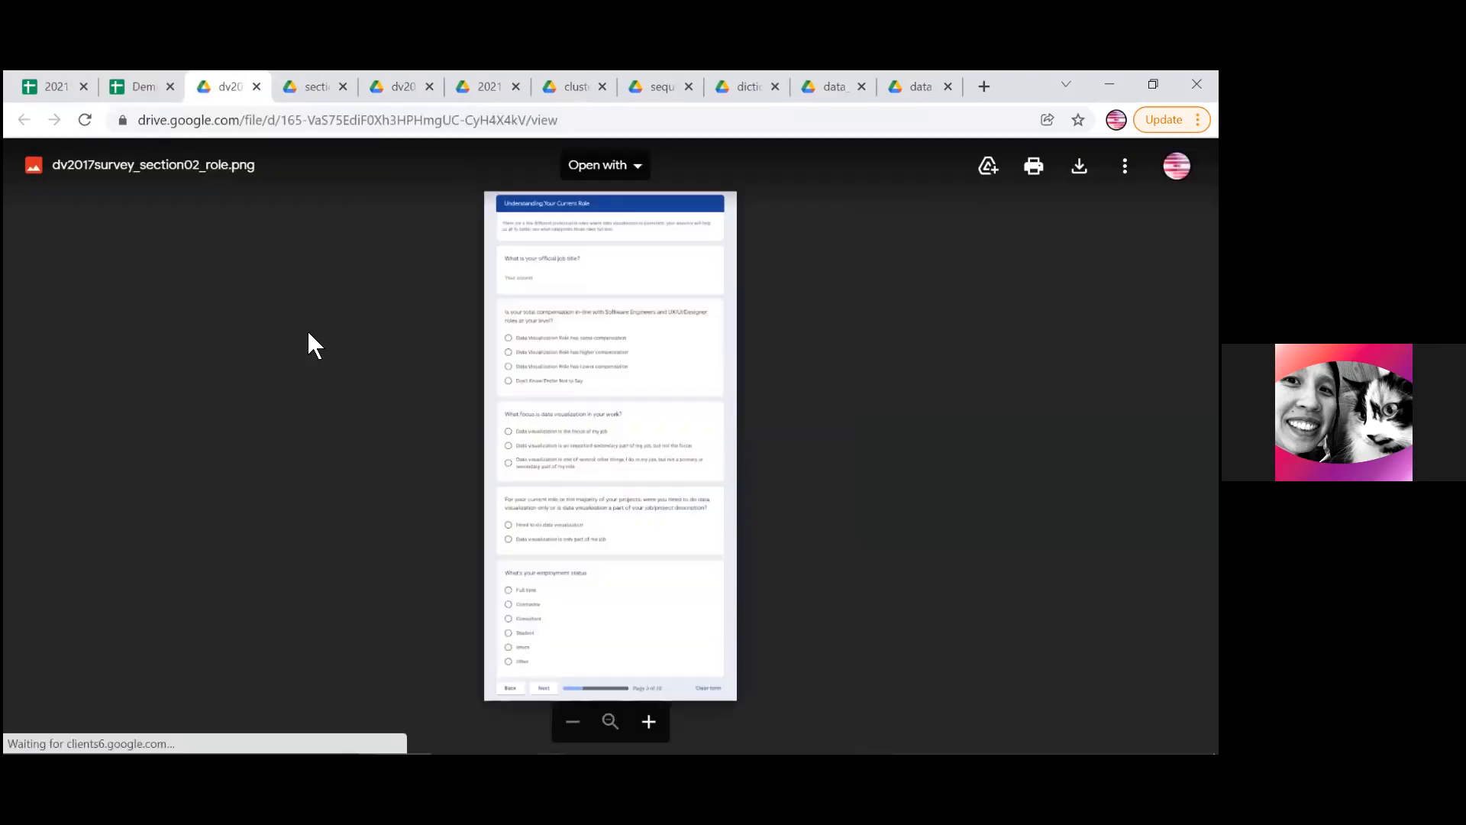
click(314, 85)
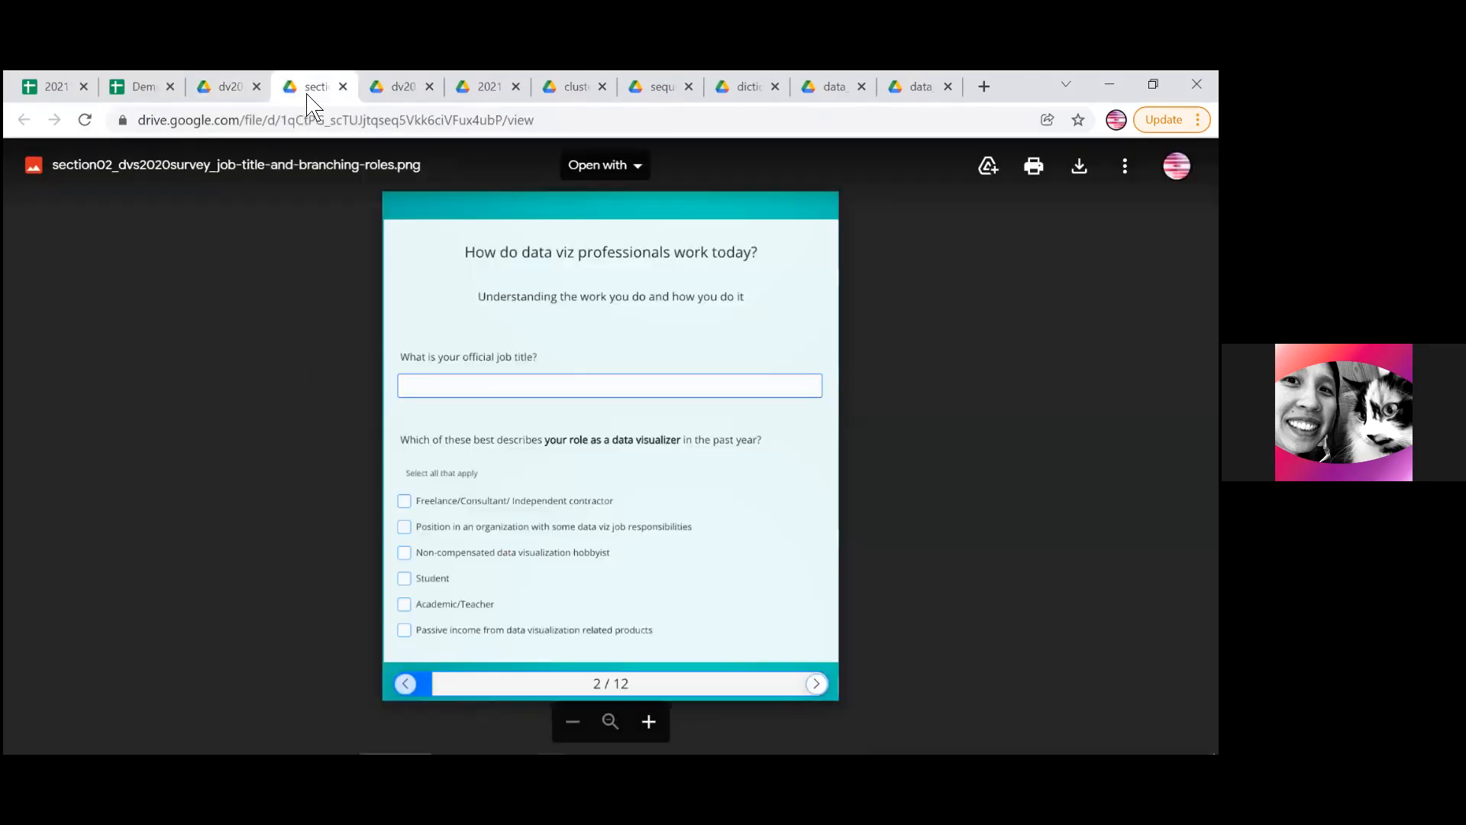
click(141, 85)
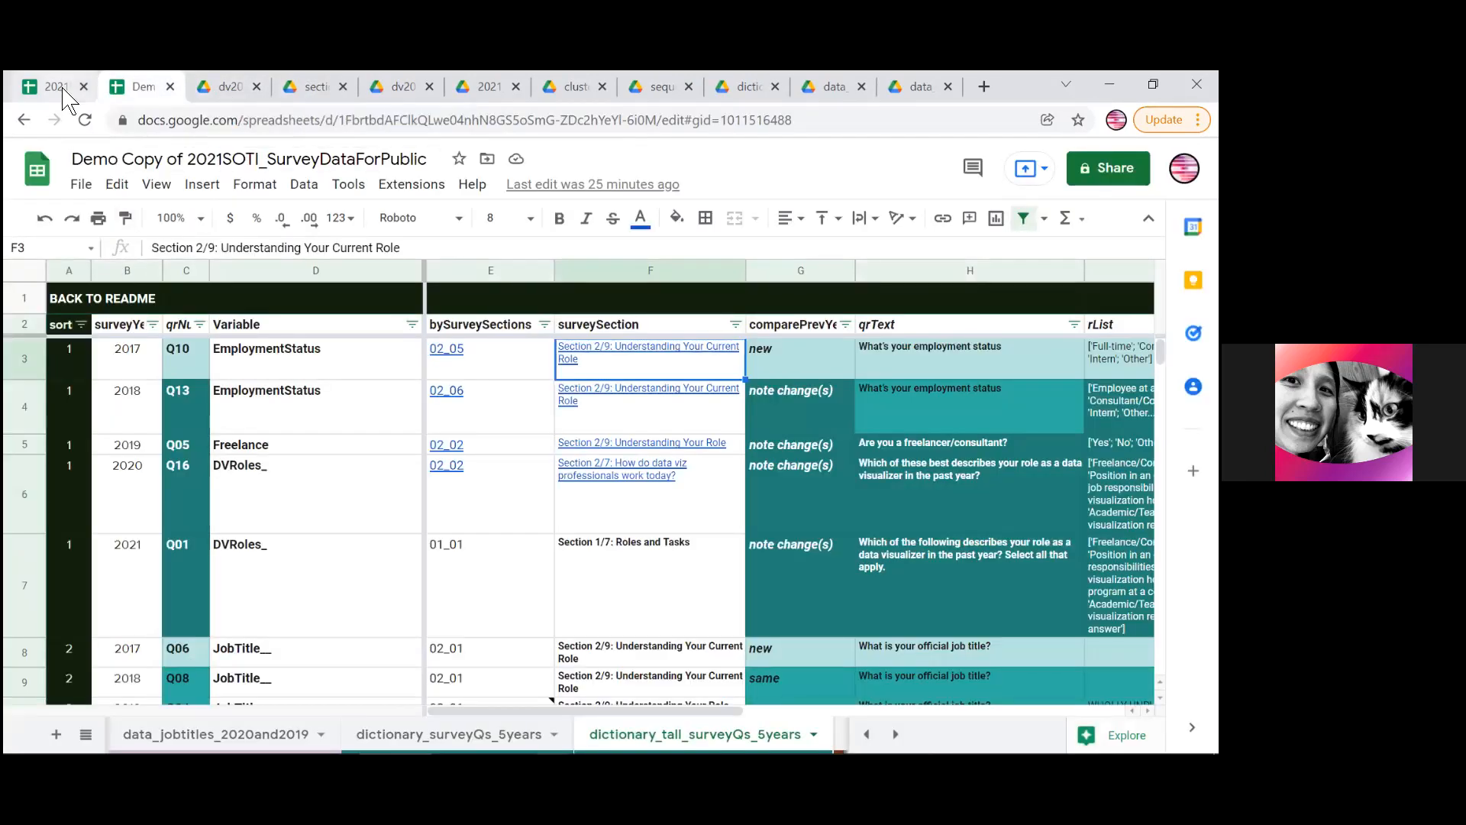
mouse_move(309, 85)
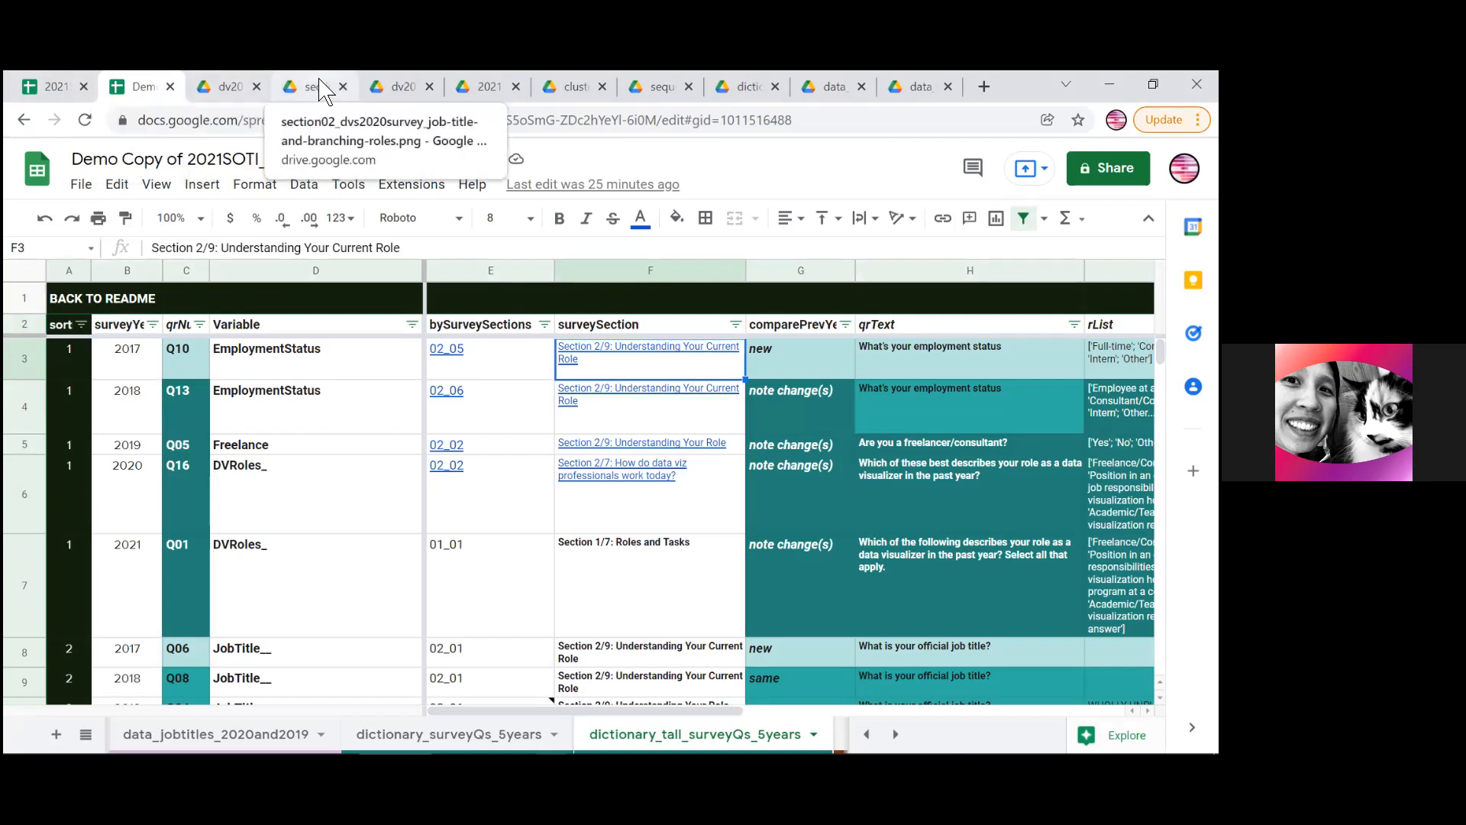
click(308, 85)
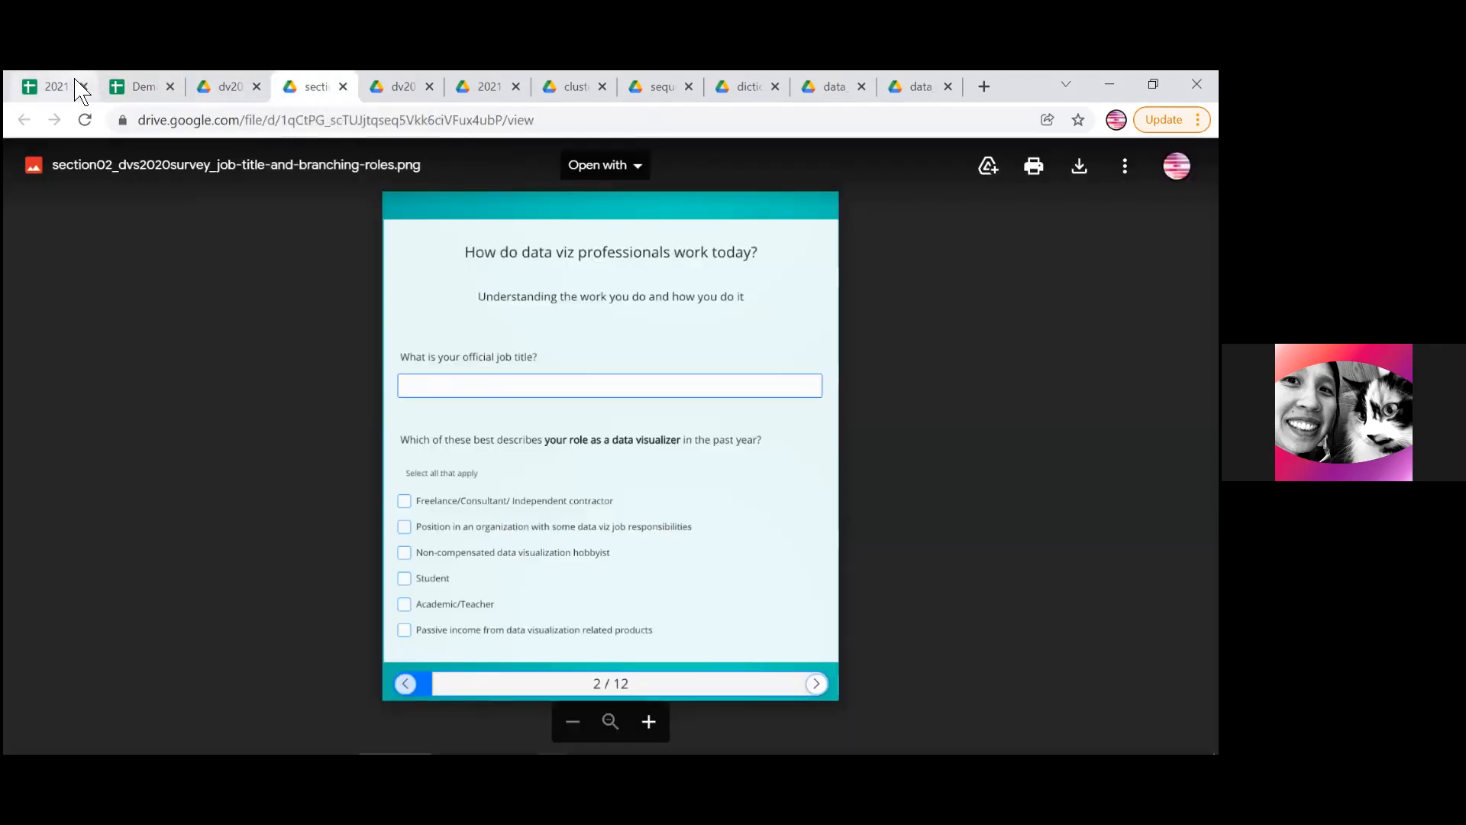
click(52, 86)
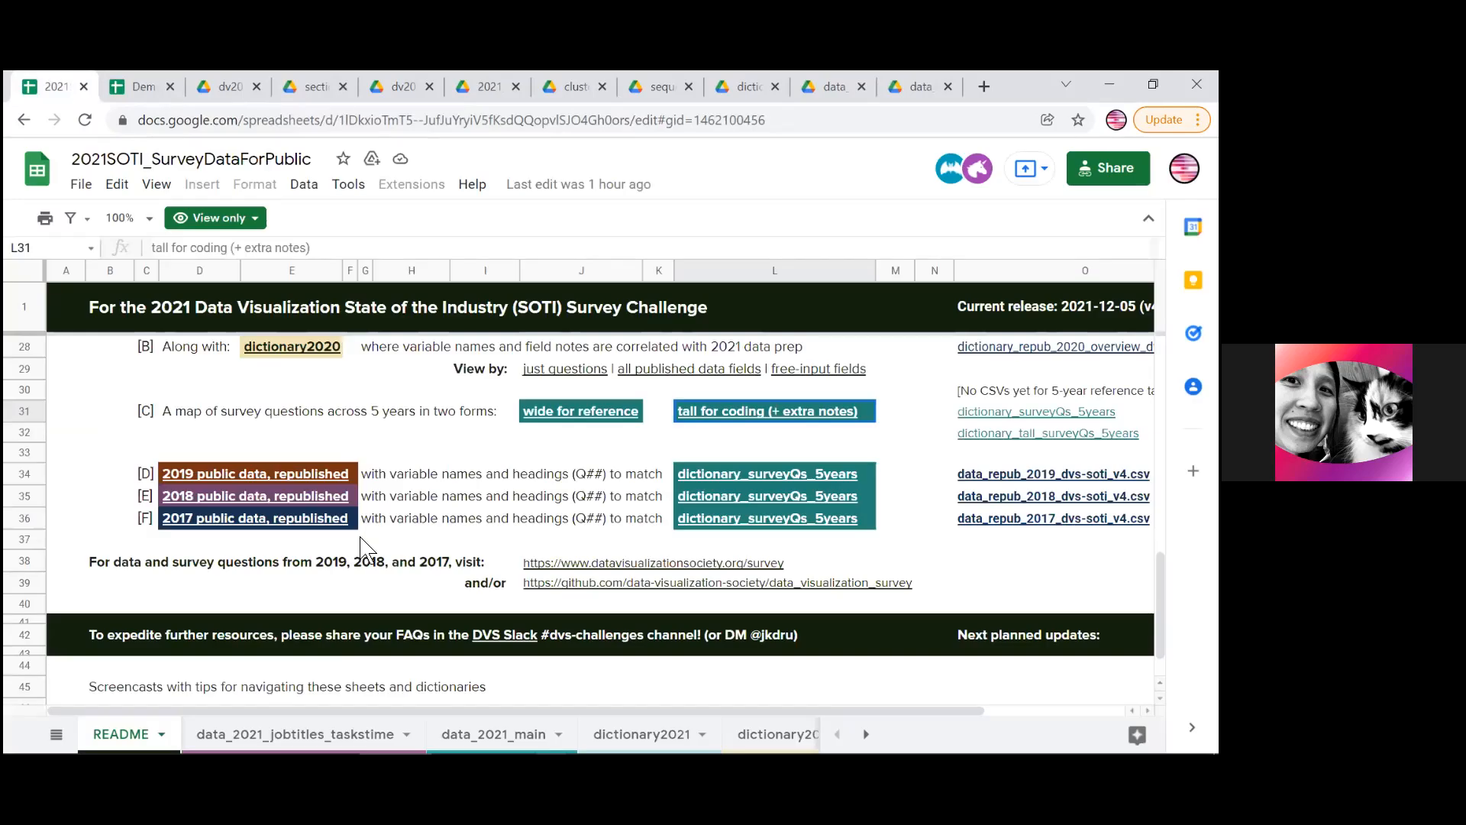